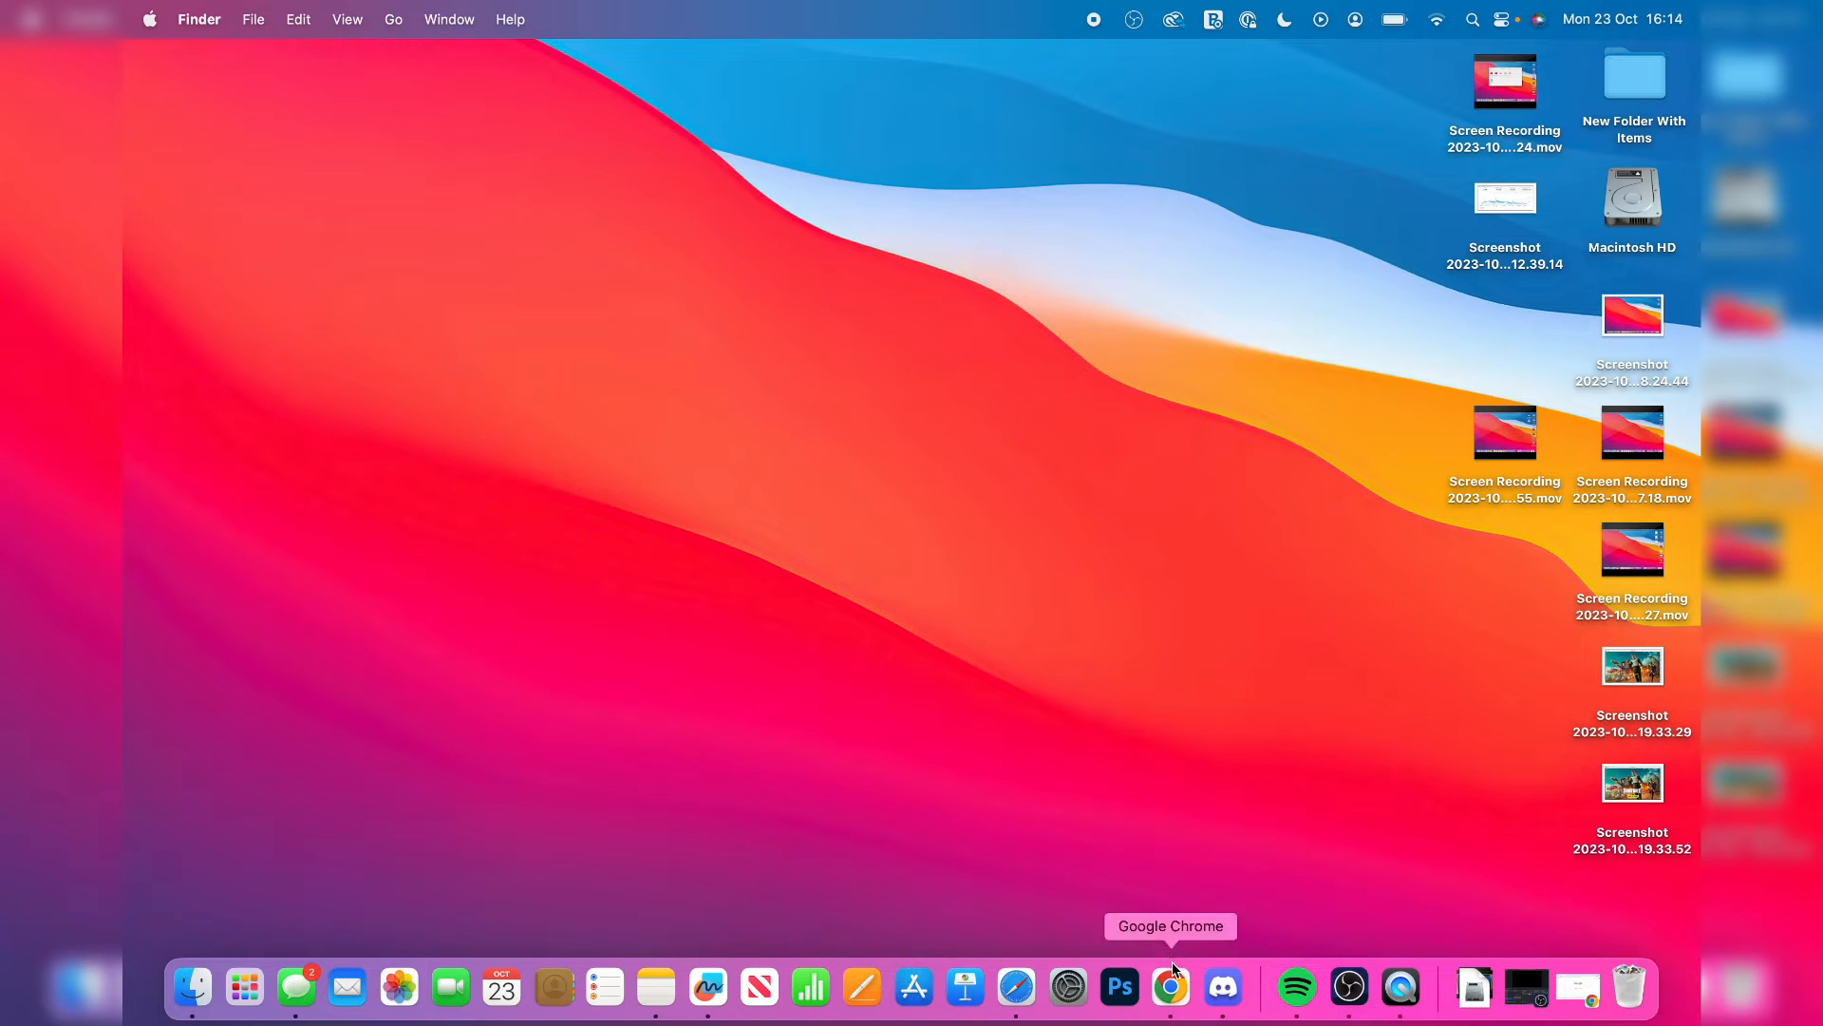
Step: Search Google for 'obs' in Chrome, reach obsproject.com and choose the macOS download
click(1170, 988)
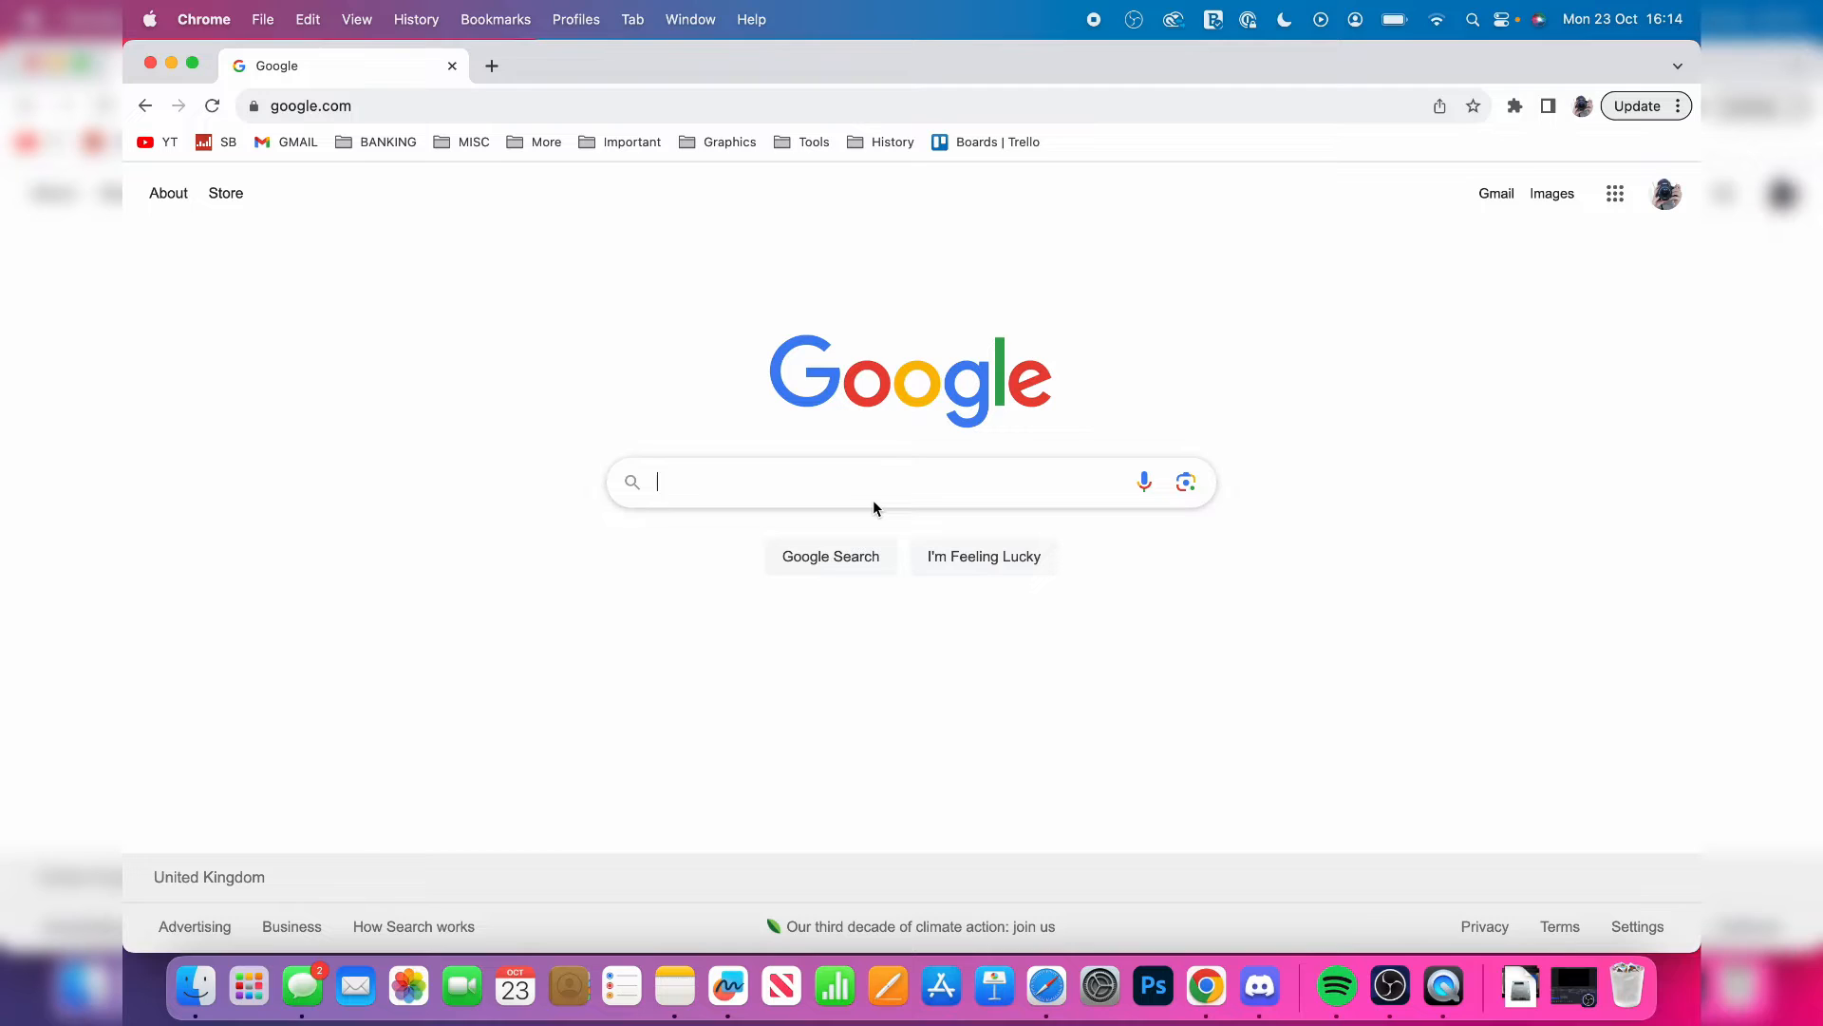
text(obs)
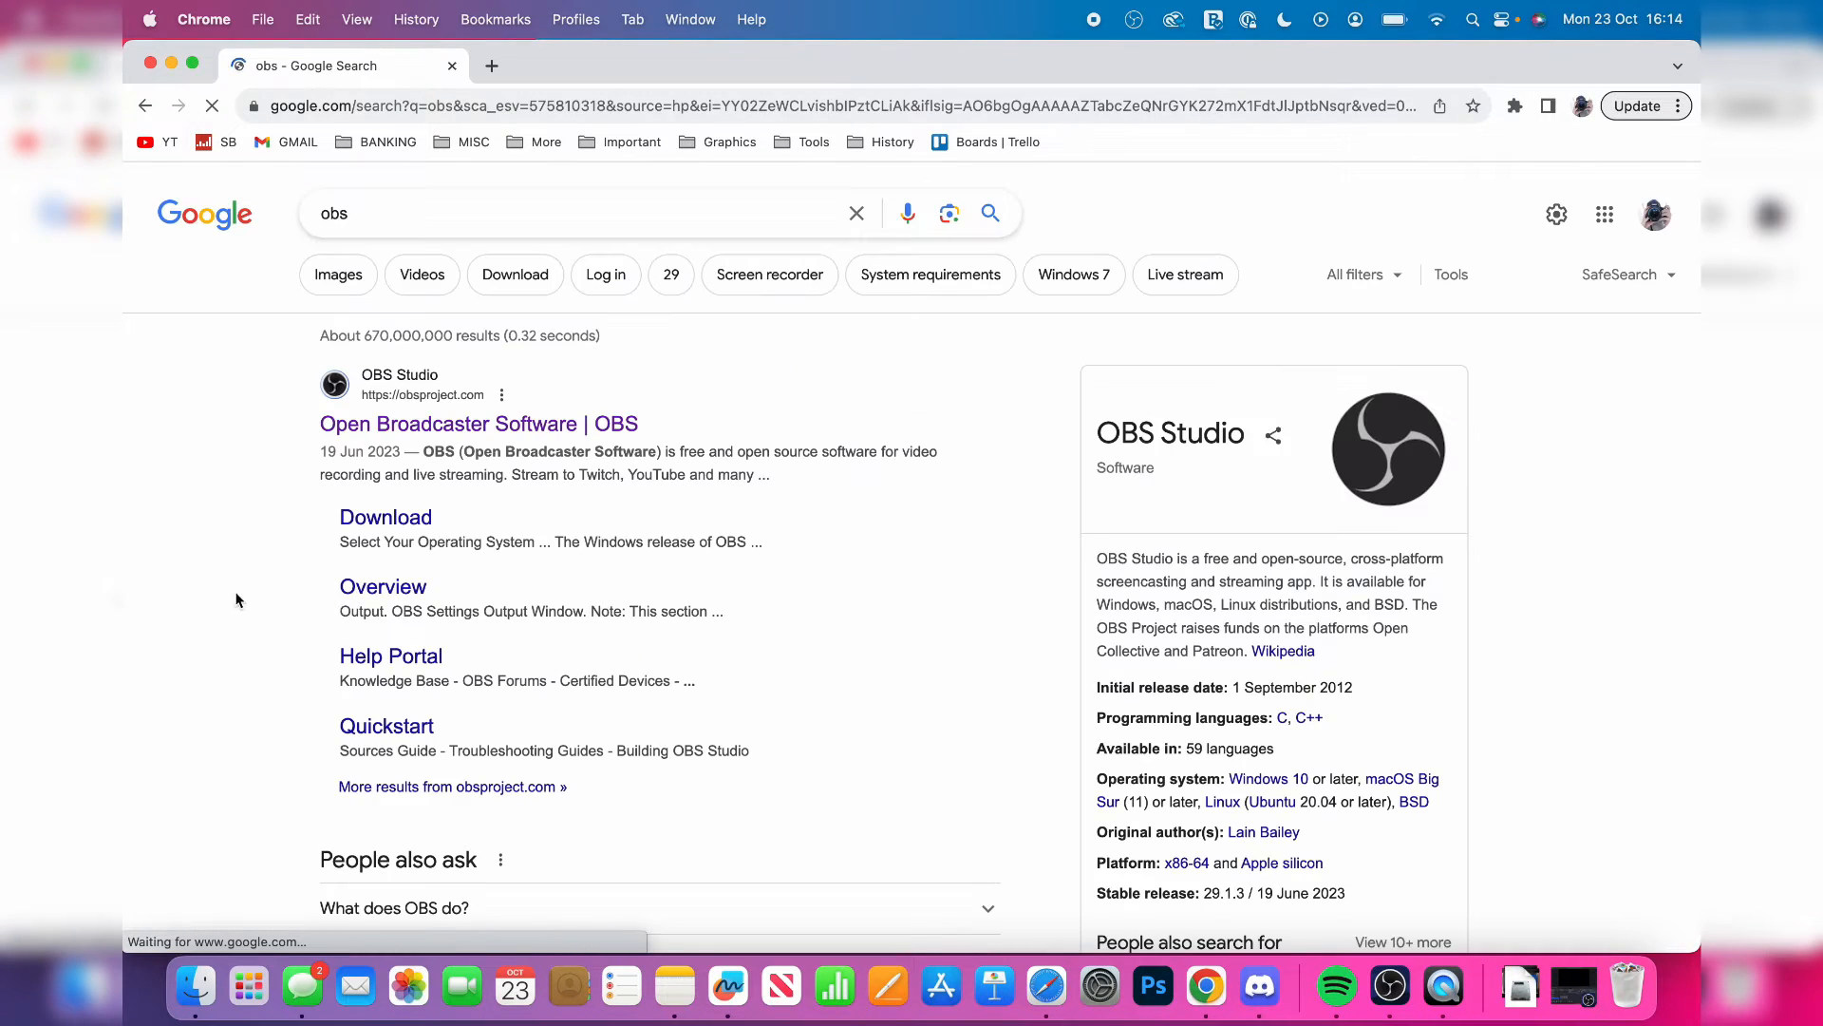
click(478, 424)
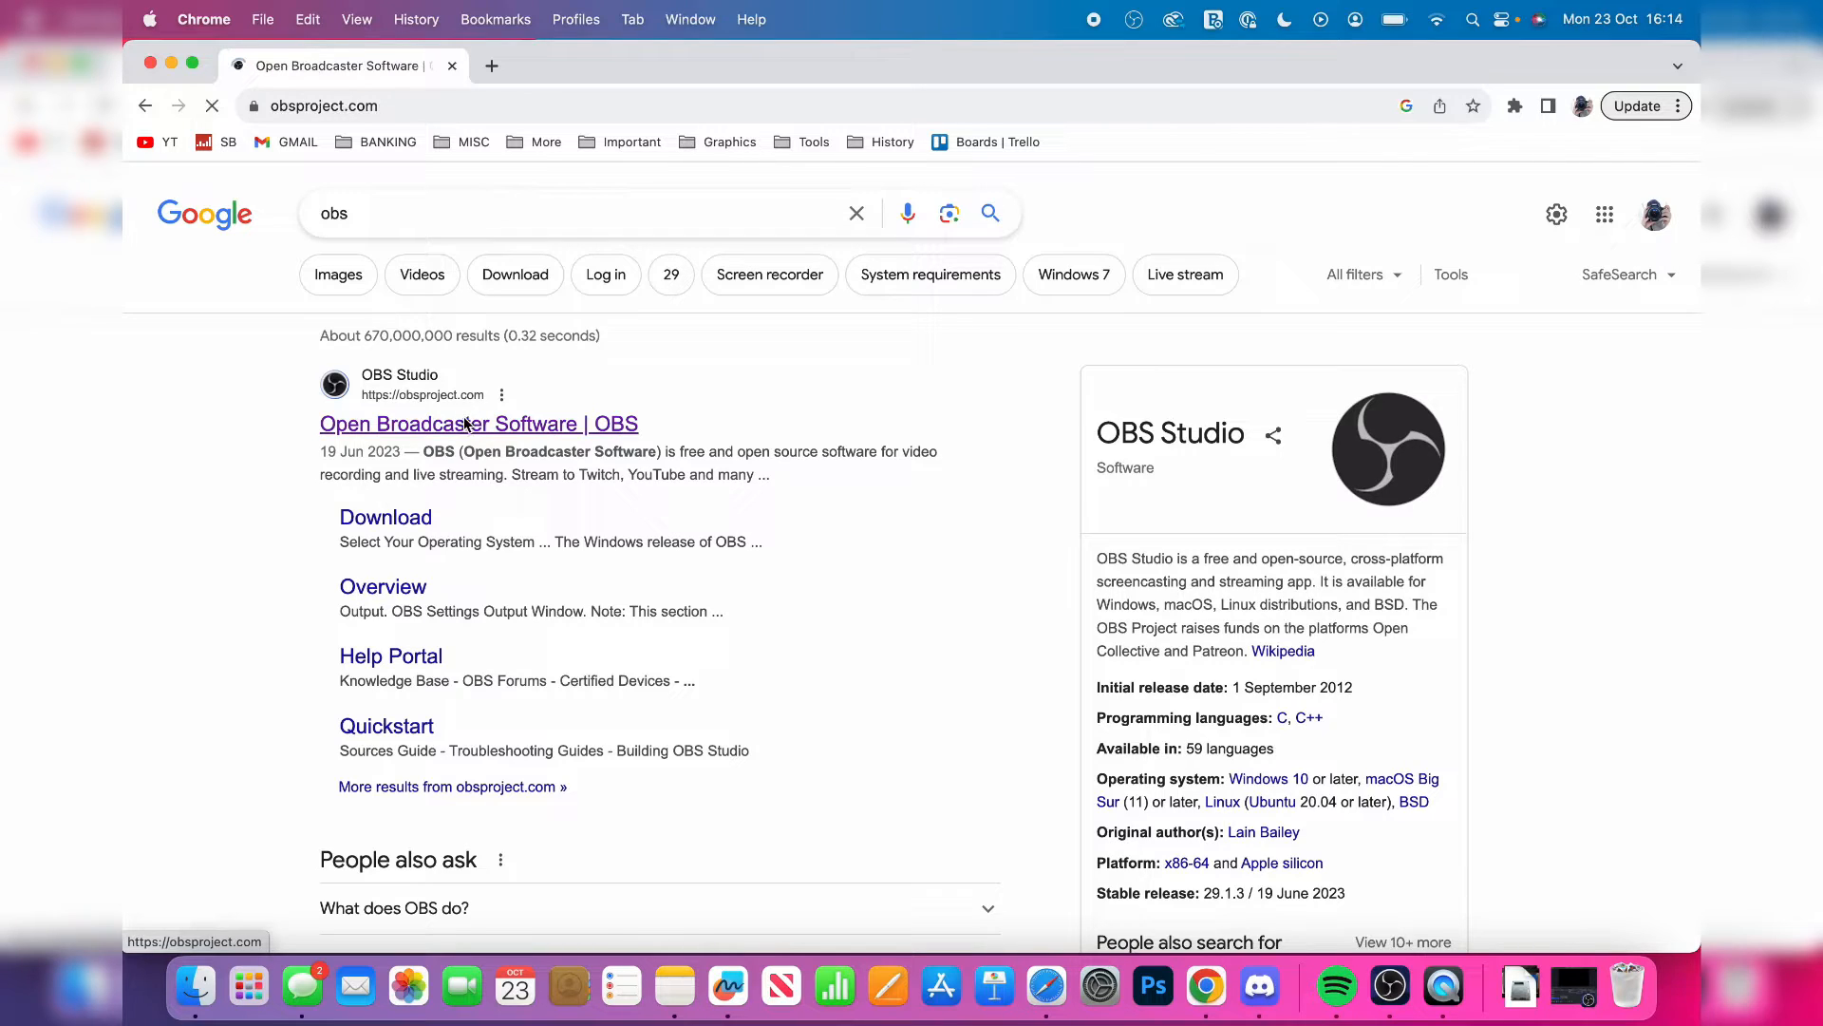
click(479, 423)
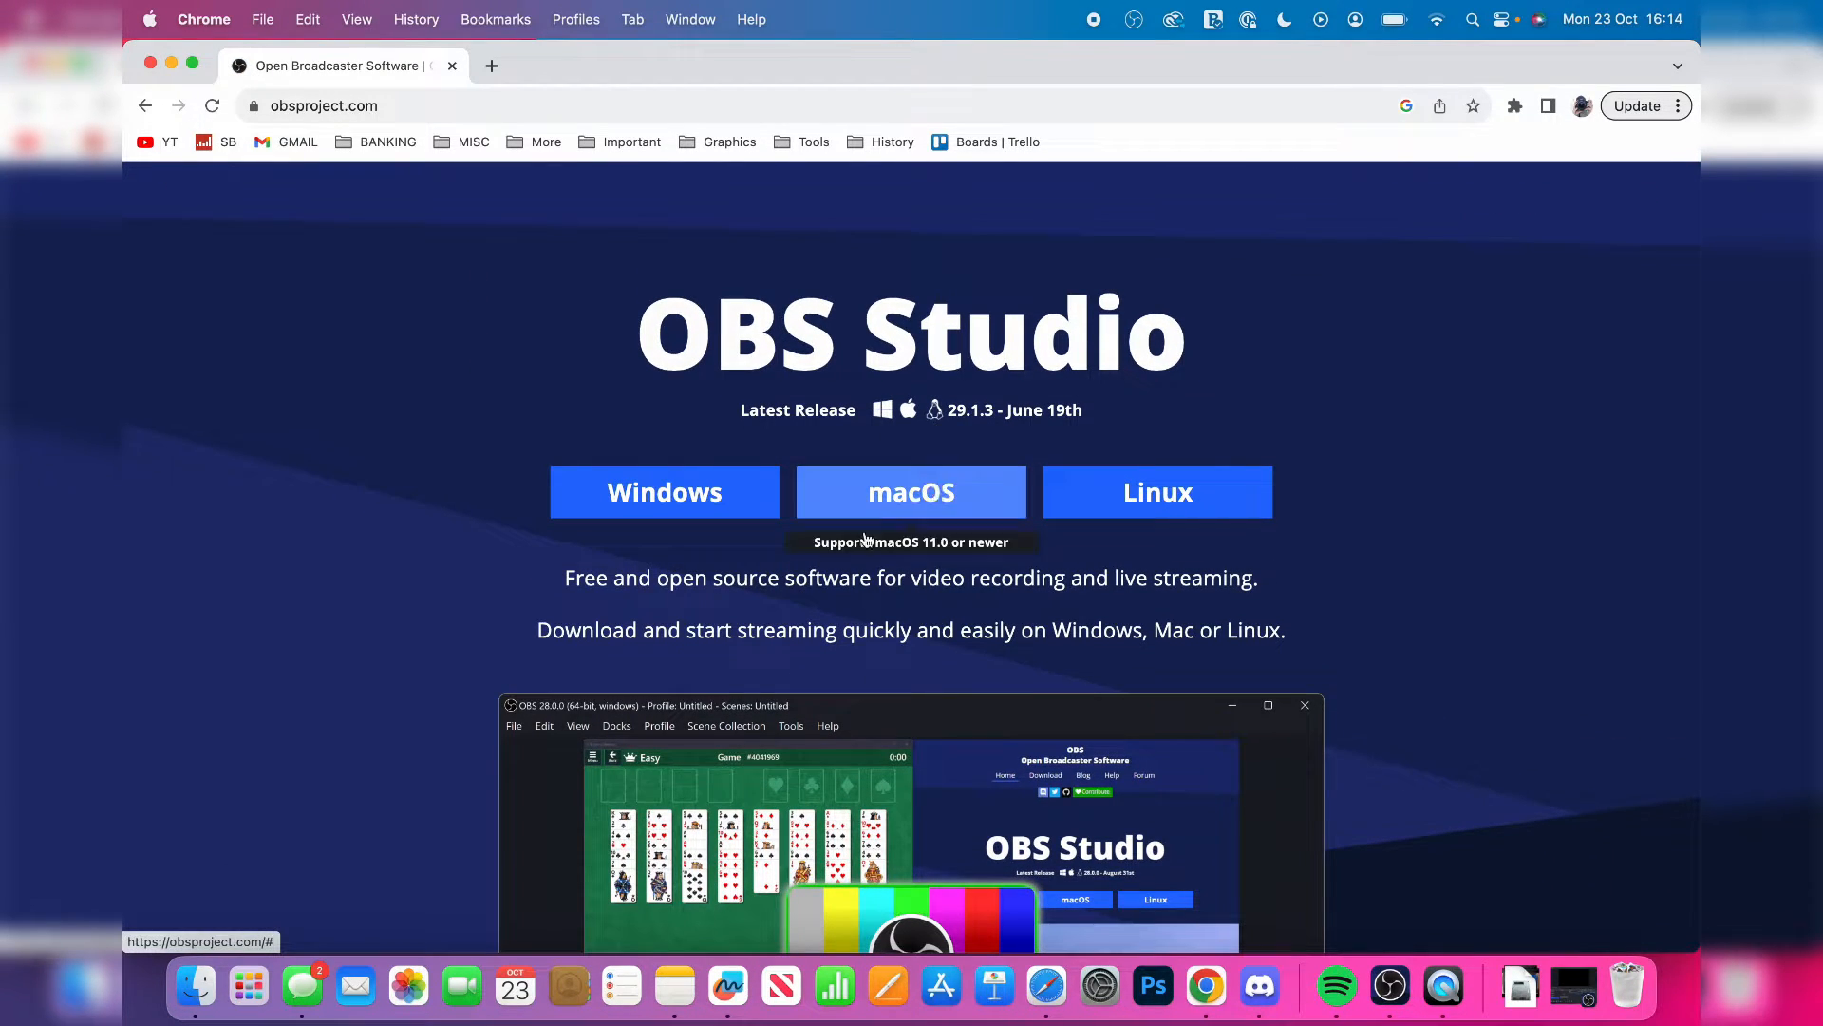
click(910, 490)
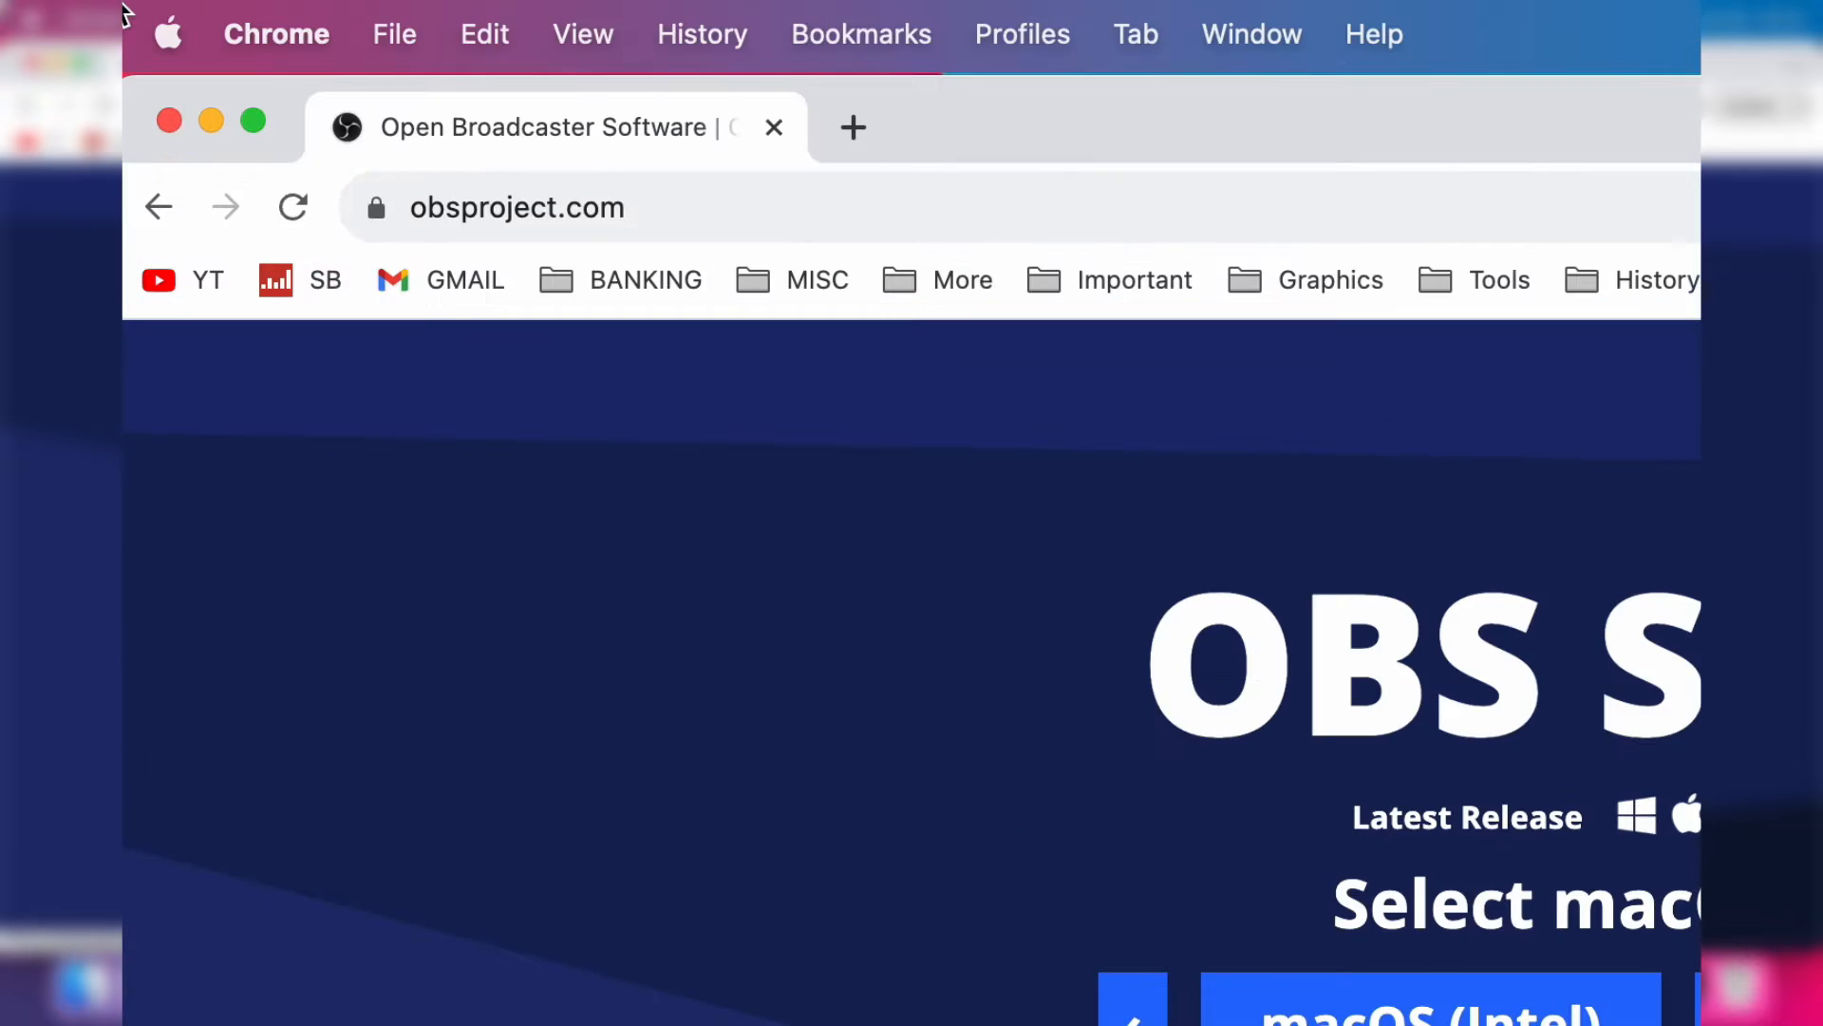
Step: Confirm the Apple M1 Pro chip in About This Mac, then download the Apple Silicon build of OBS
click(167, 34)
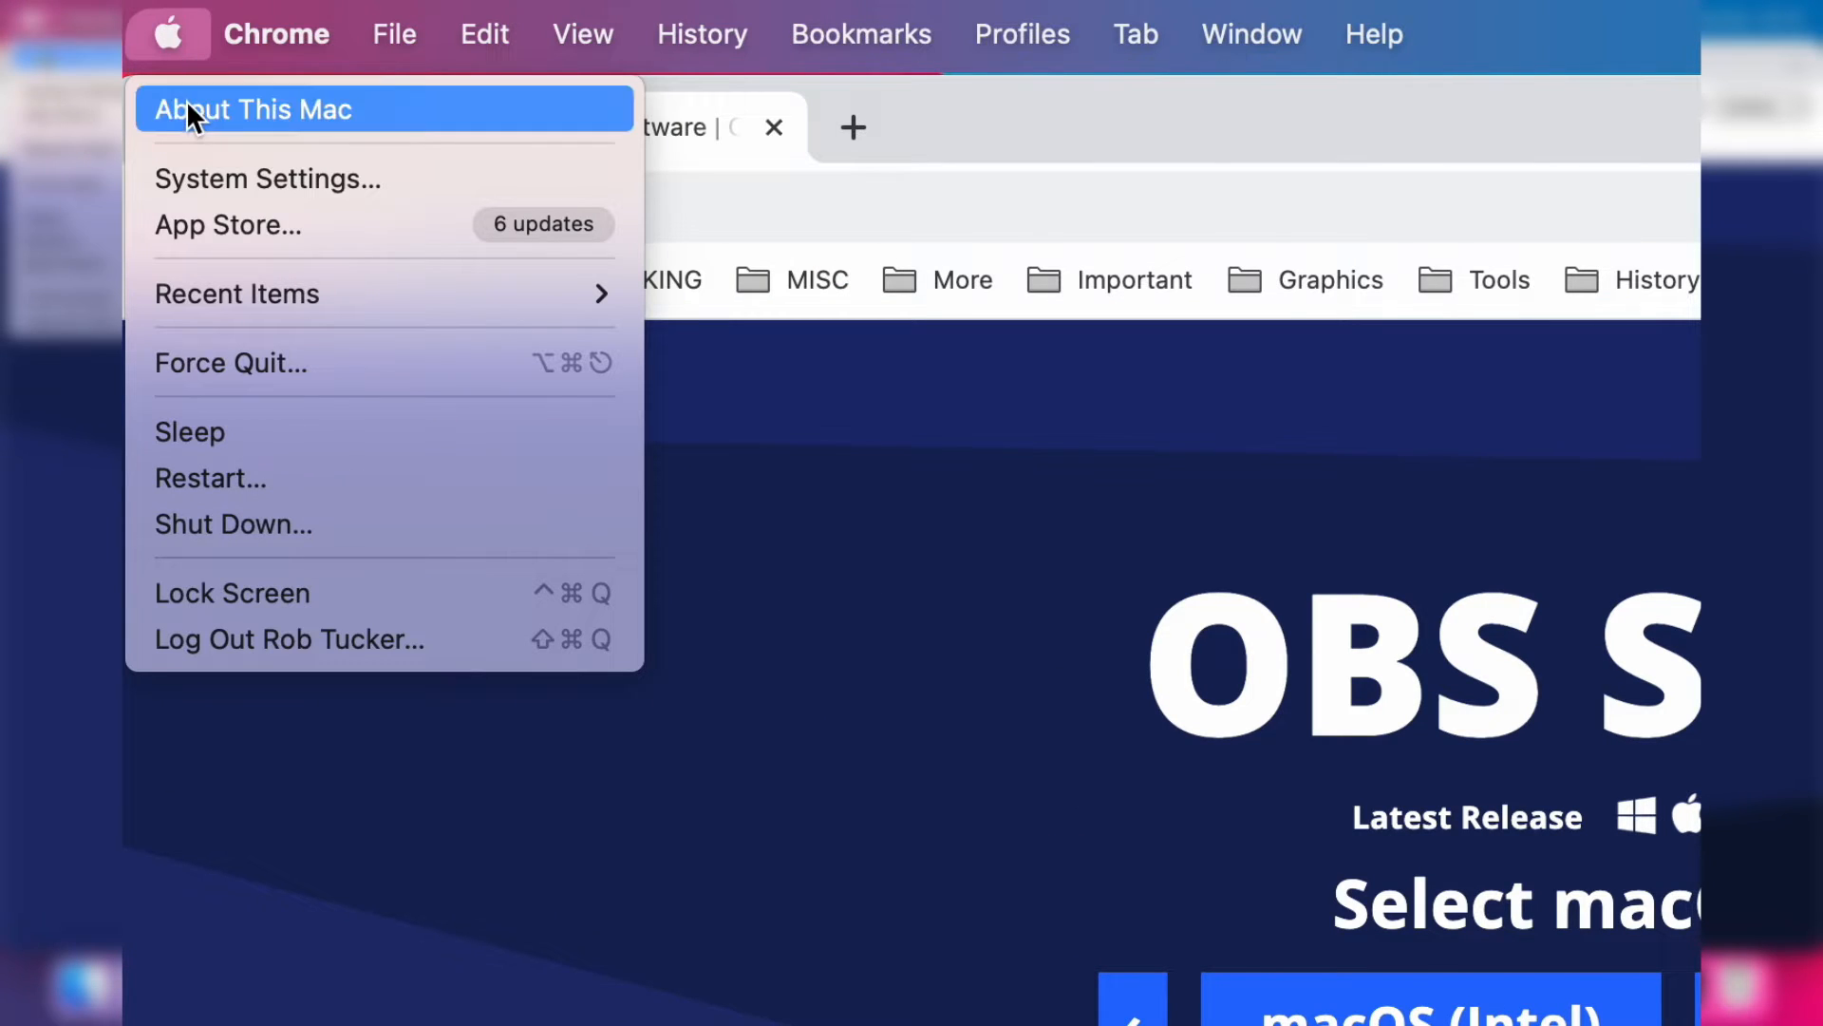
click(254, 110)
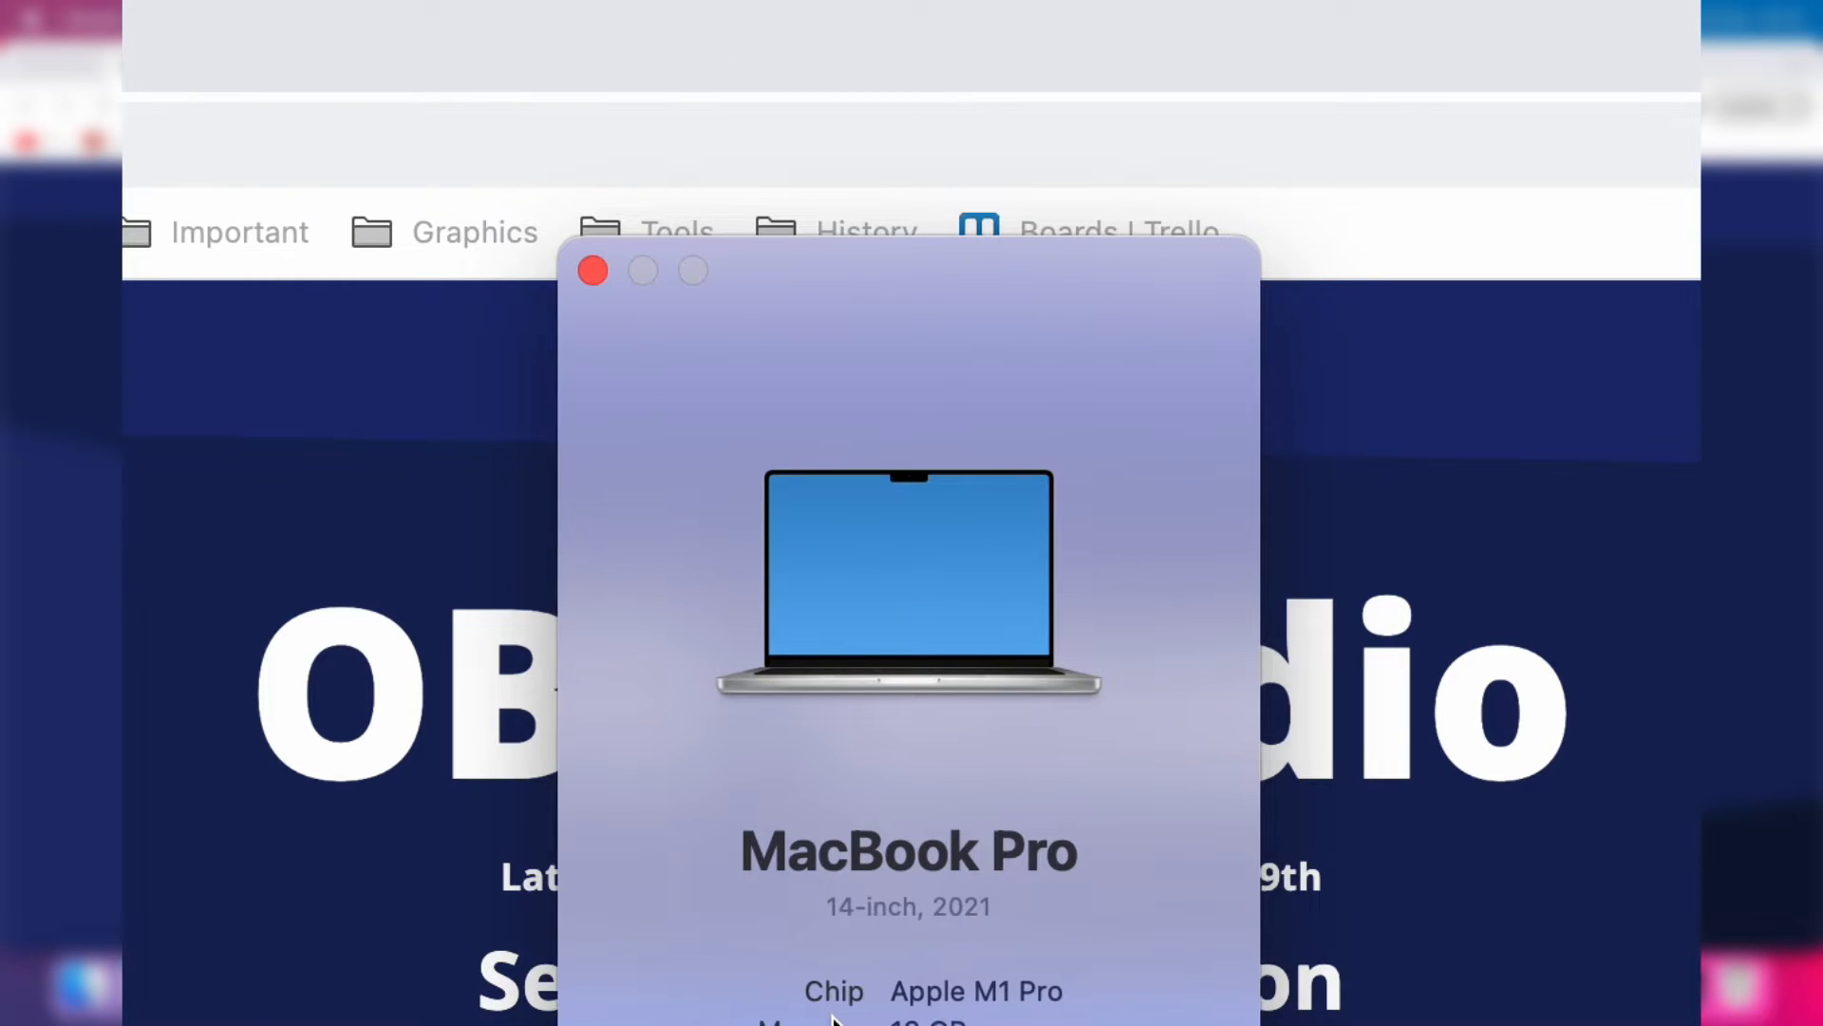
mouse_move(976, 1018)
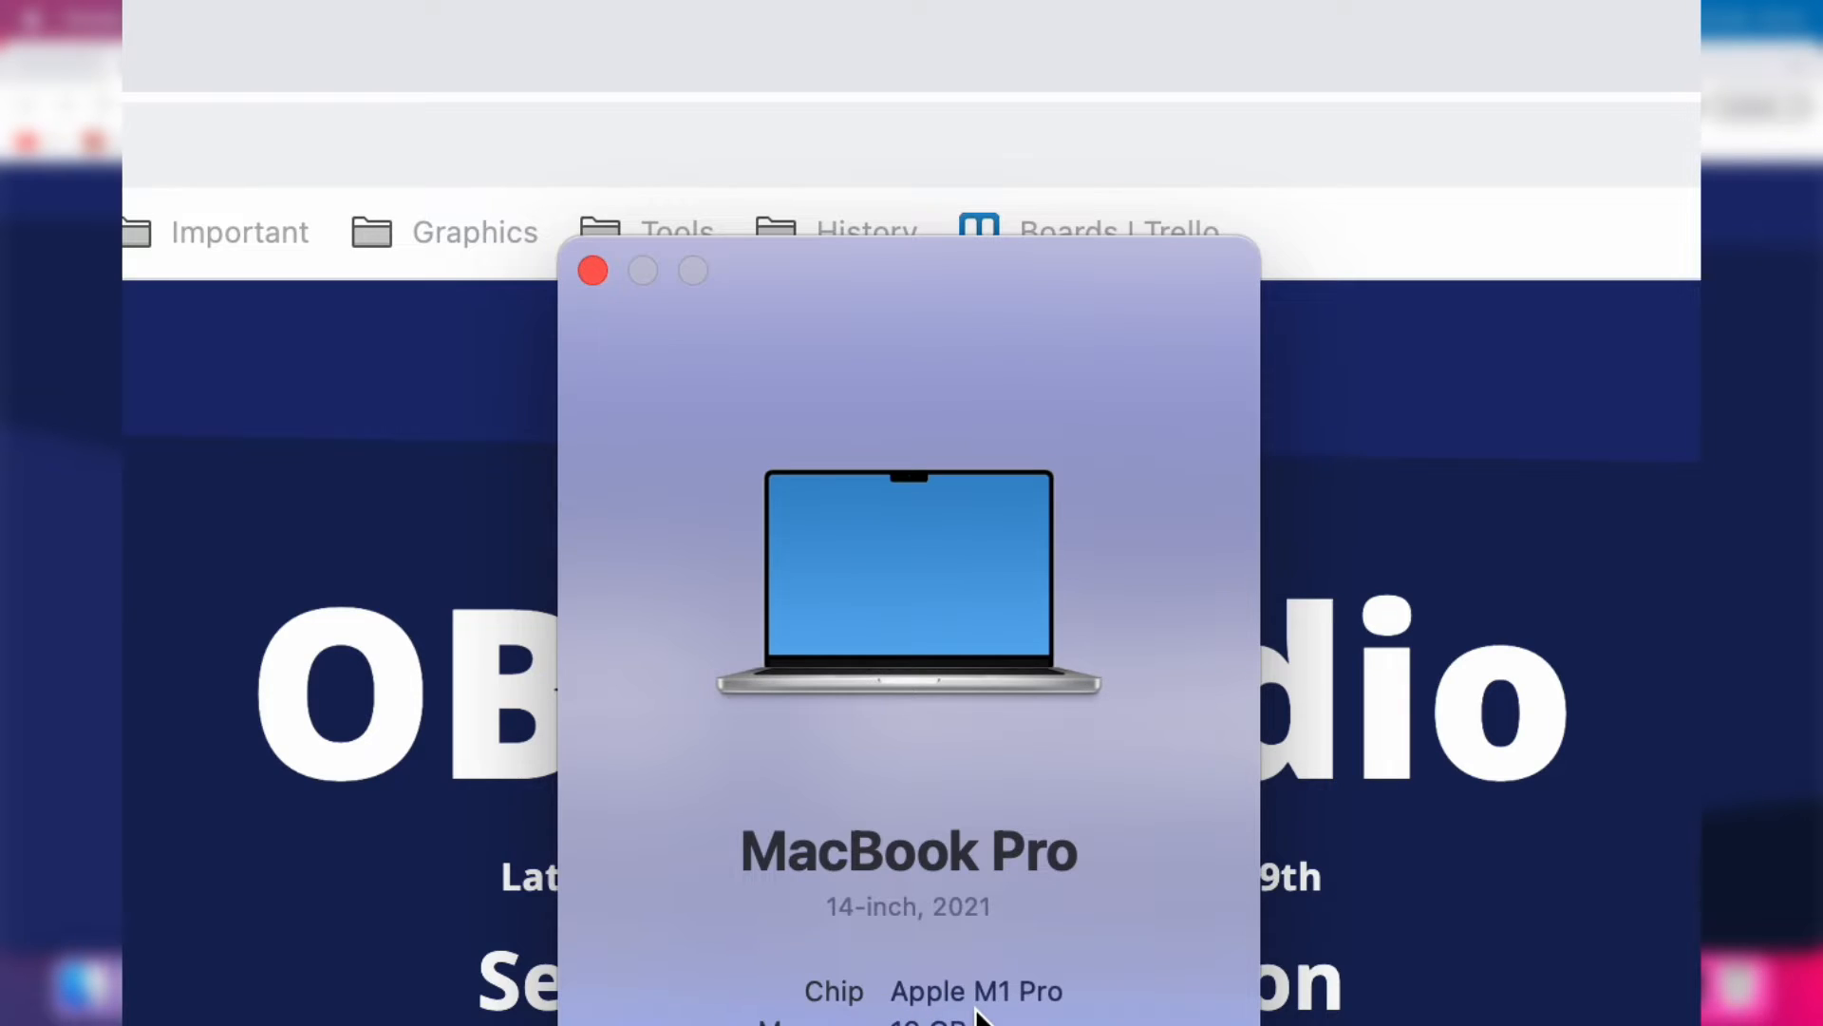
click(591, 270)
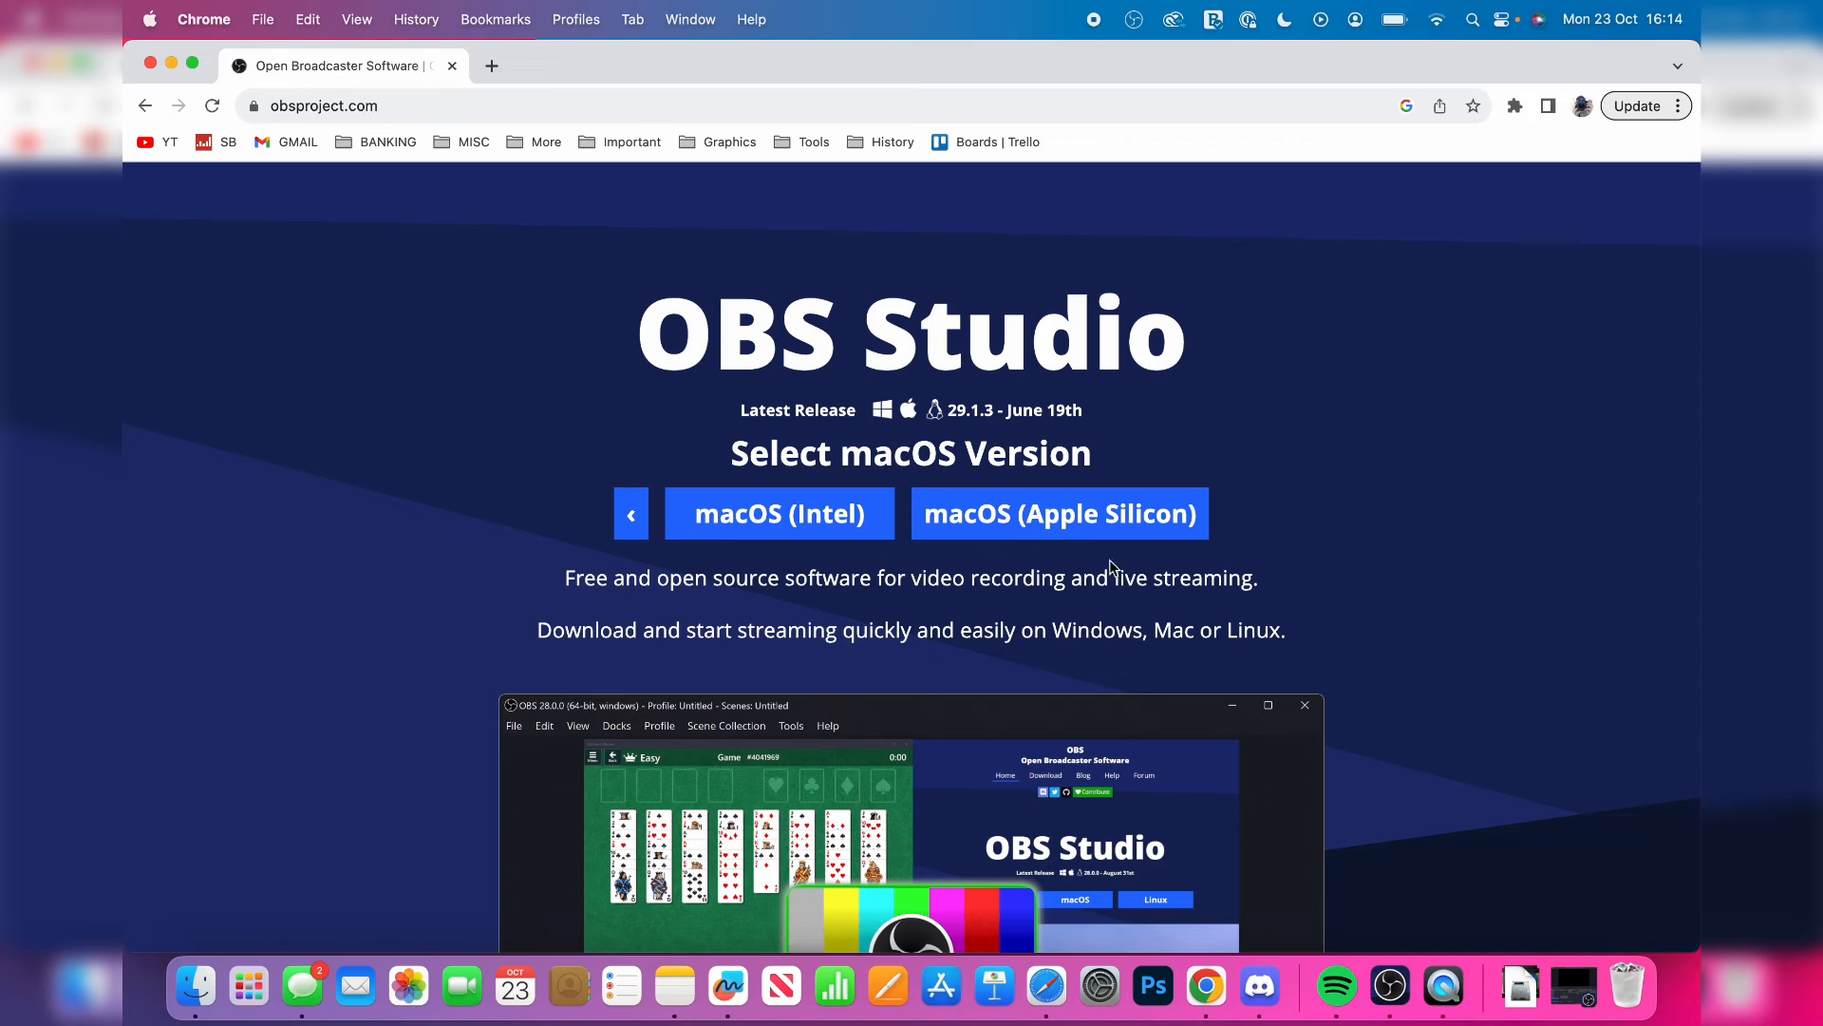
click(1058, 513)
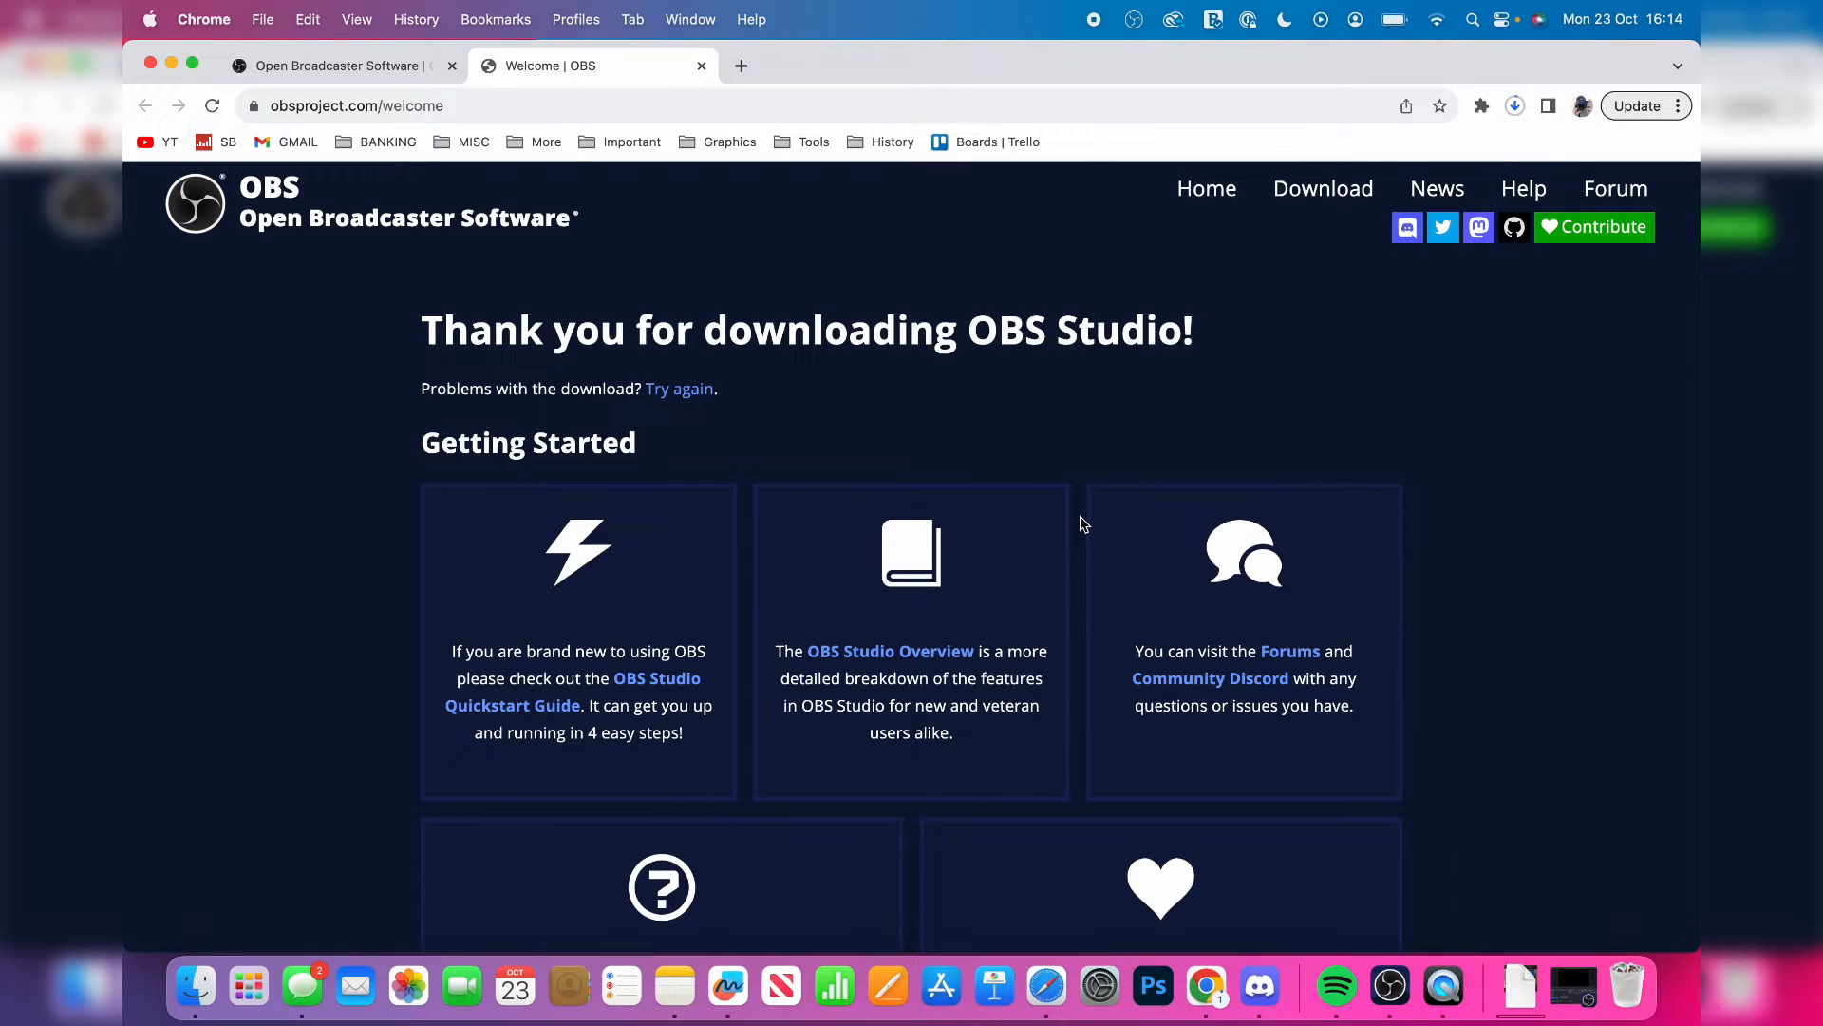
Step: Add a new scene named Record to the OBS scene list
click(1513, 106)
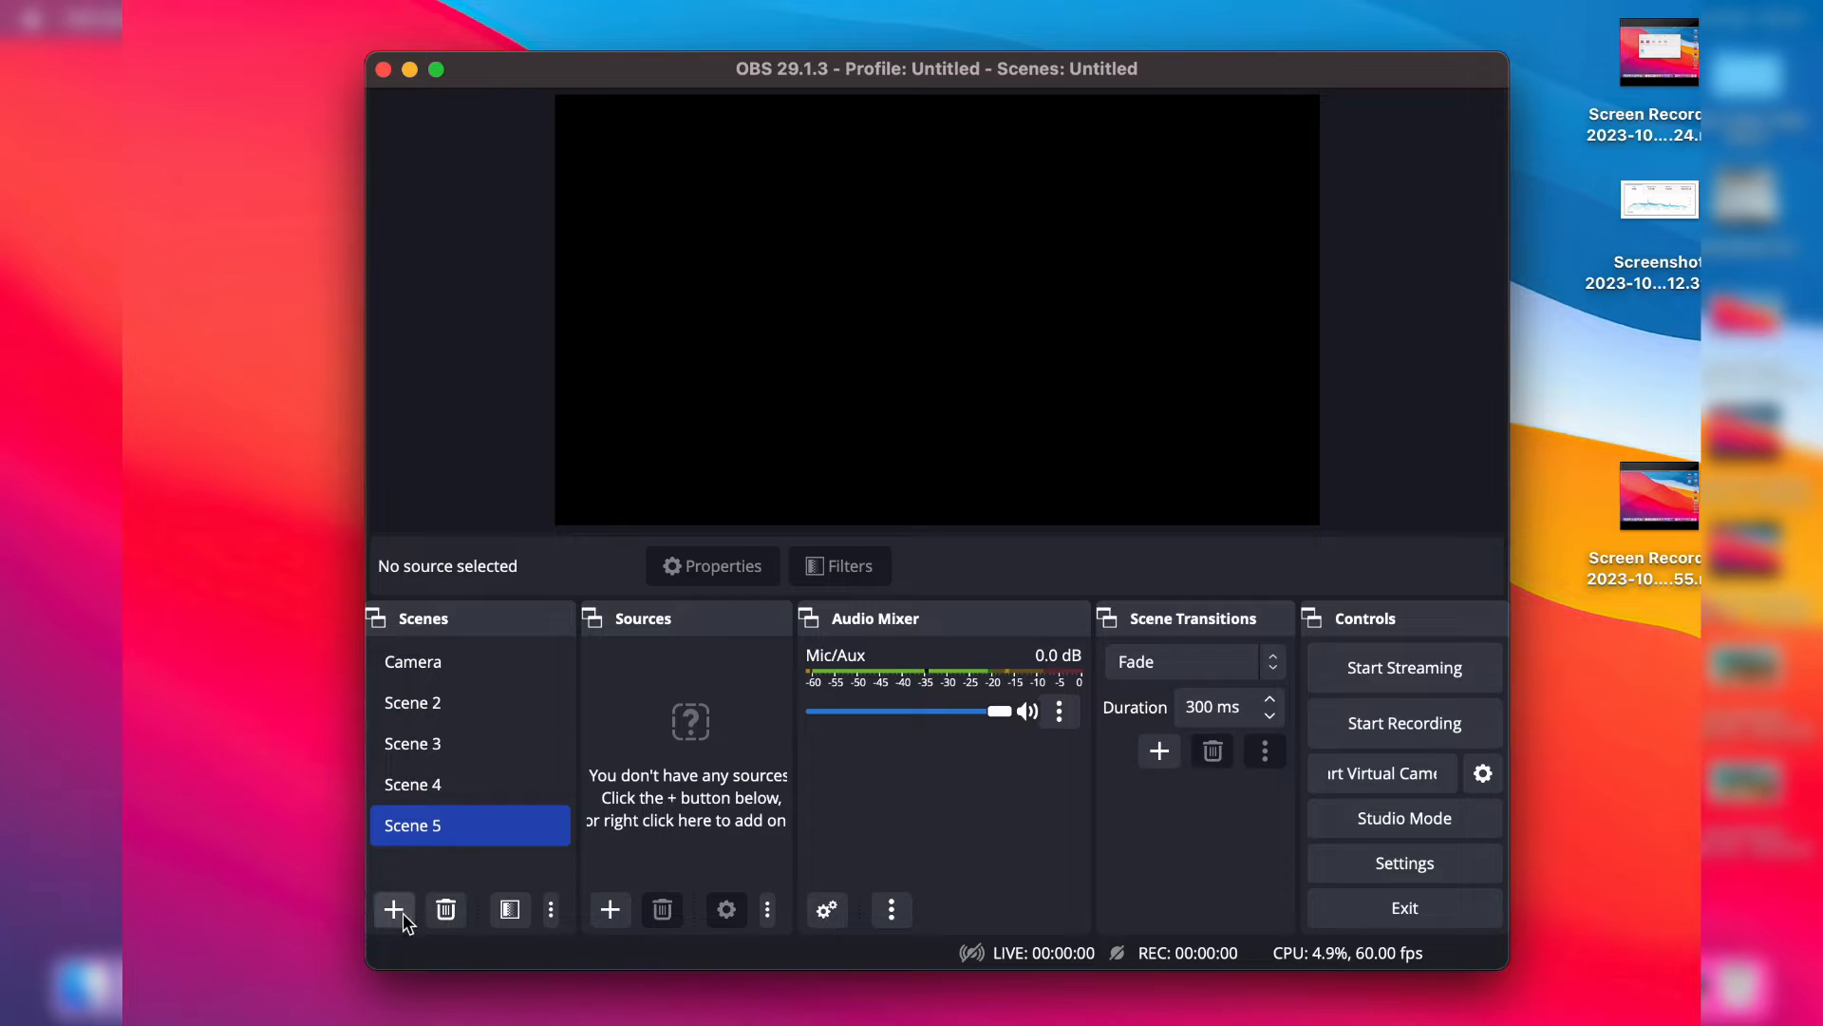
click(393, 910)
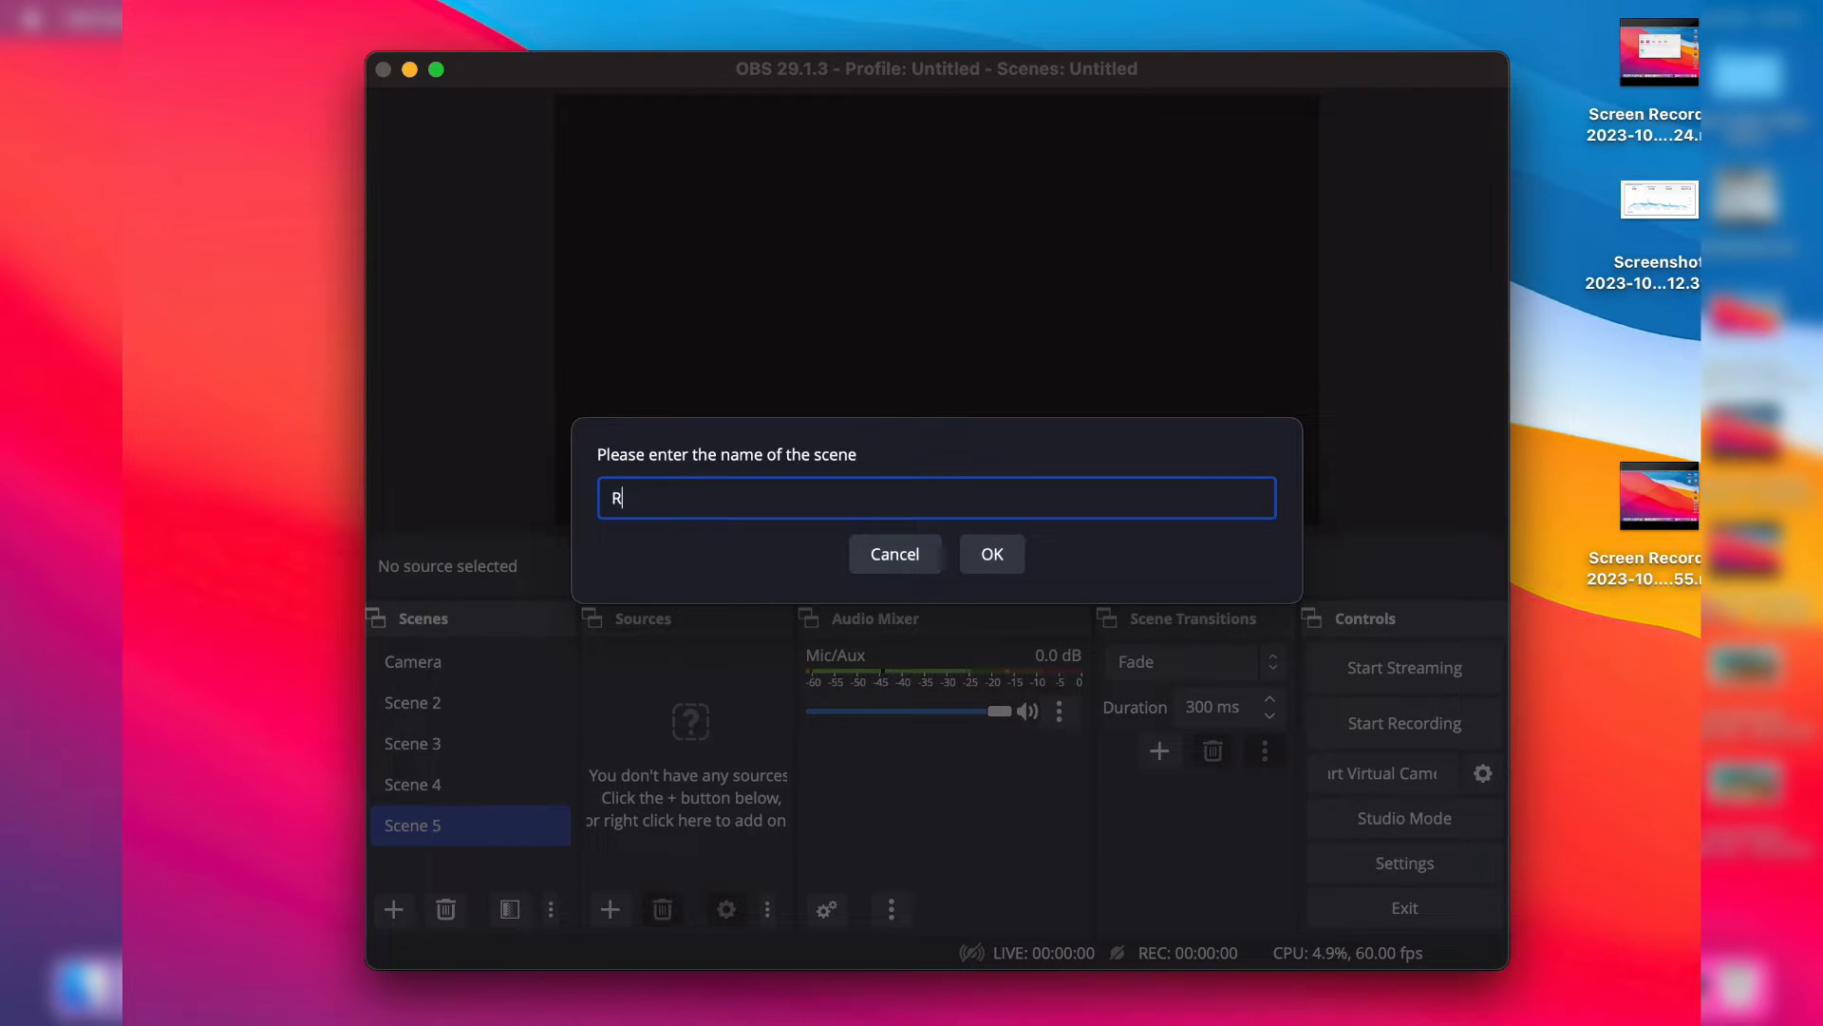
click(990, 553)
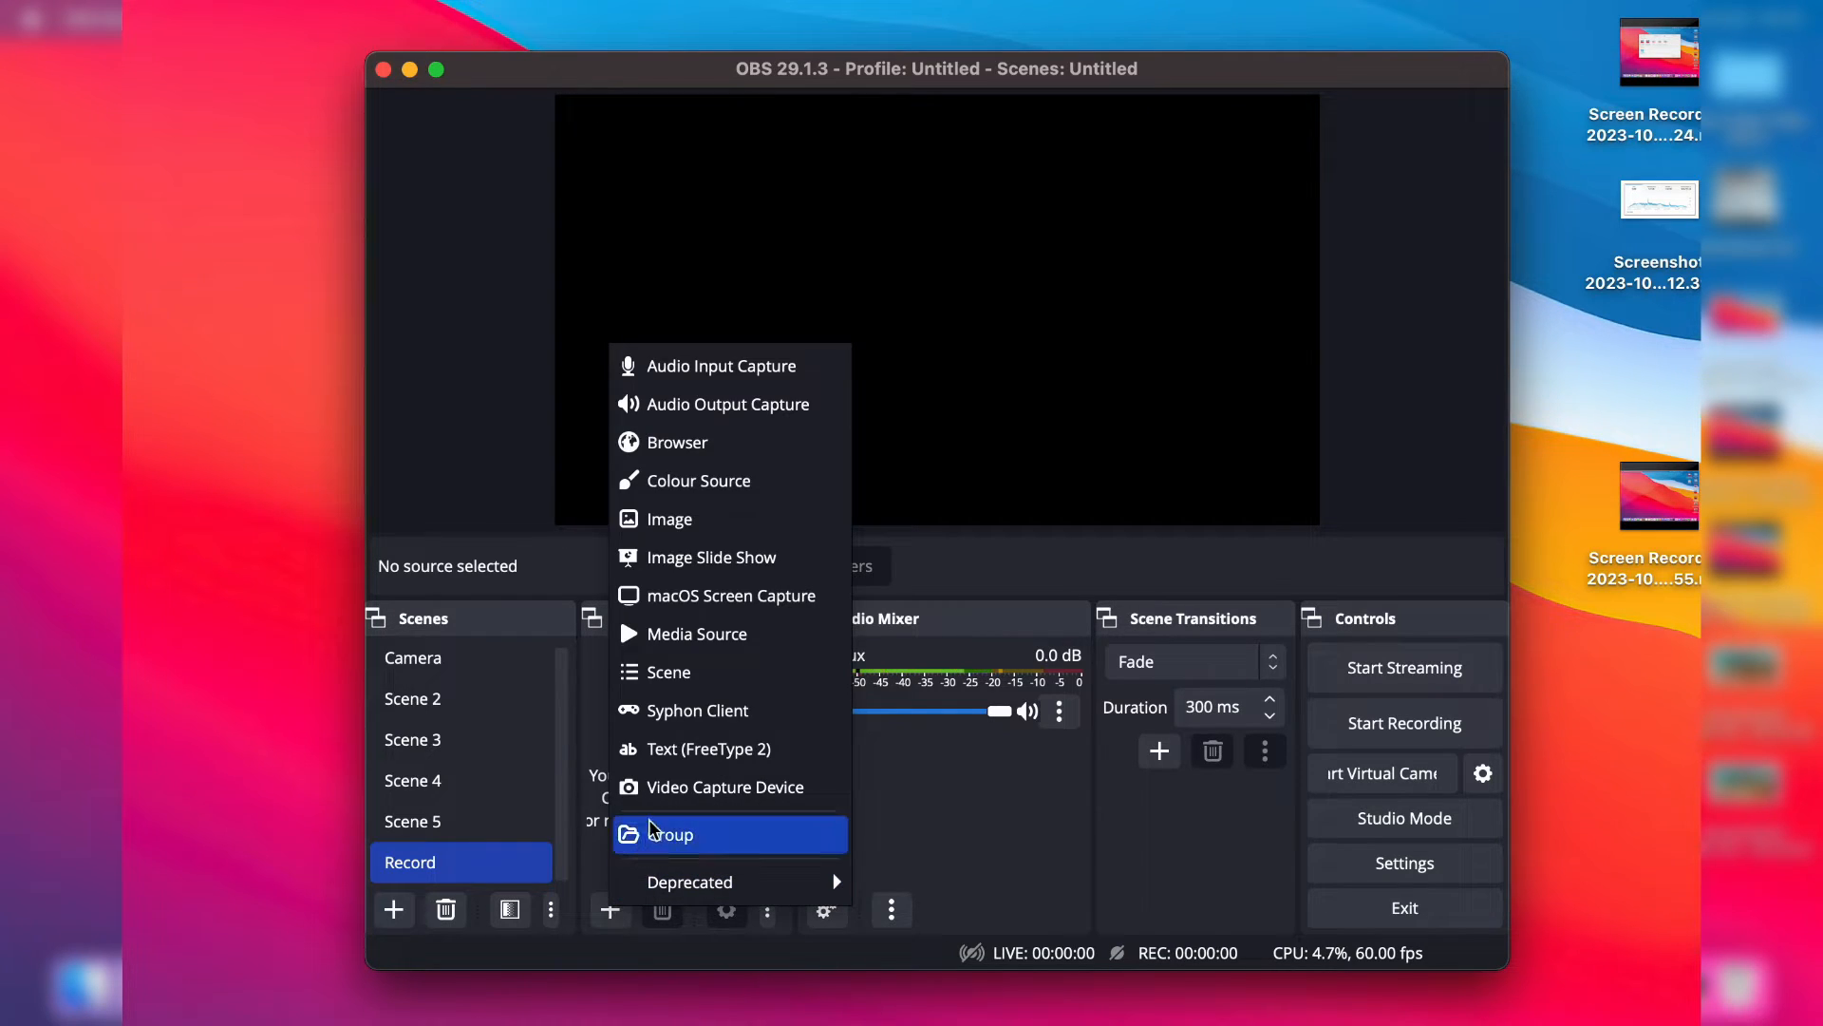
Step: Create a macOS Screen Capture source showing the Built-in Retina Display
click(729, 594)
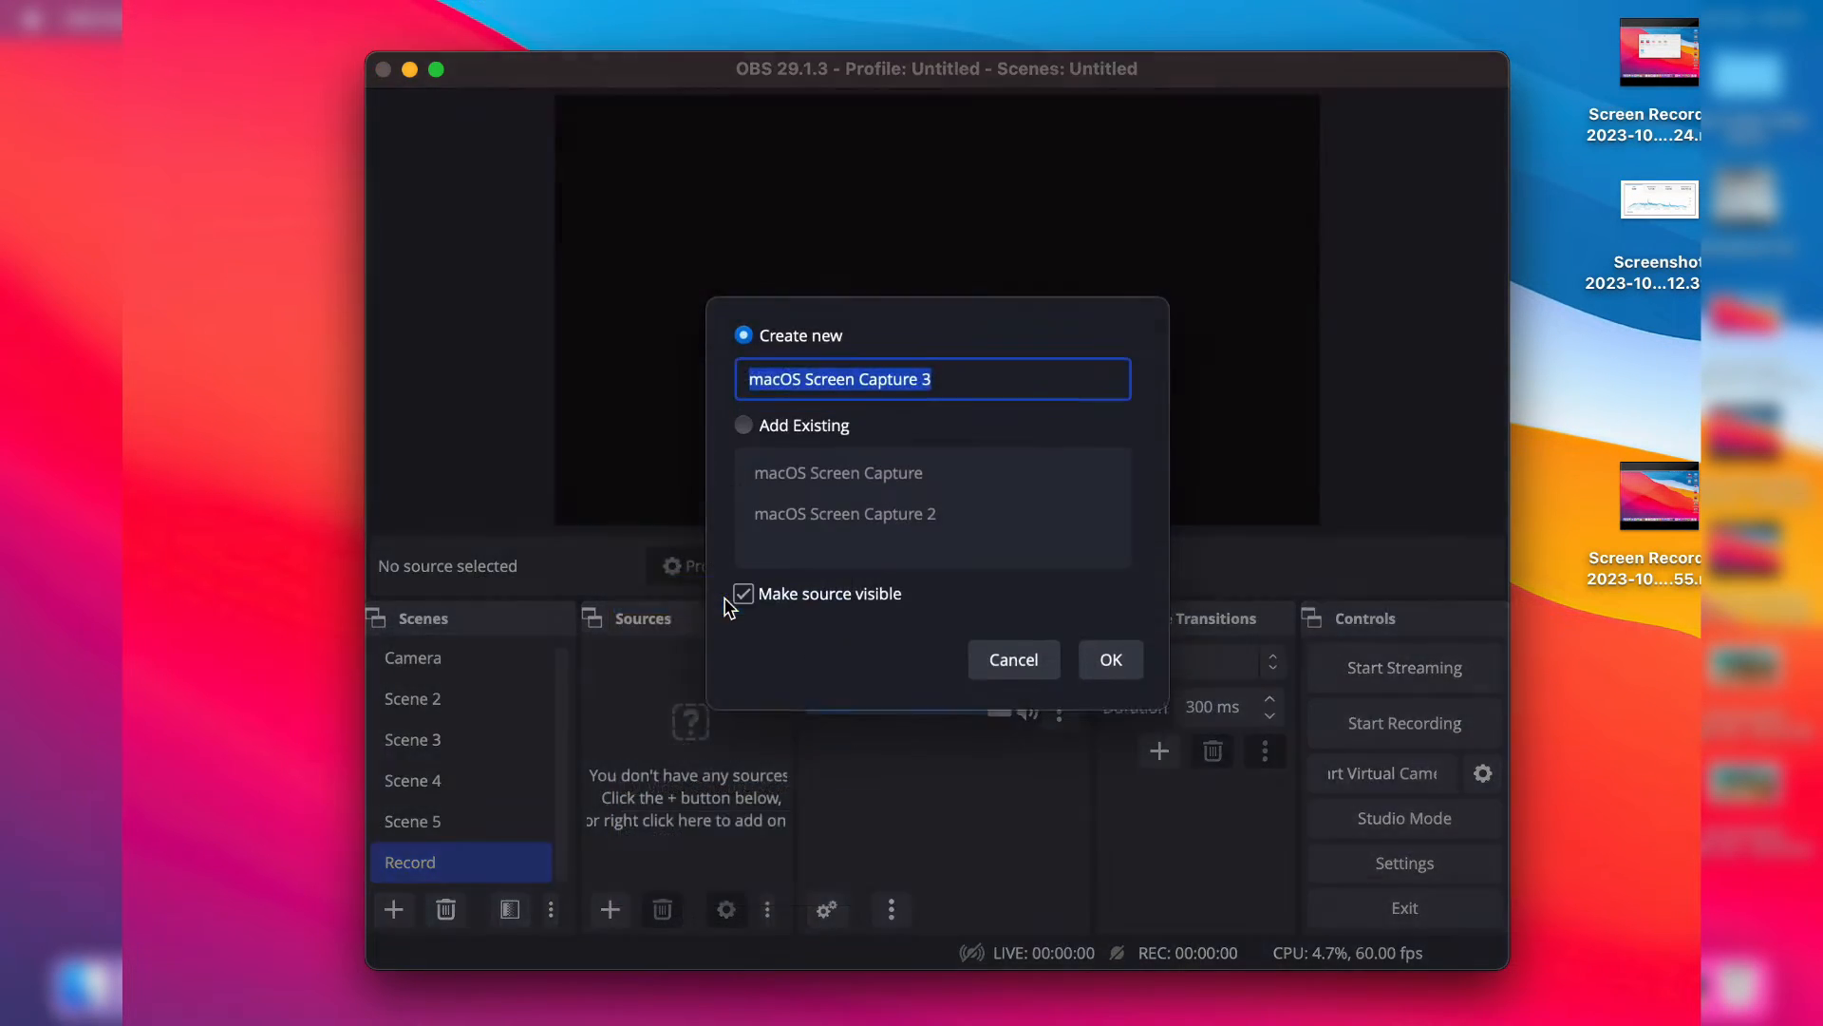
click(1108, 659)
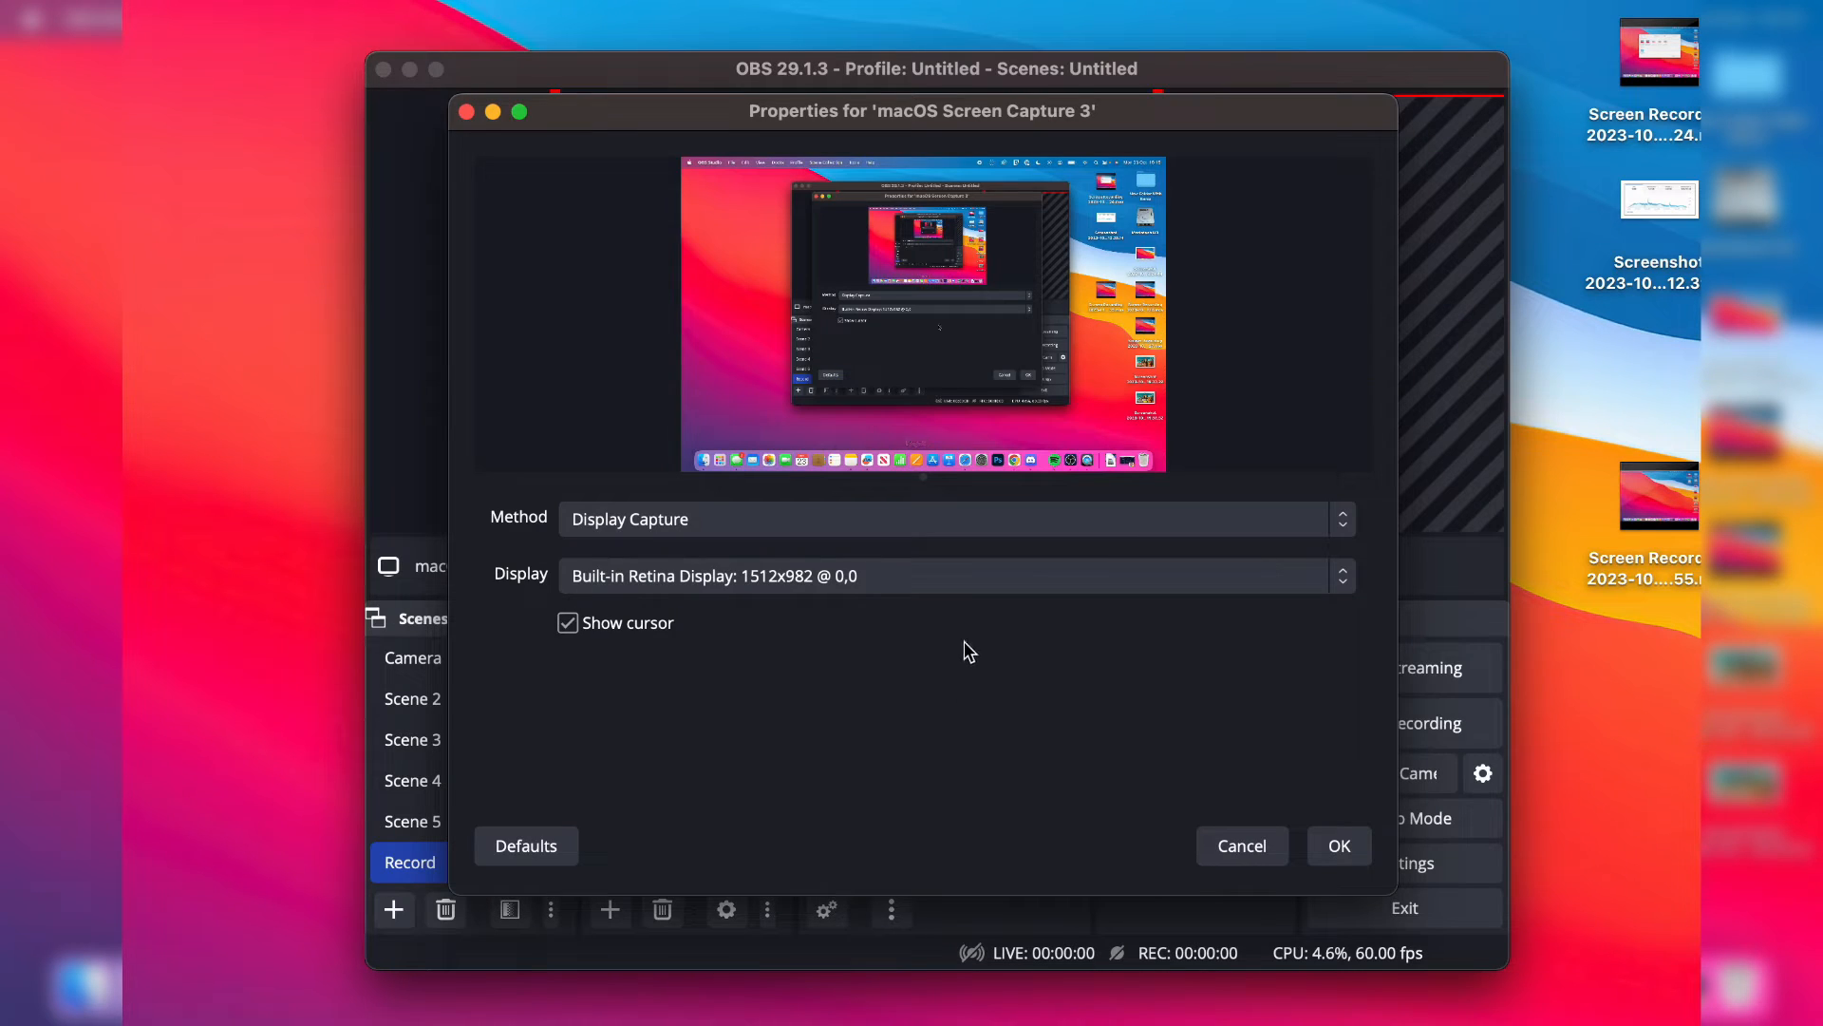
mouse_move(1379, 765)
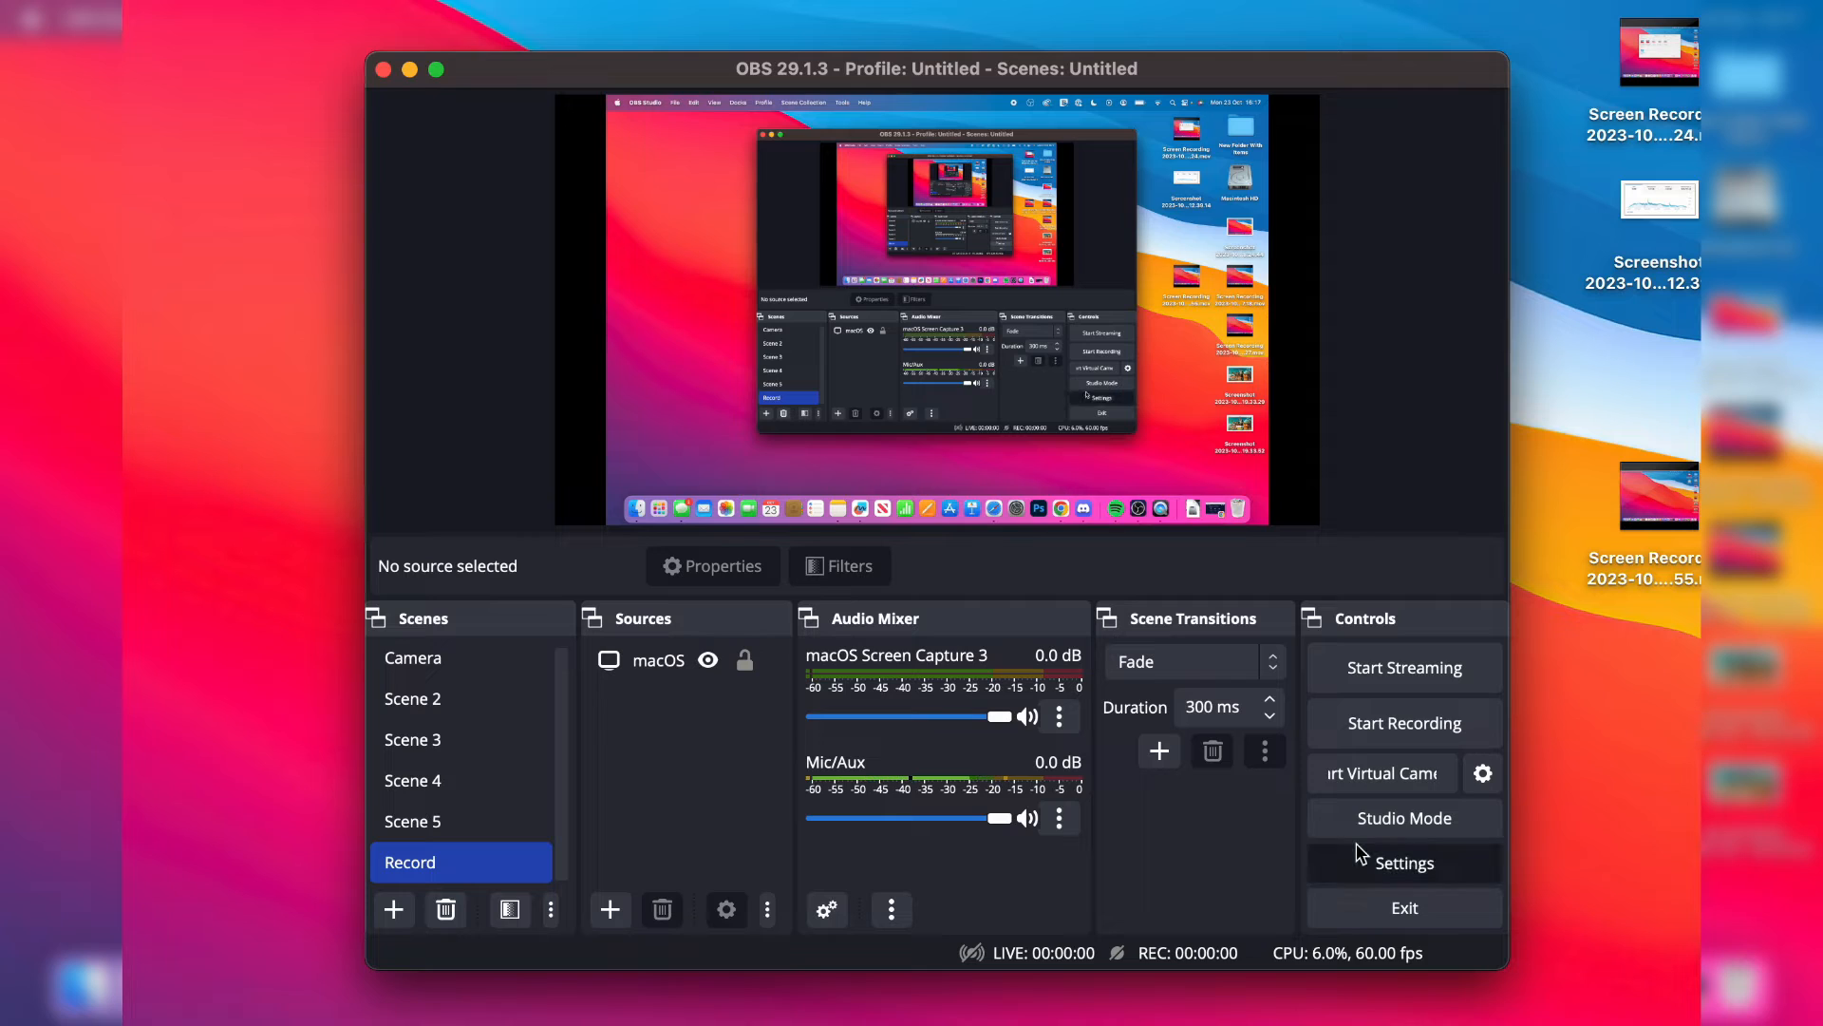
Step: Set video base canvas 3024x1964 with output scaled to 1812x1178 at 60 FPS
click(1403, 862)
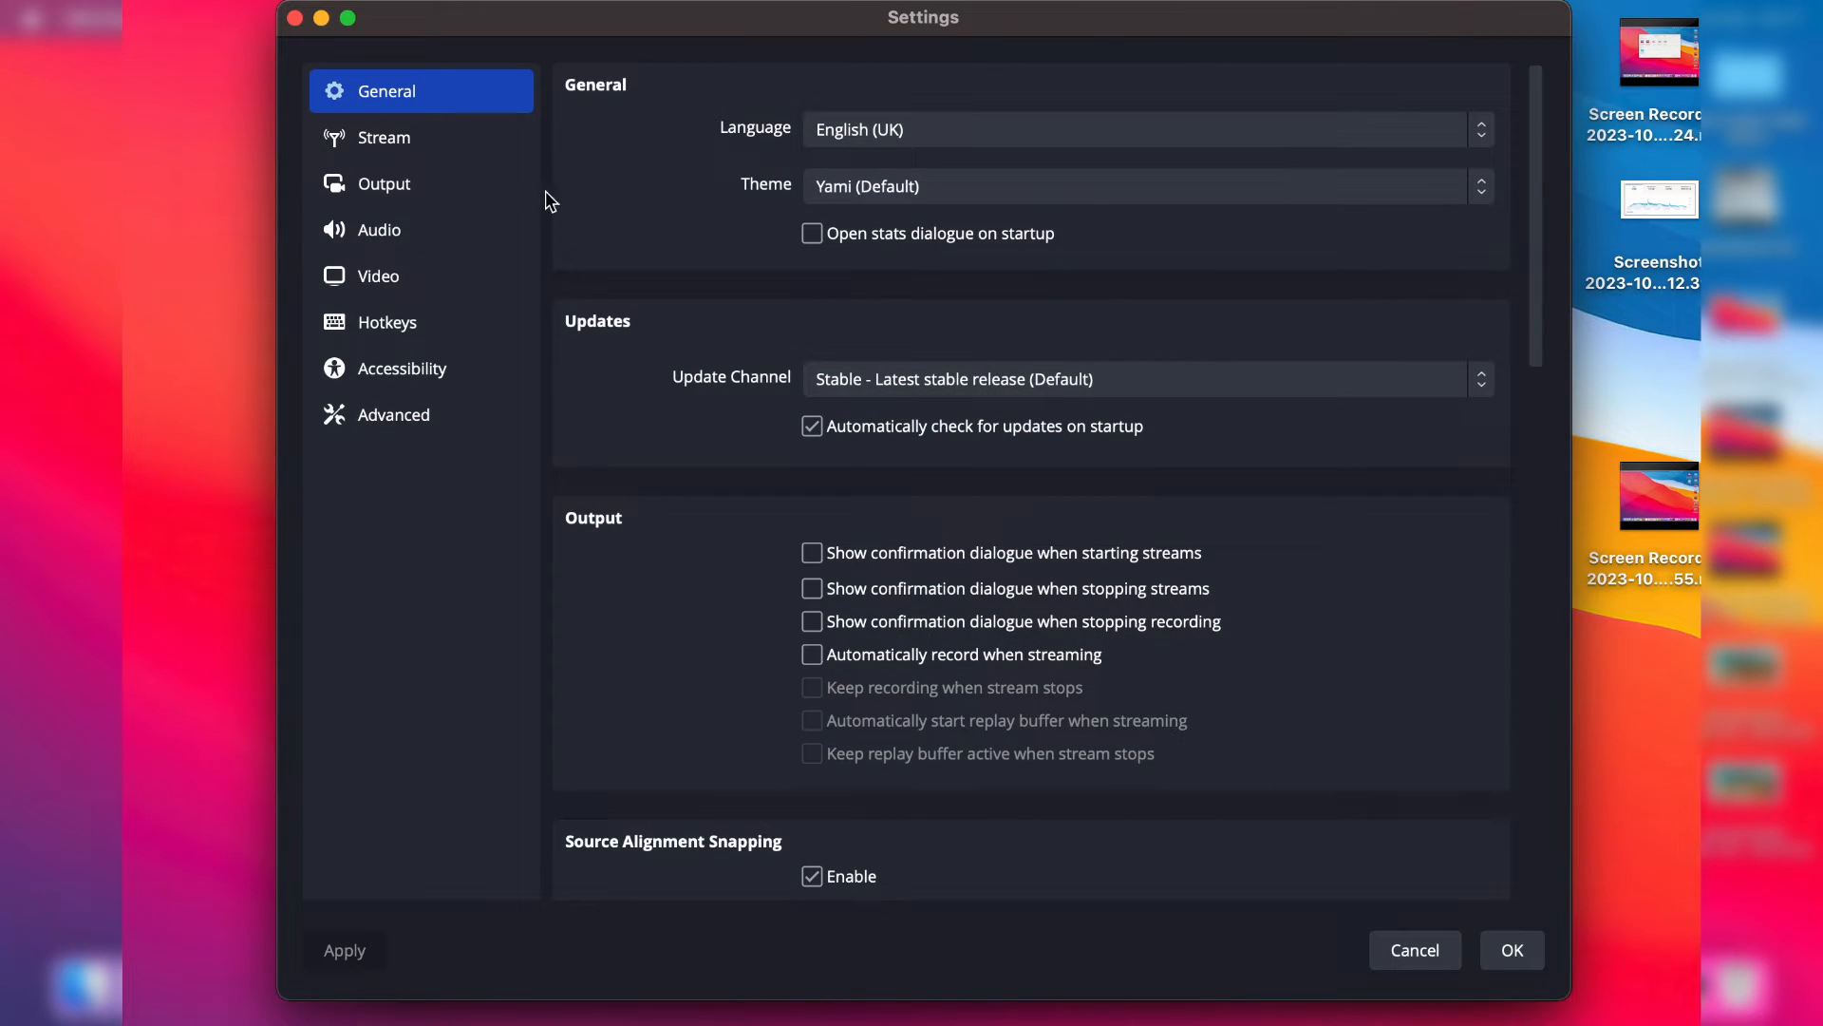
click(378, 276)
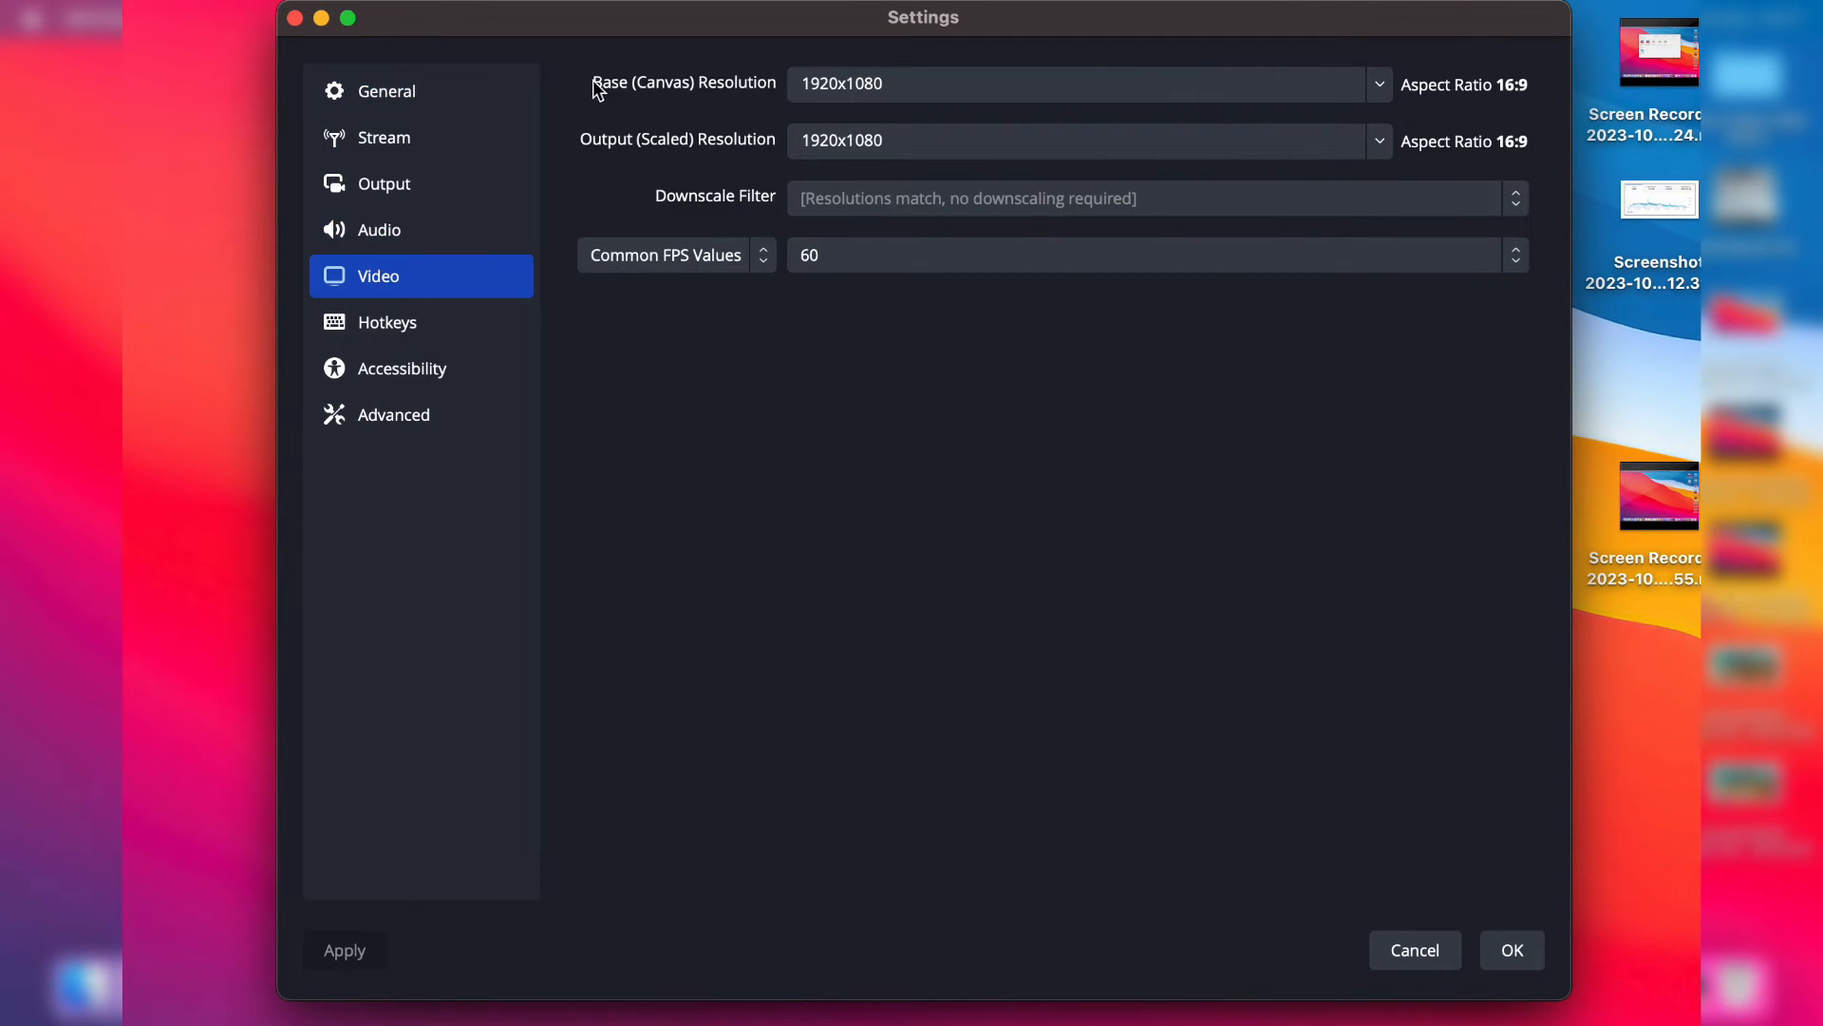
mouse_move(1396, 71)
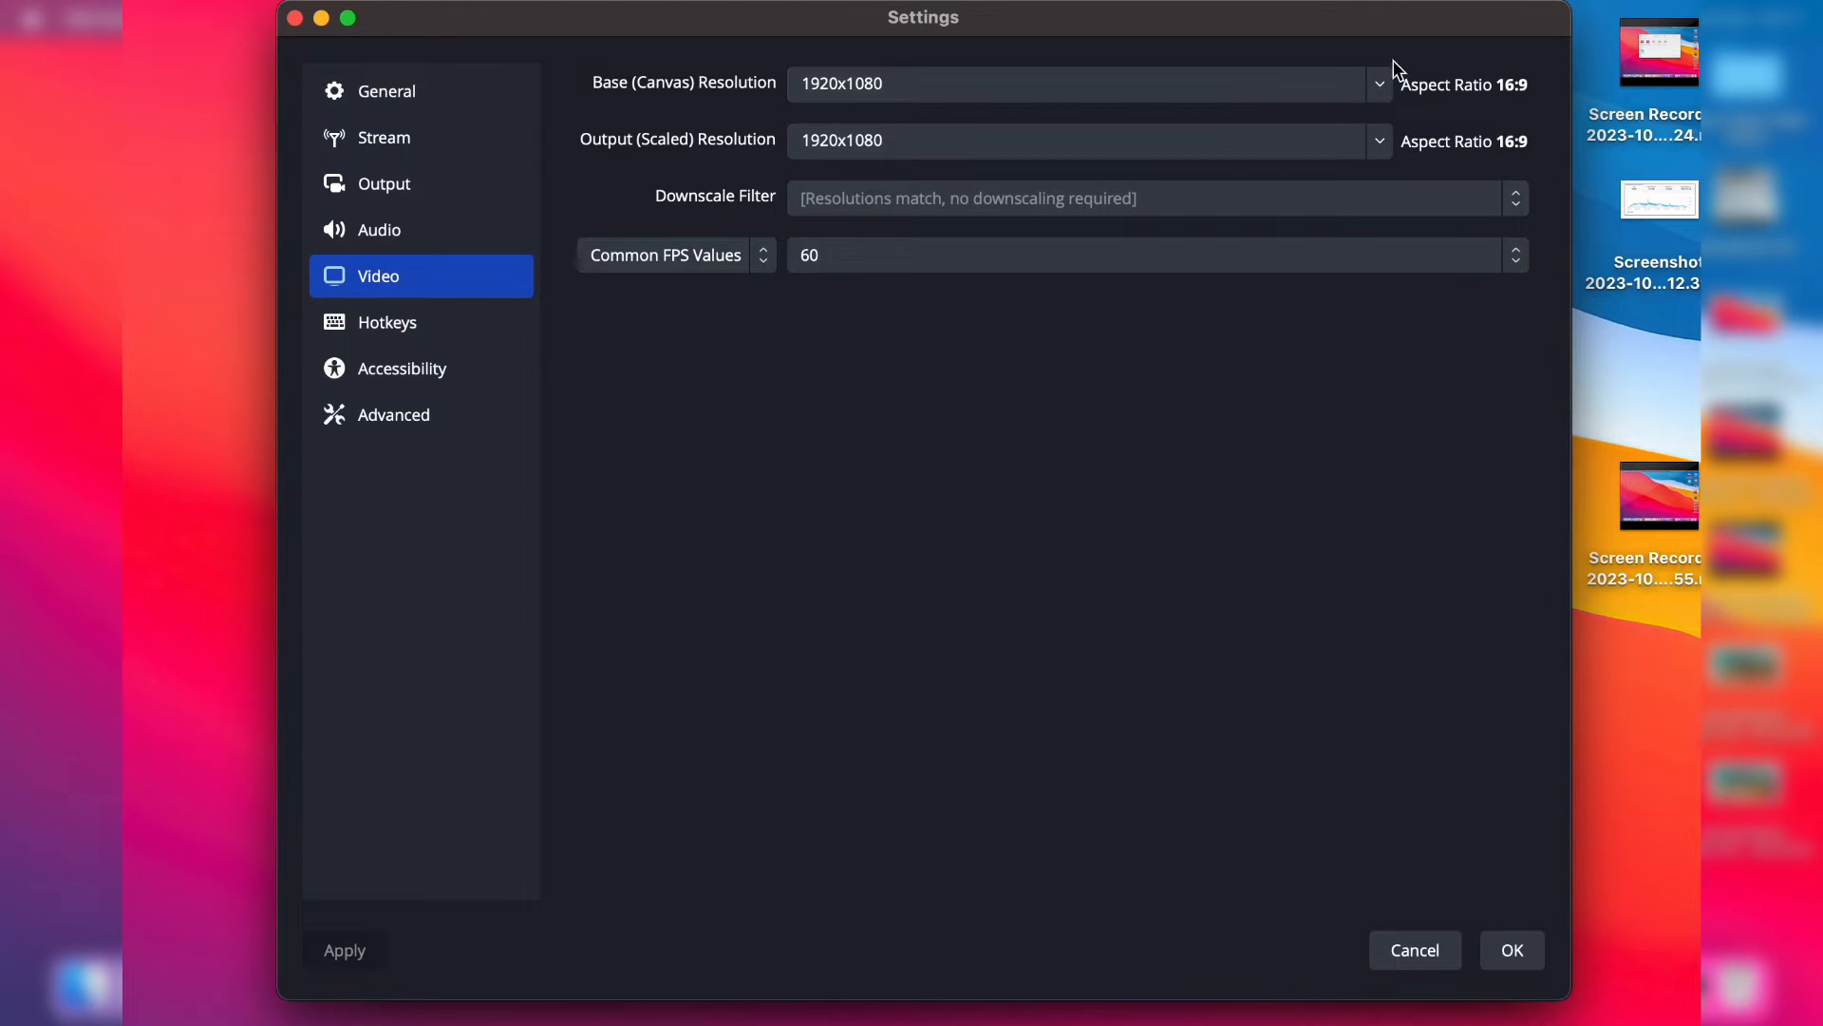
click(1379, 84)
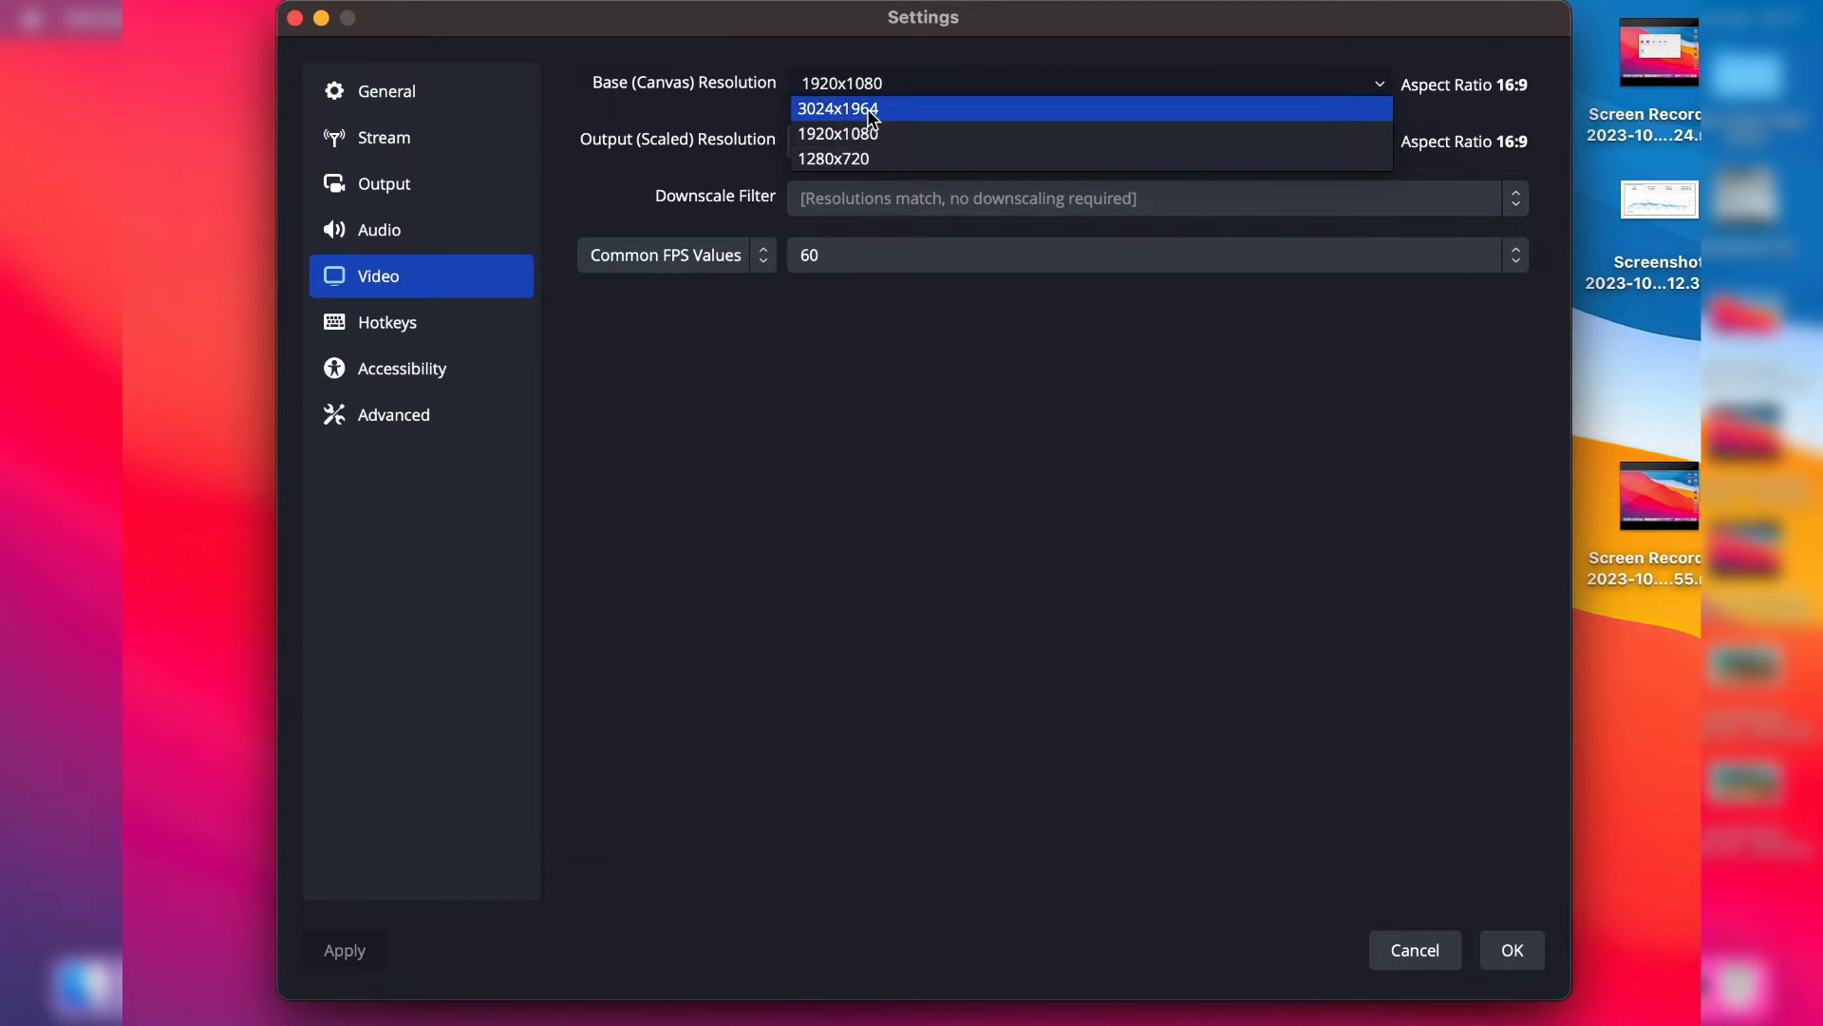
click(838, 108)
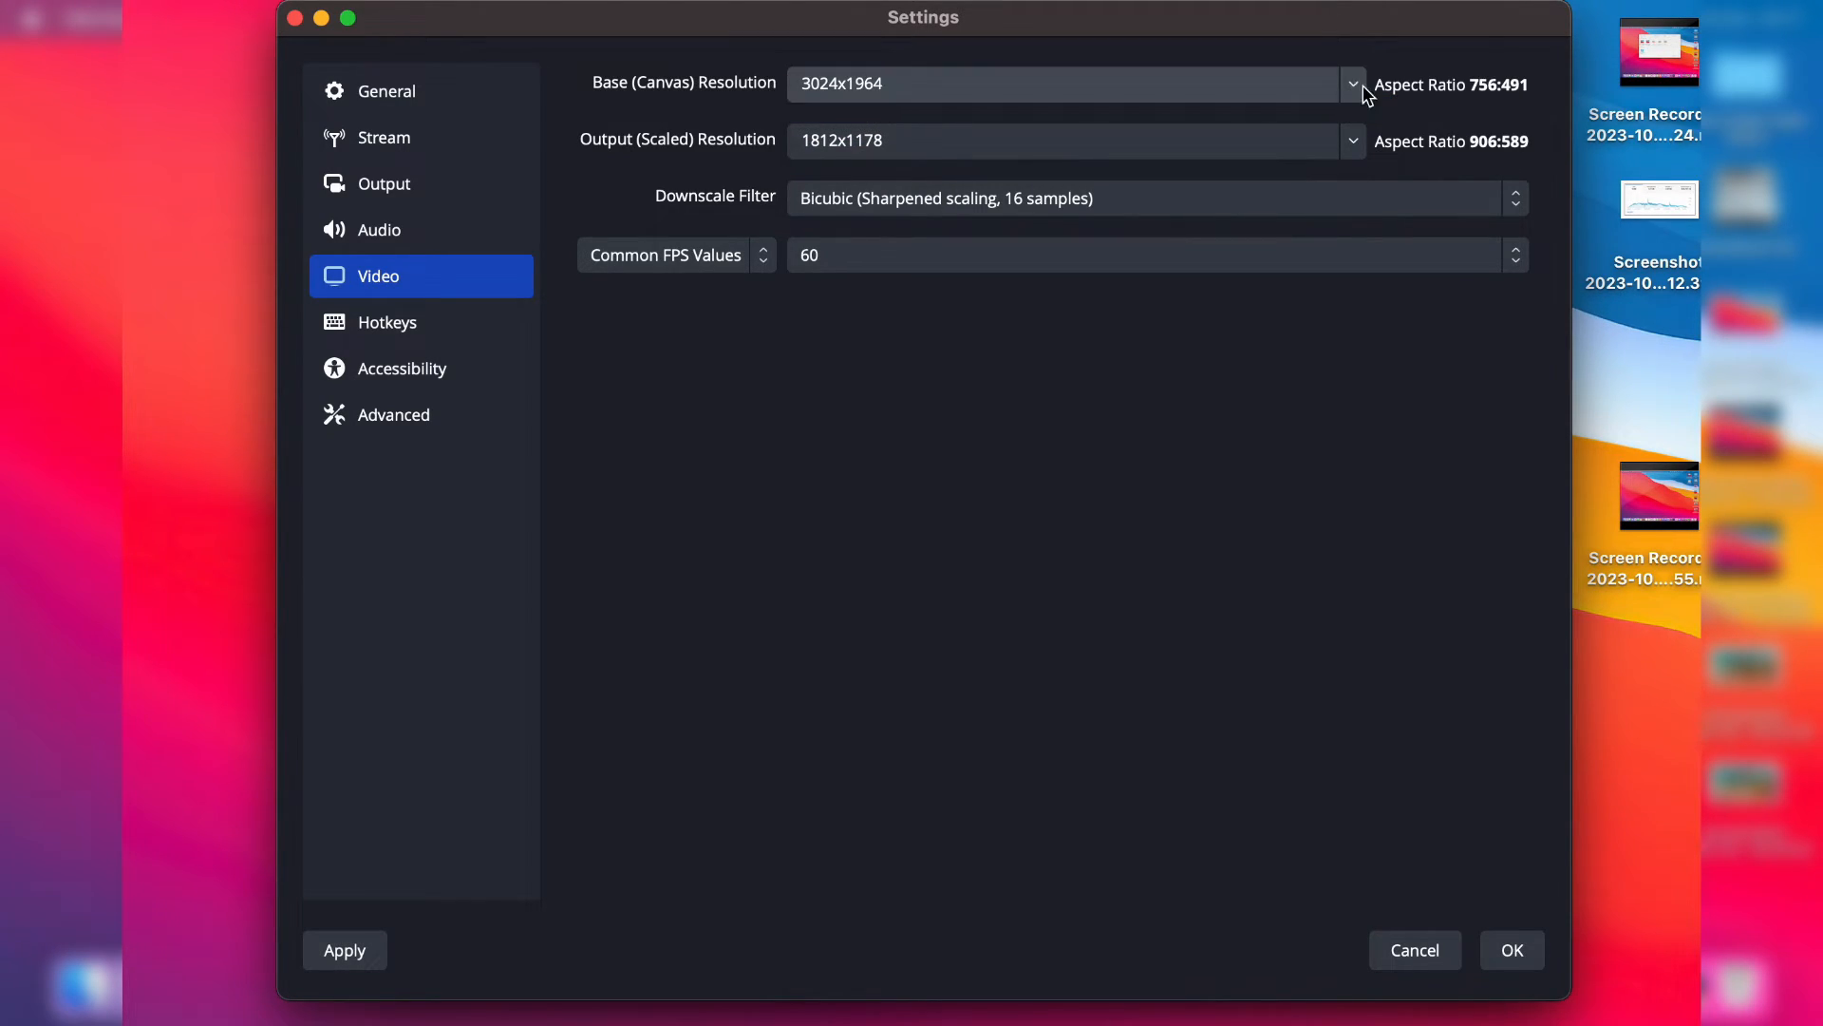
click(1349, 83)
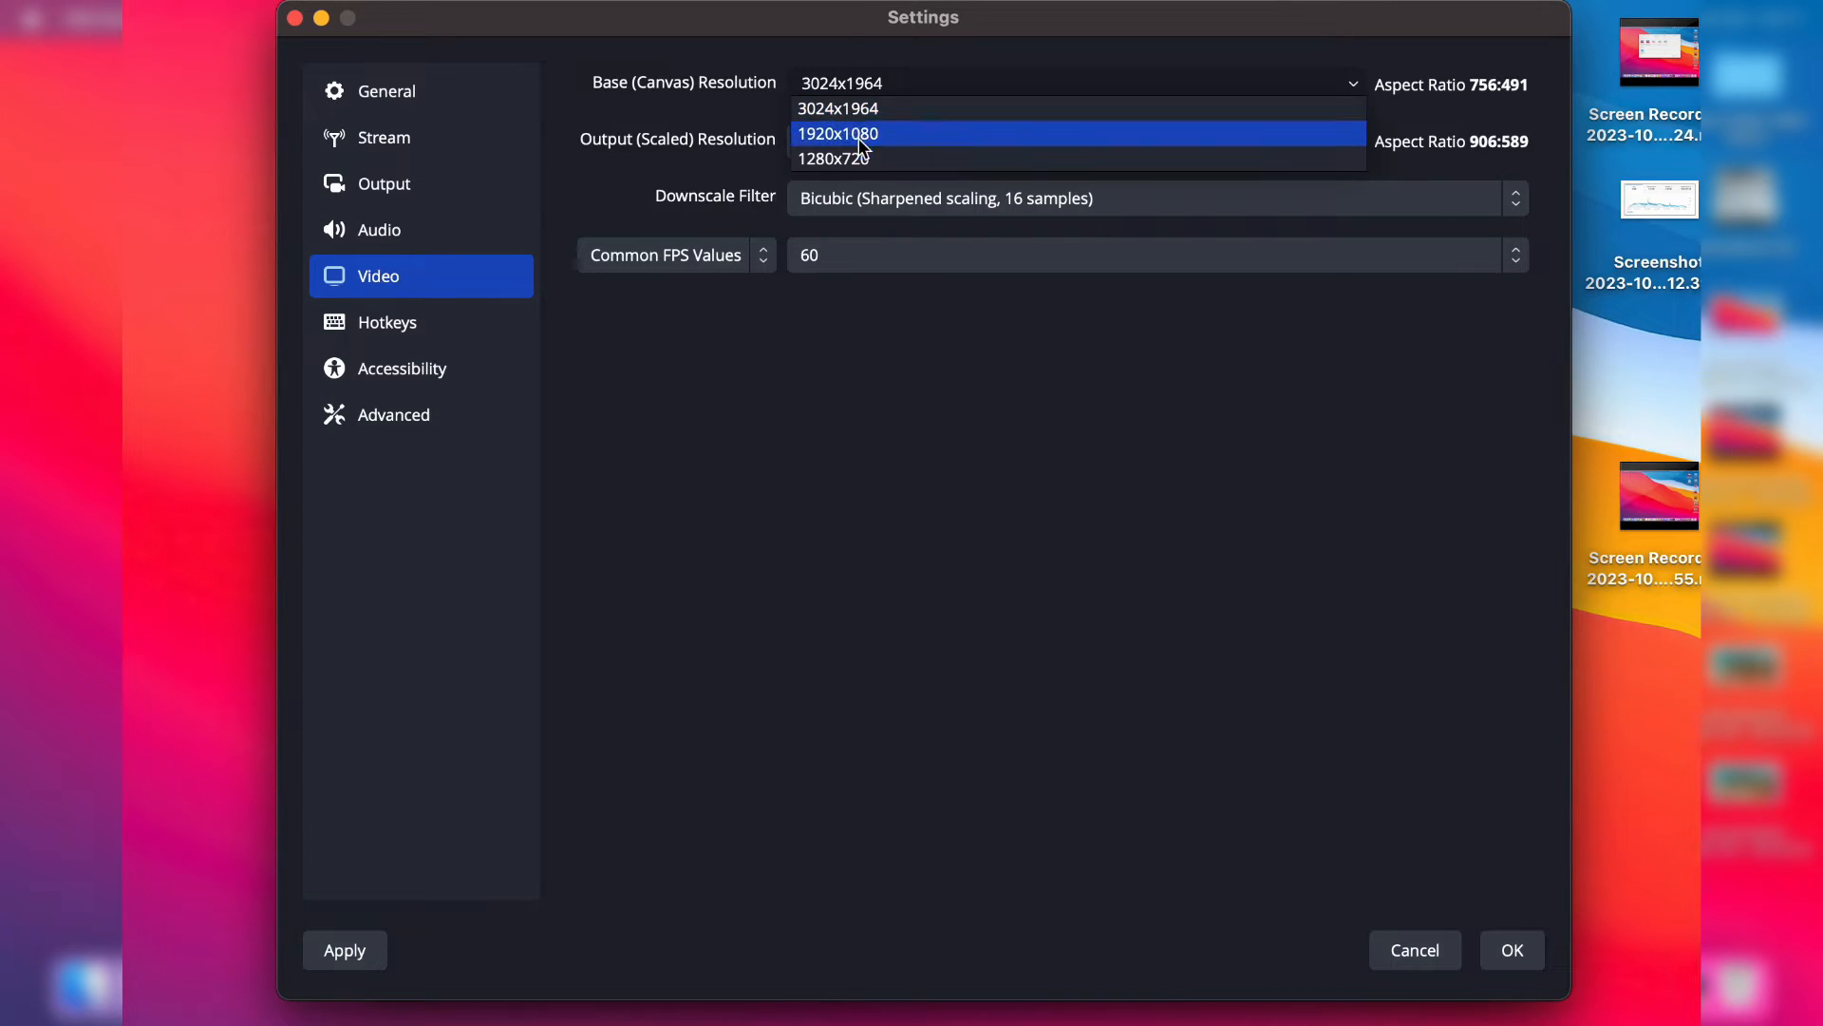
click(837, 133)
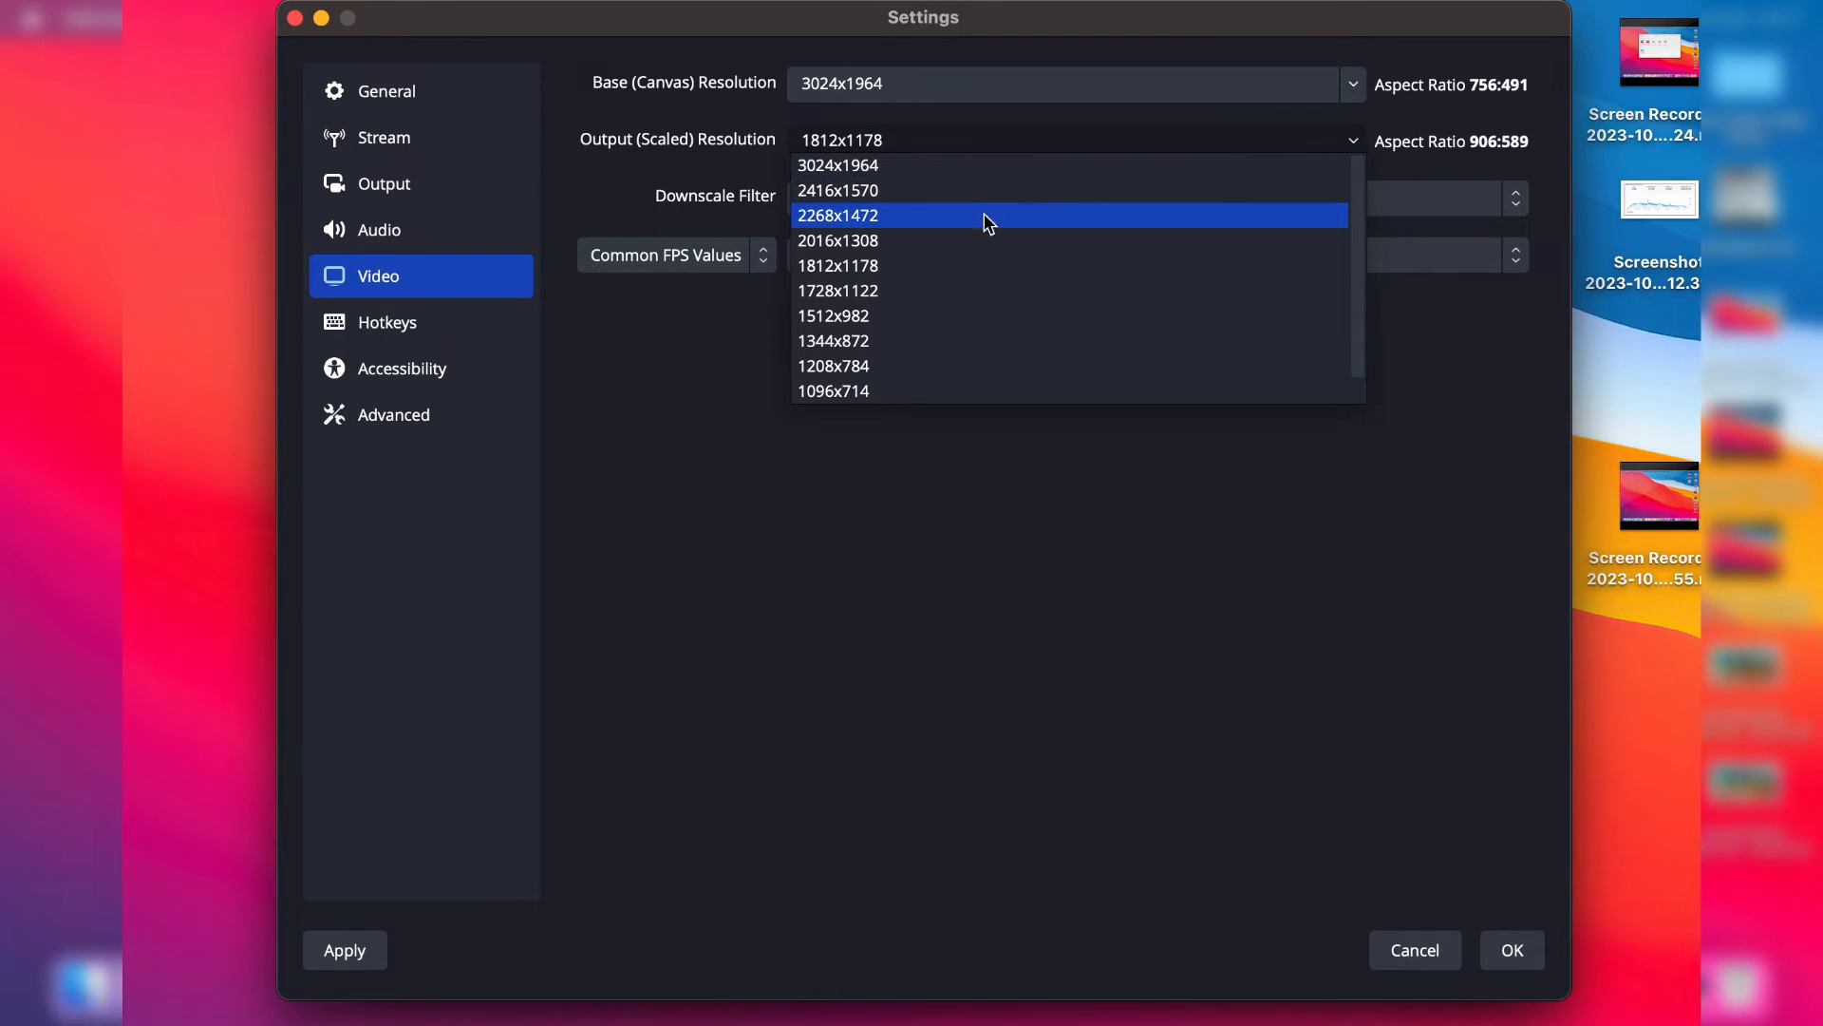
mouse_move(838, 266)
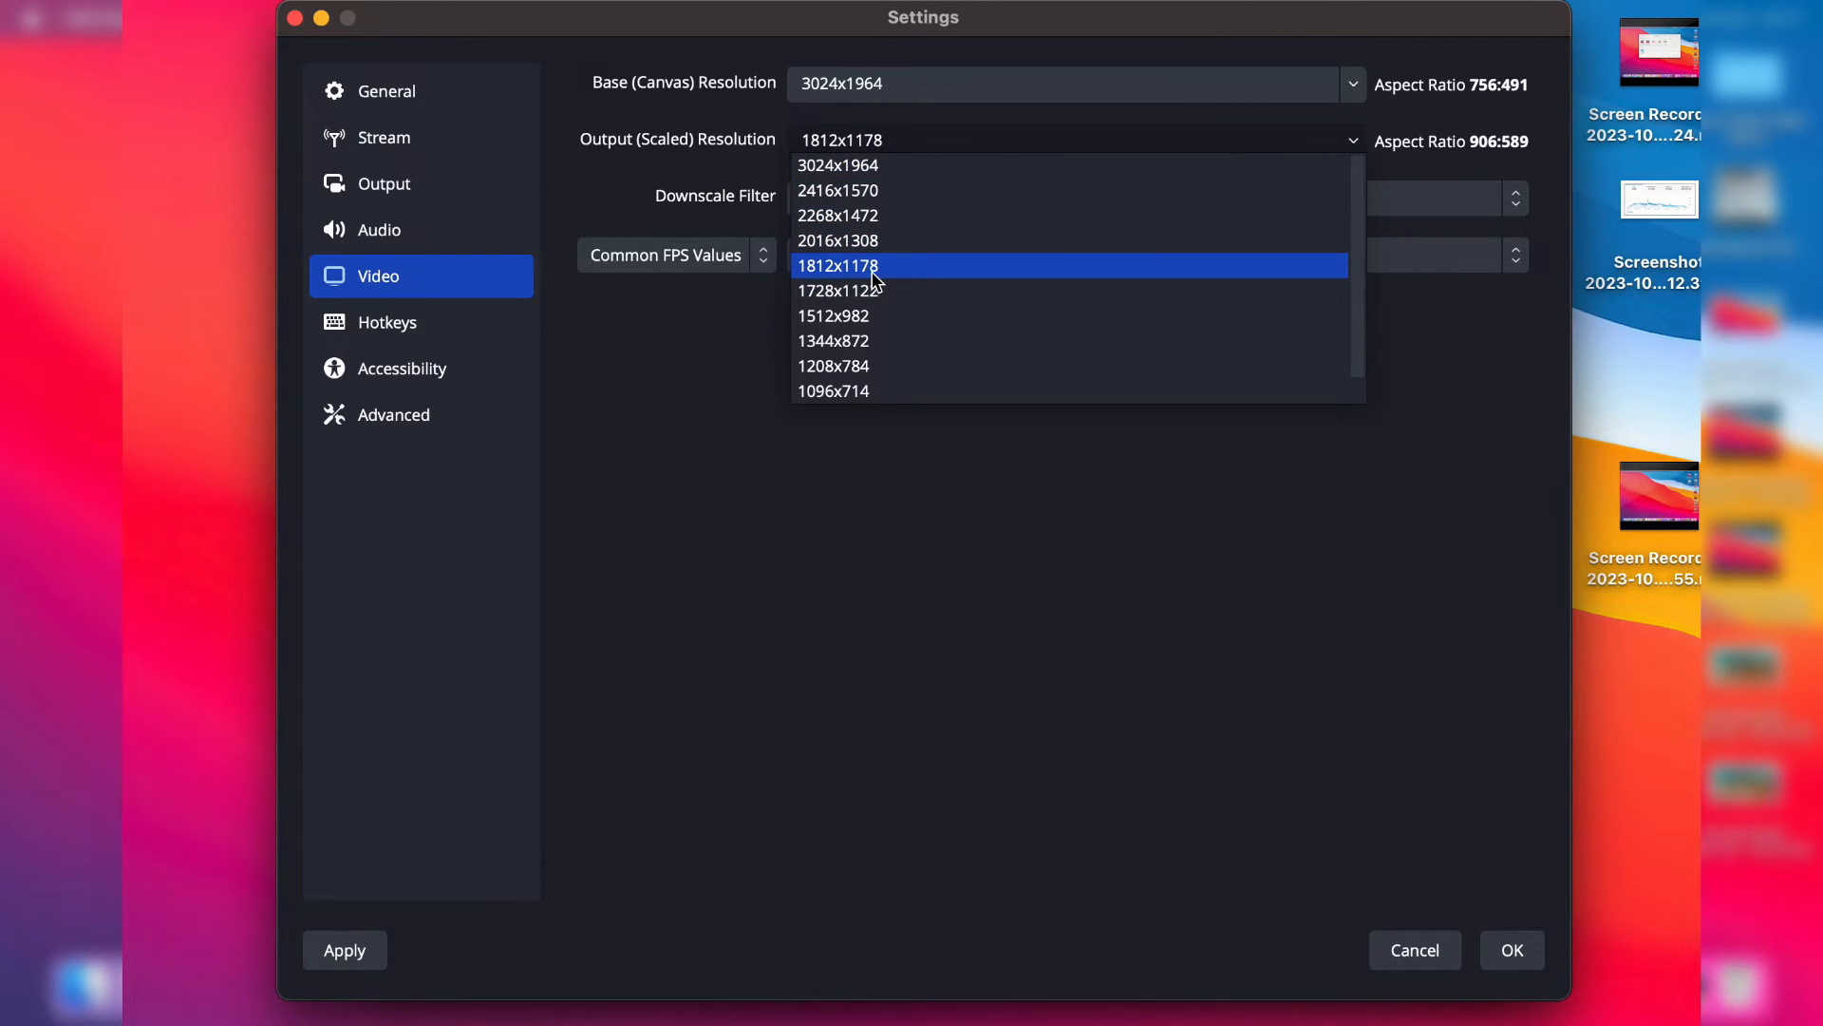
mouse_move(887, 283)
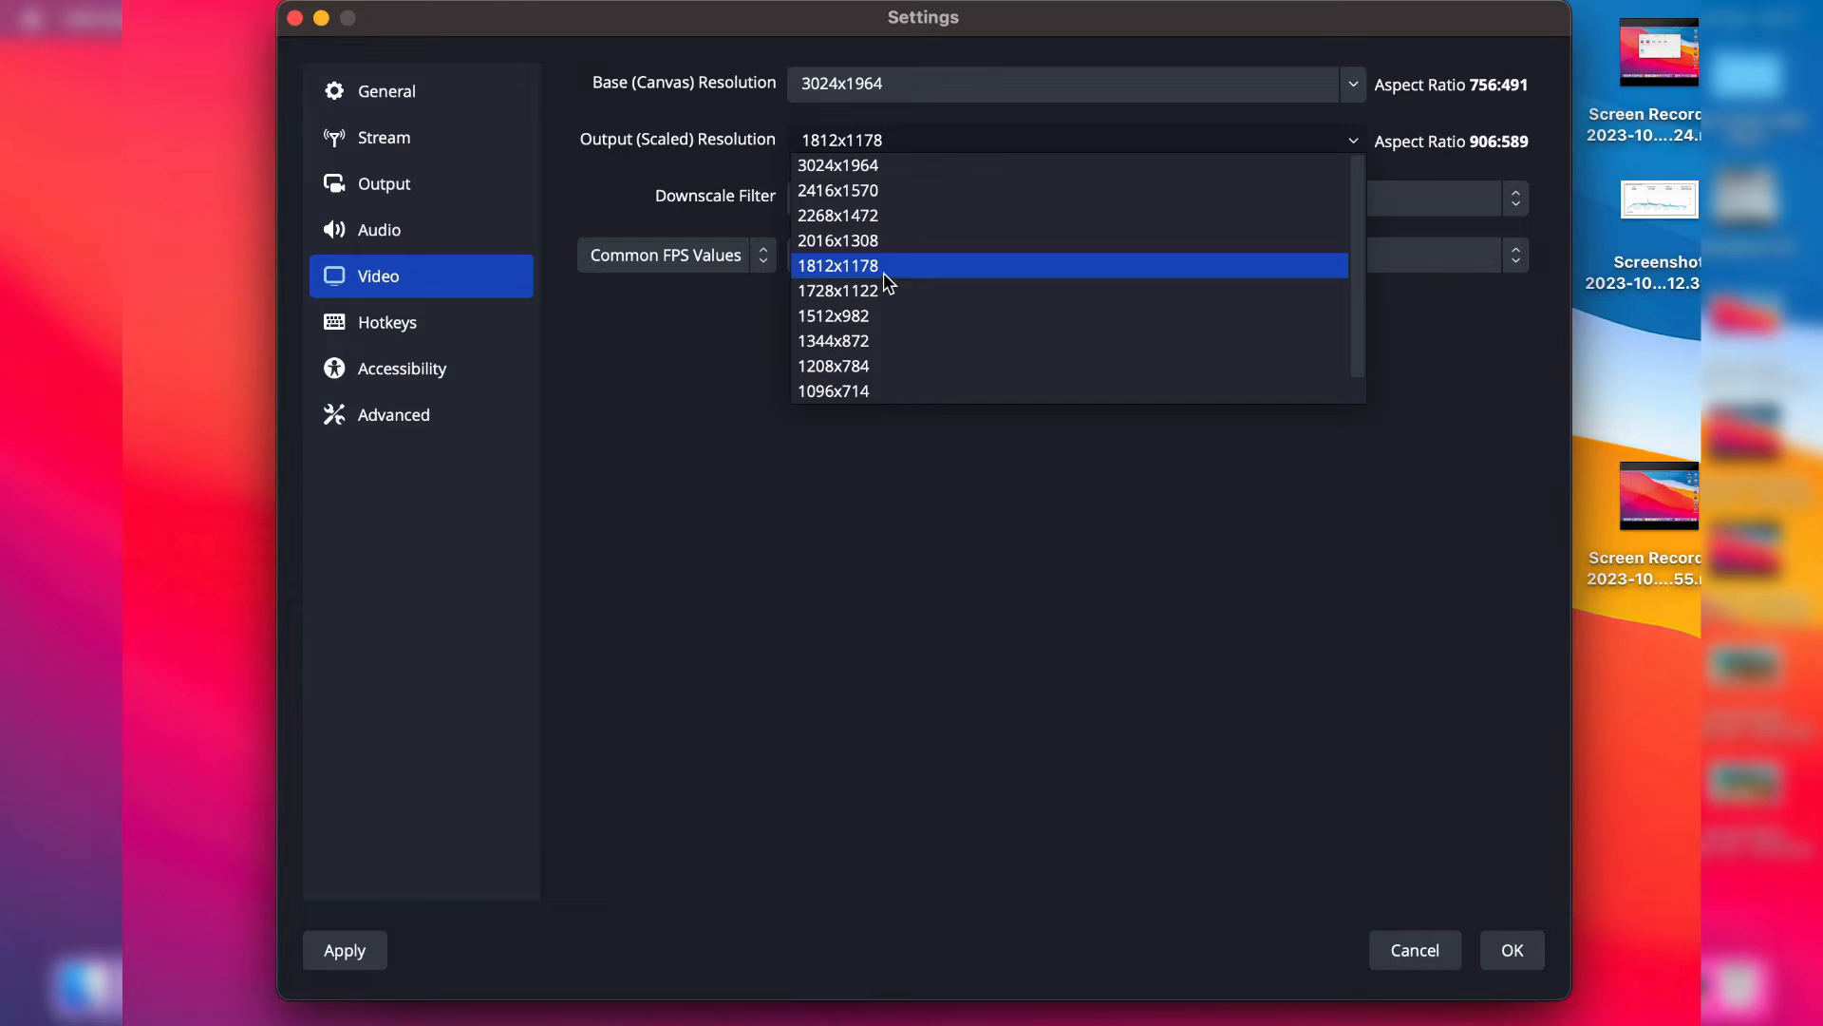
click(839, 266)
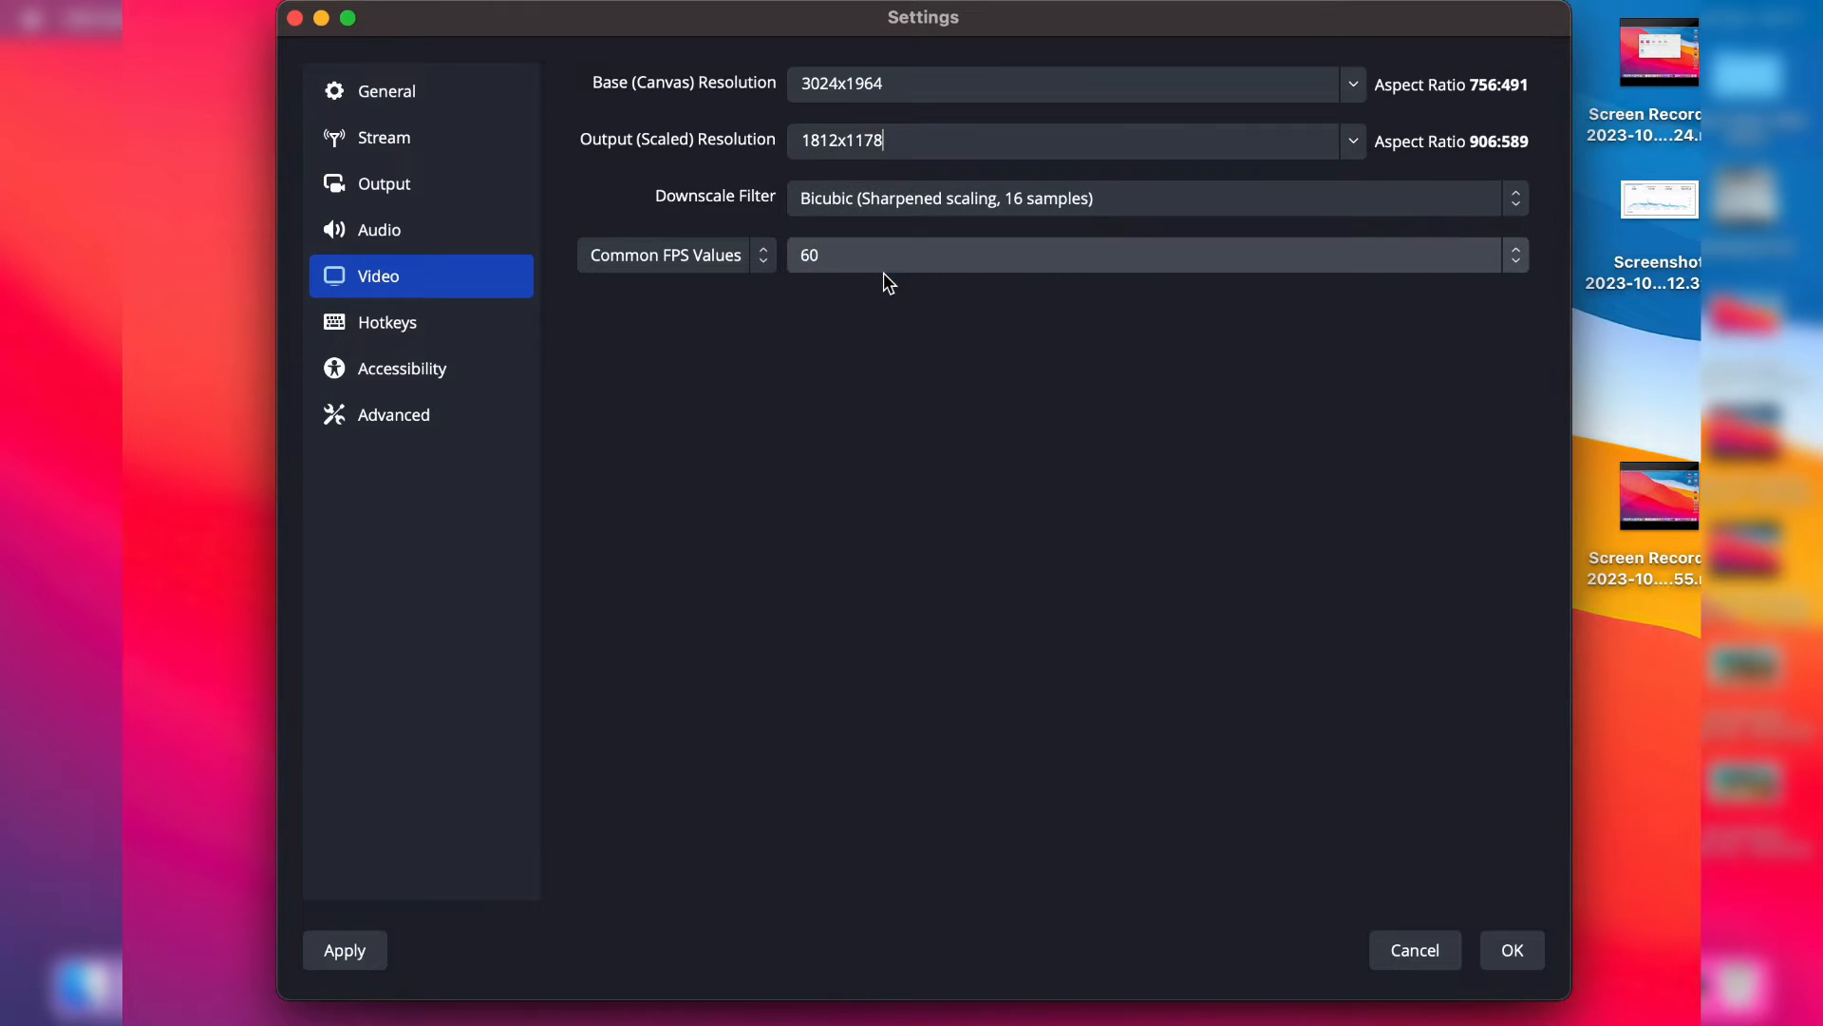
mouse_move(1045, 435)
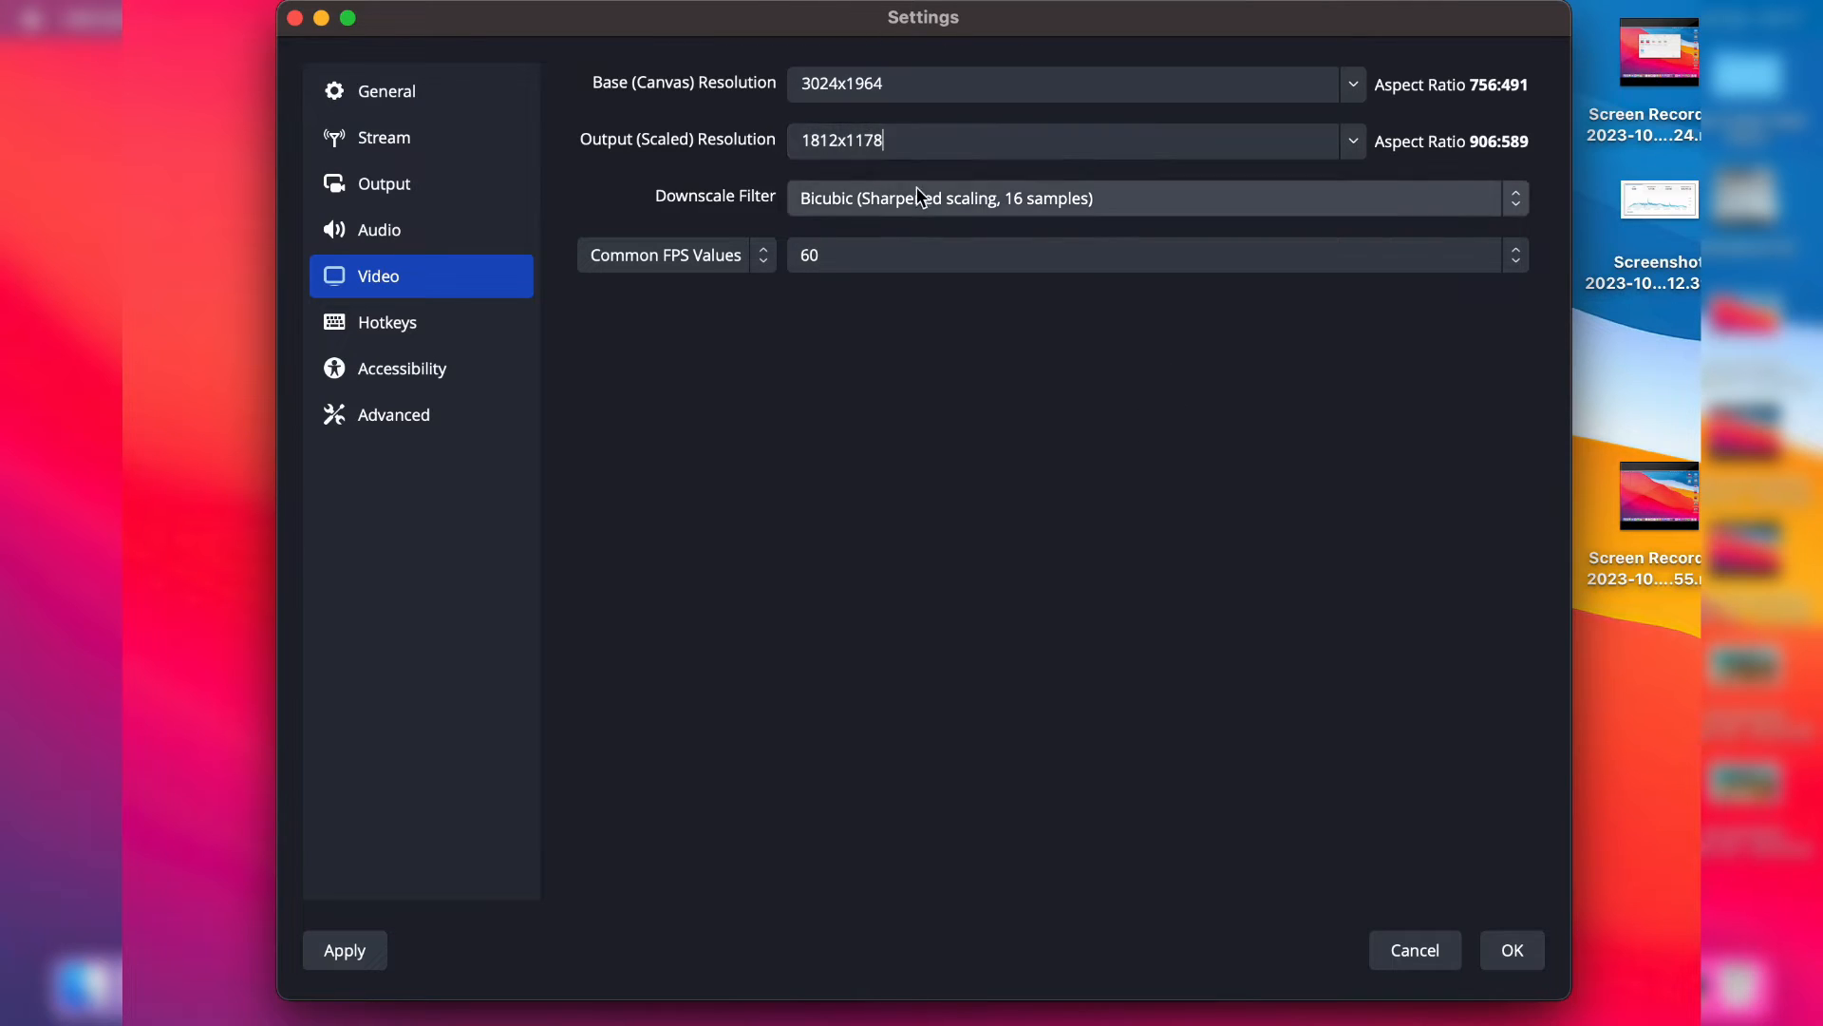
Step: Use the MacBook Pro Microphone as the mic/auxiliary audio device
click(380, 230)
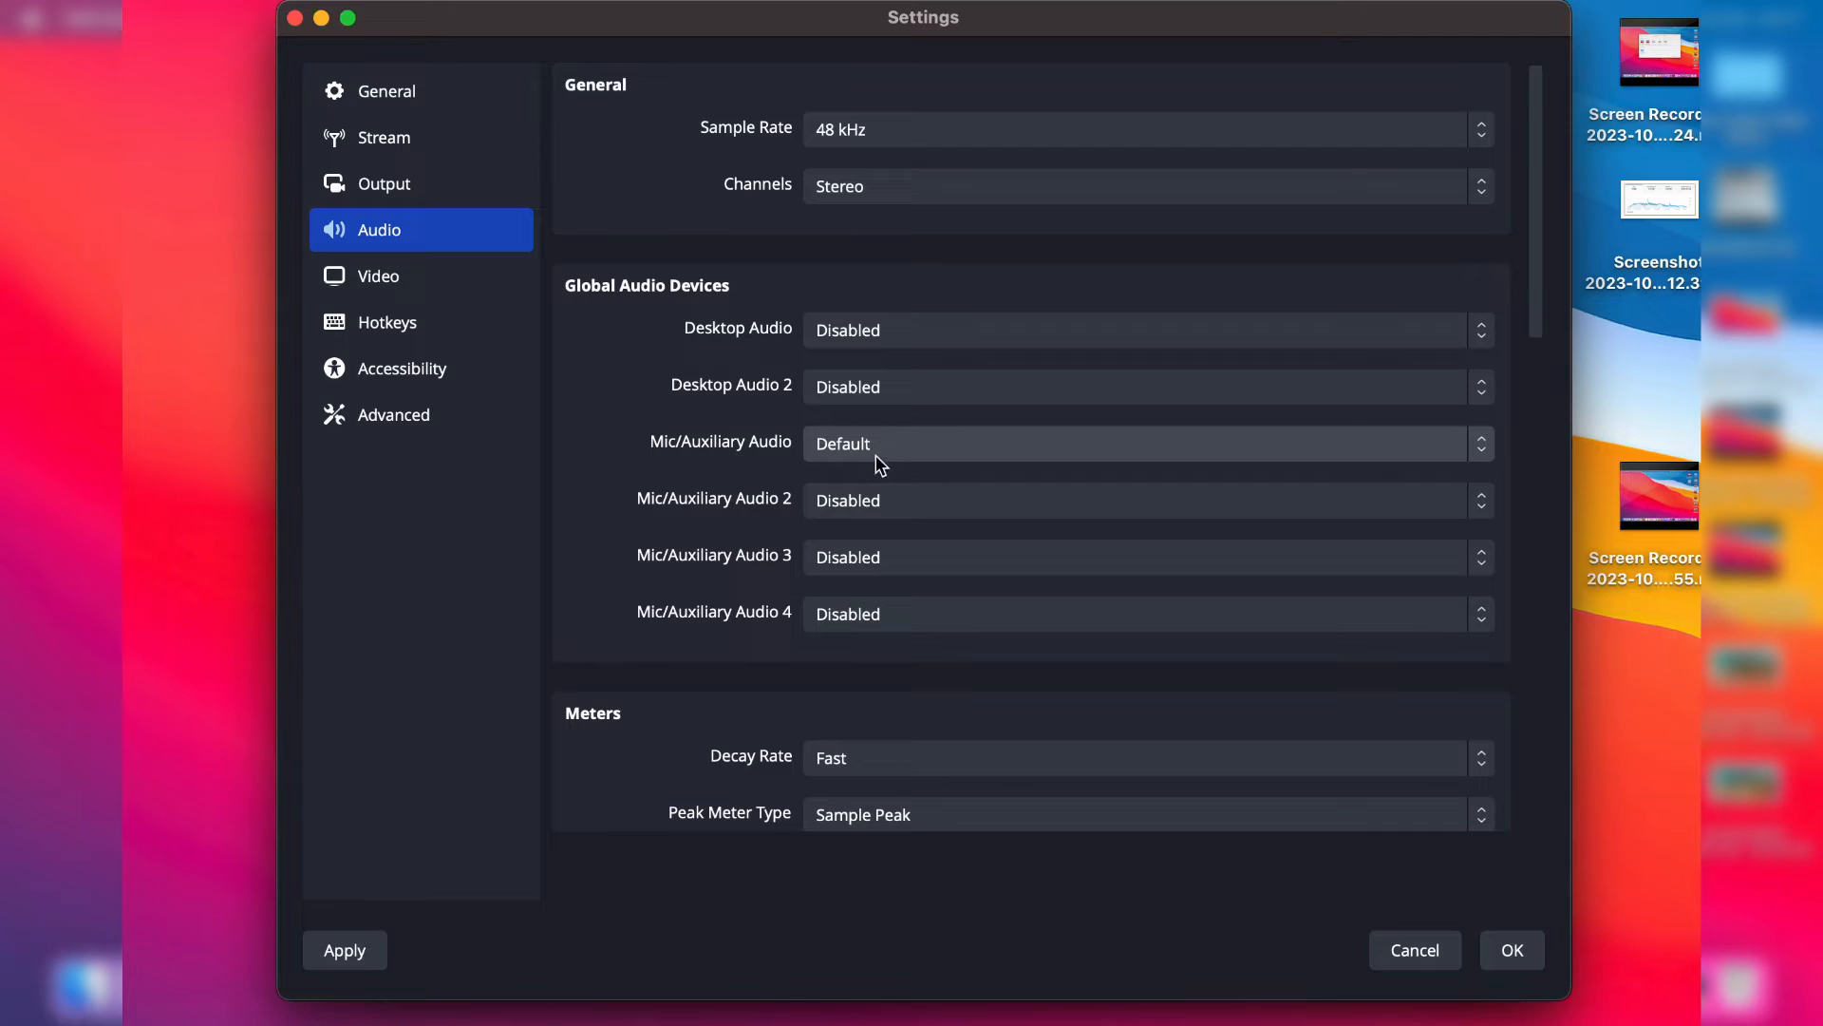
click(1145, 443)
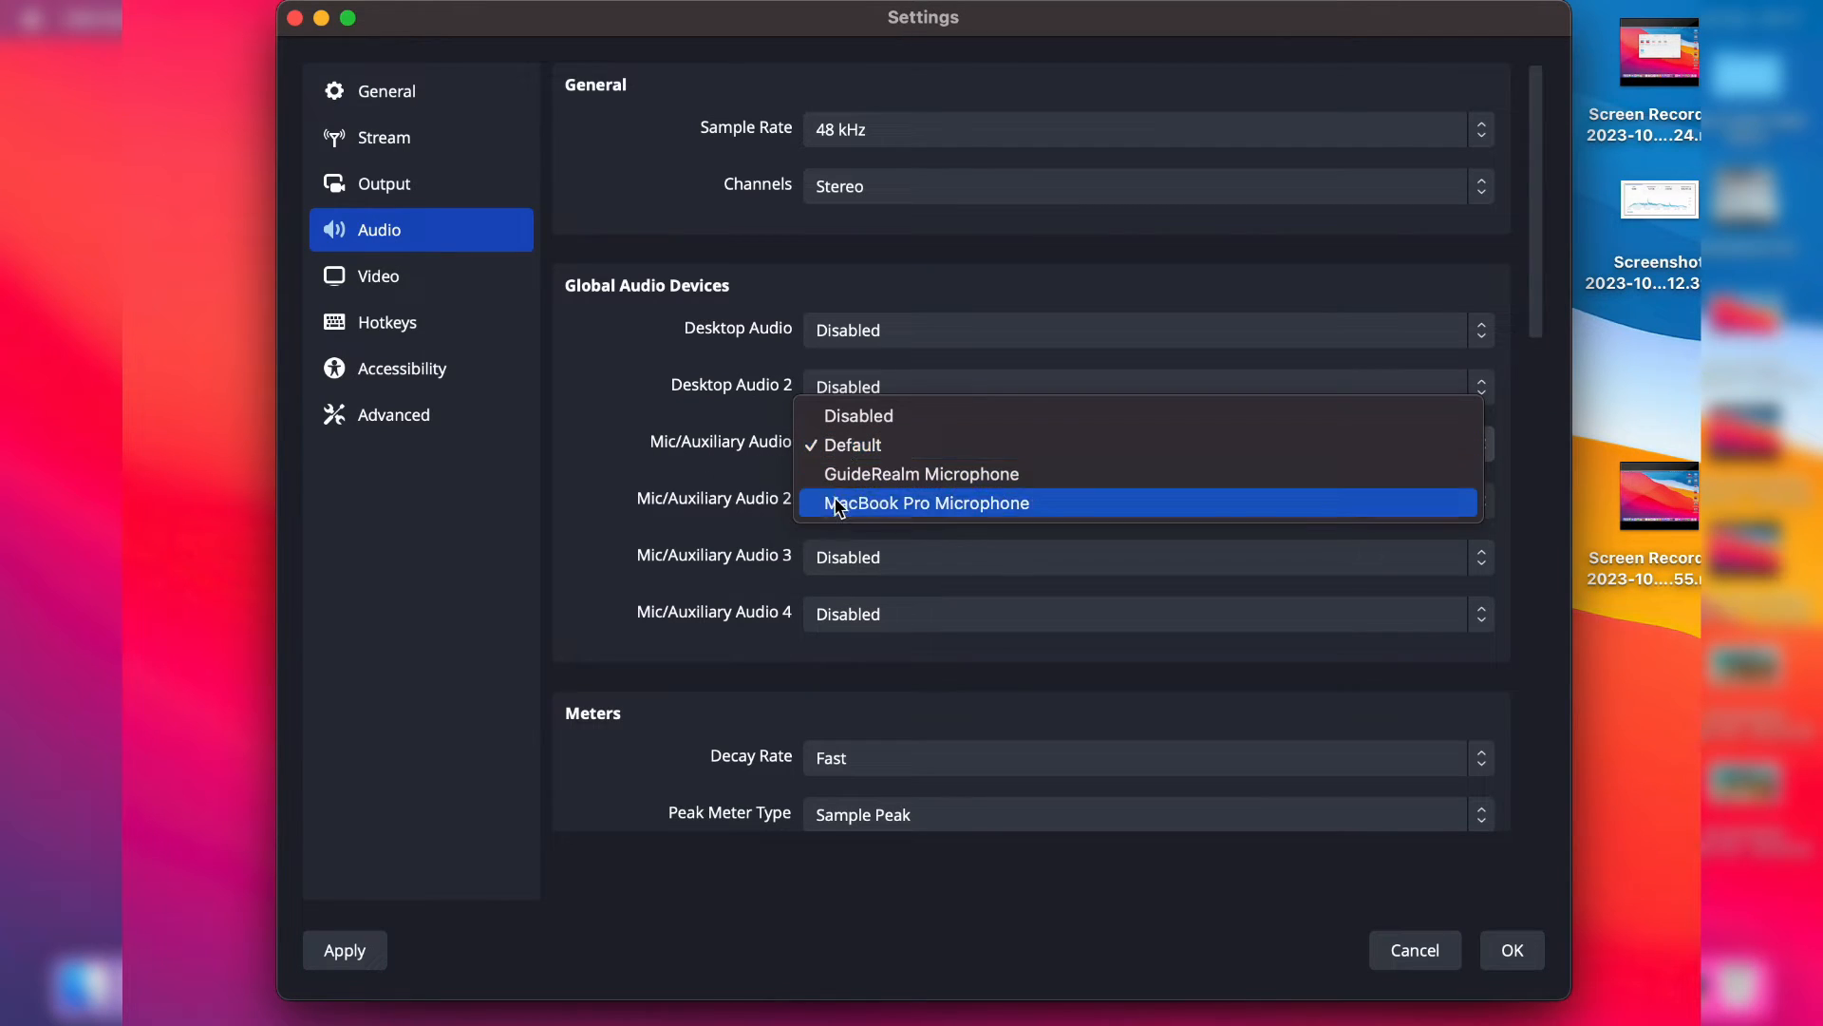
click(925, 501)
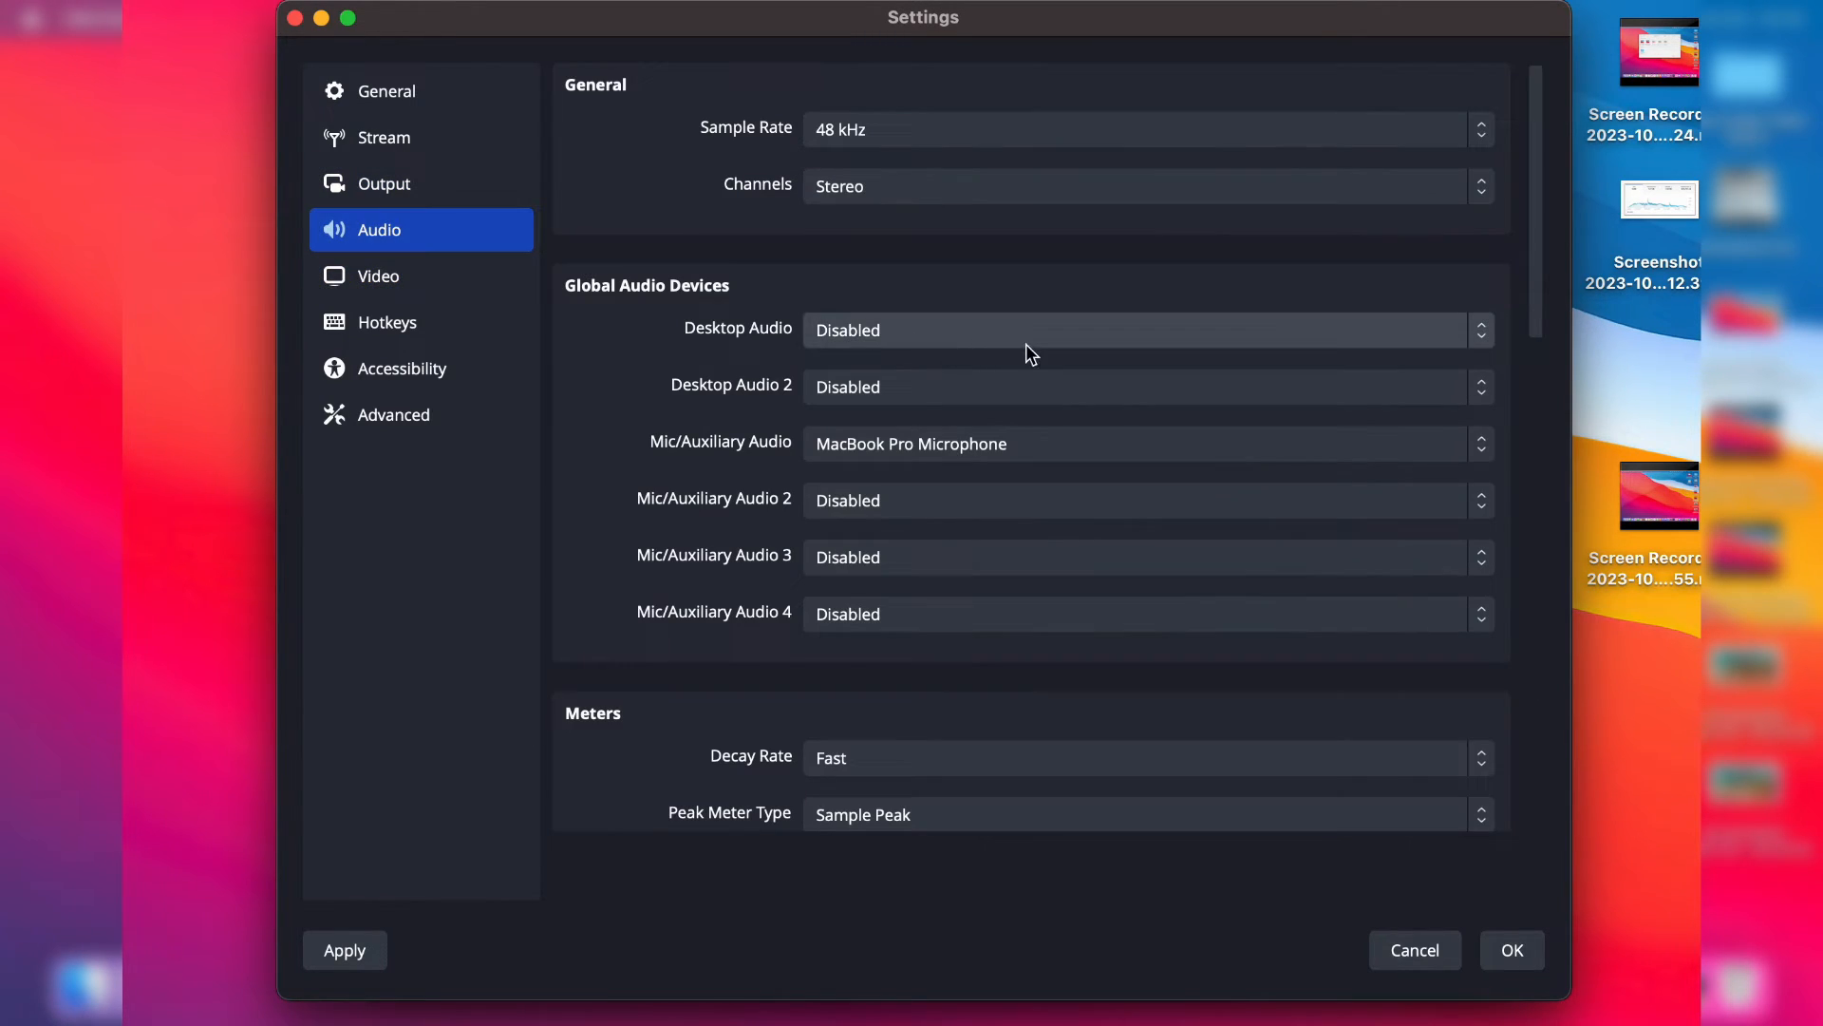
Step: Save recordings to the Documents folder in MPEG-4 (MP4) format
click(384, 182)
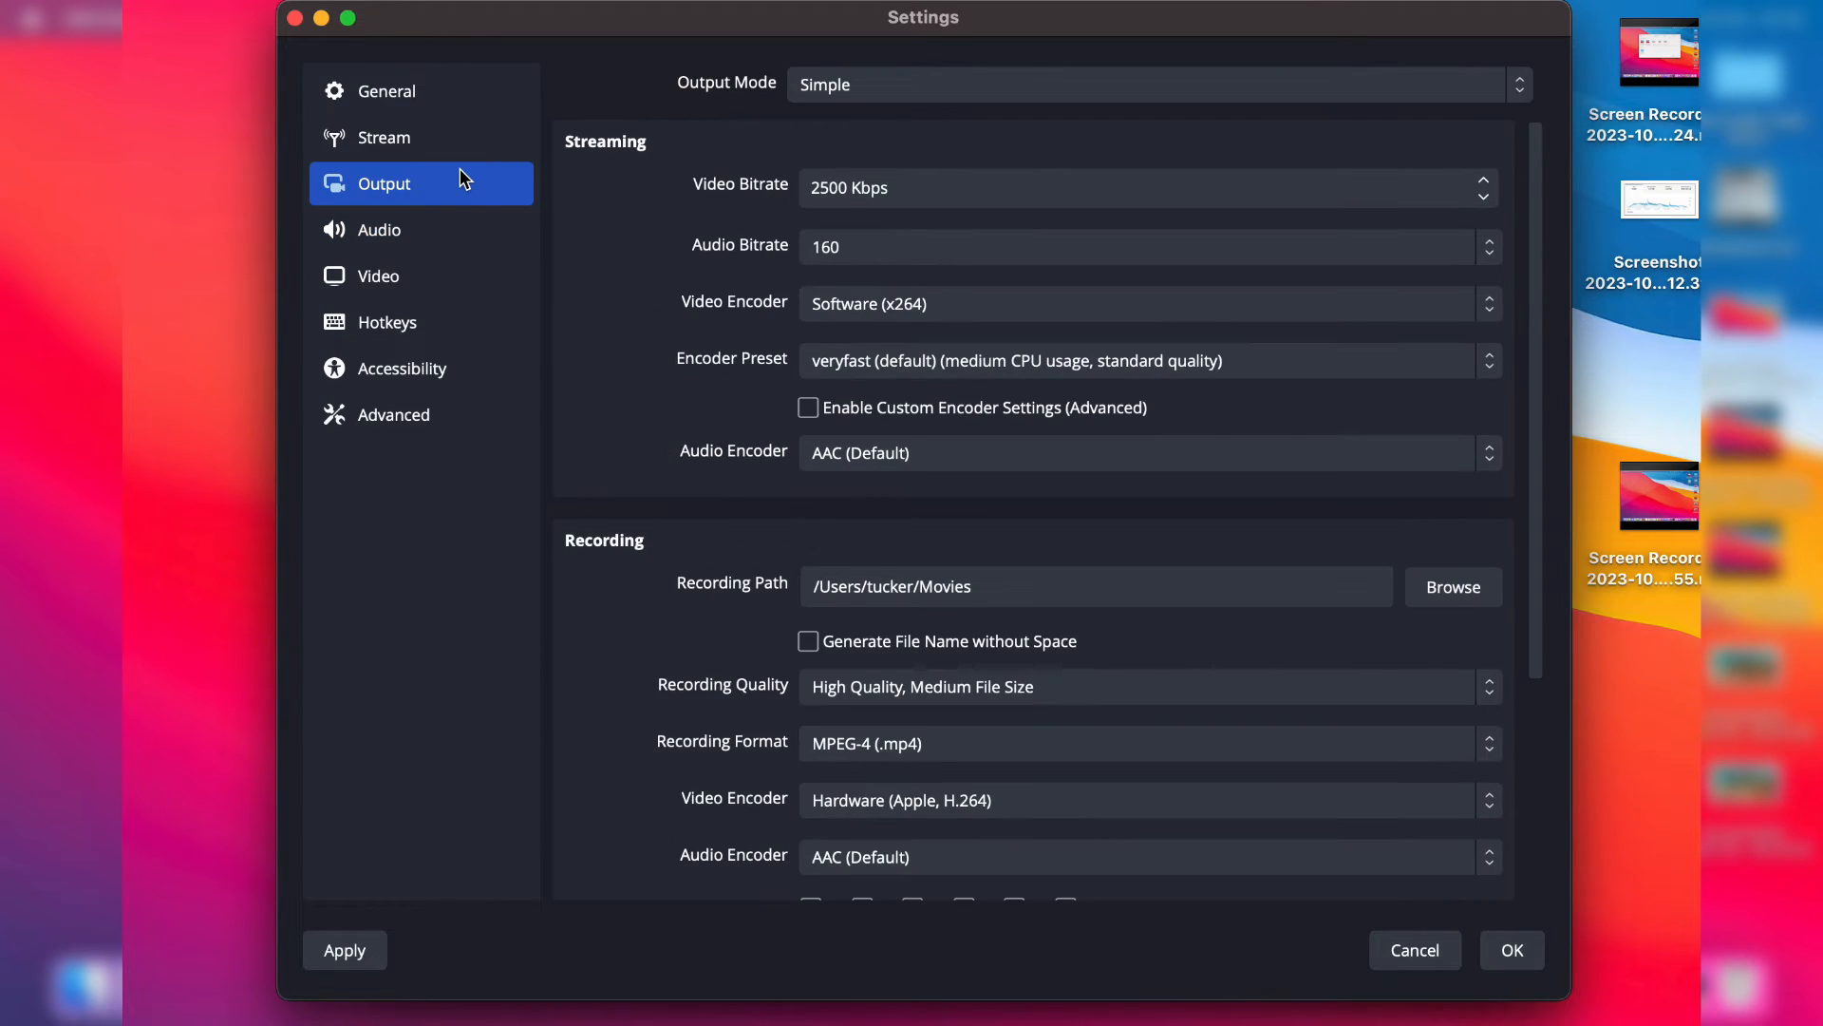
scroll(down, 3)
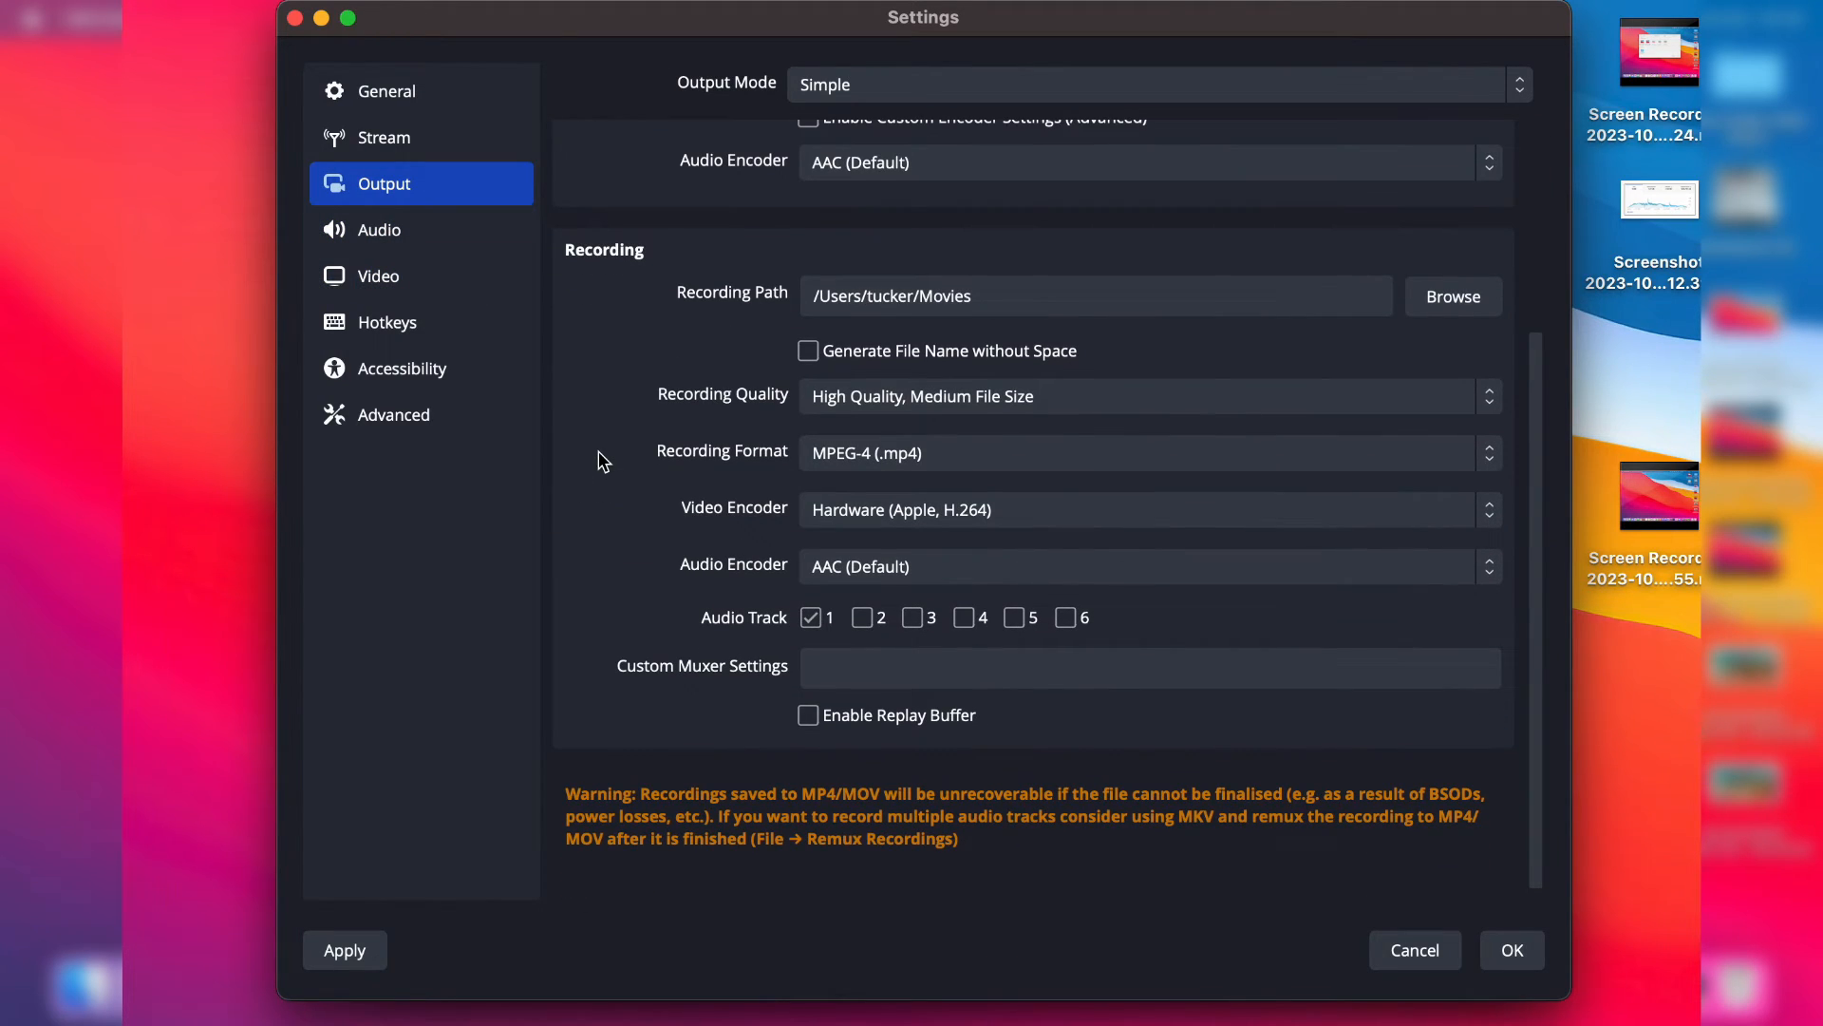
mouse_move(666, 306)
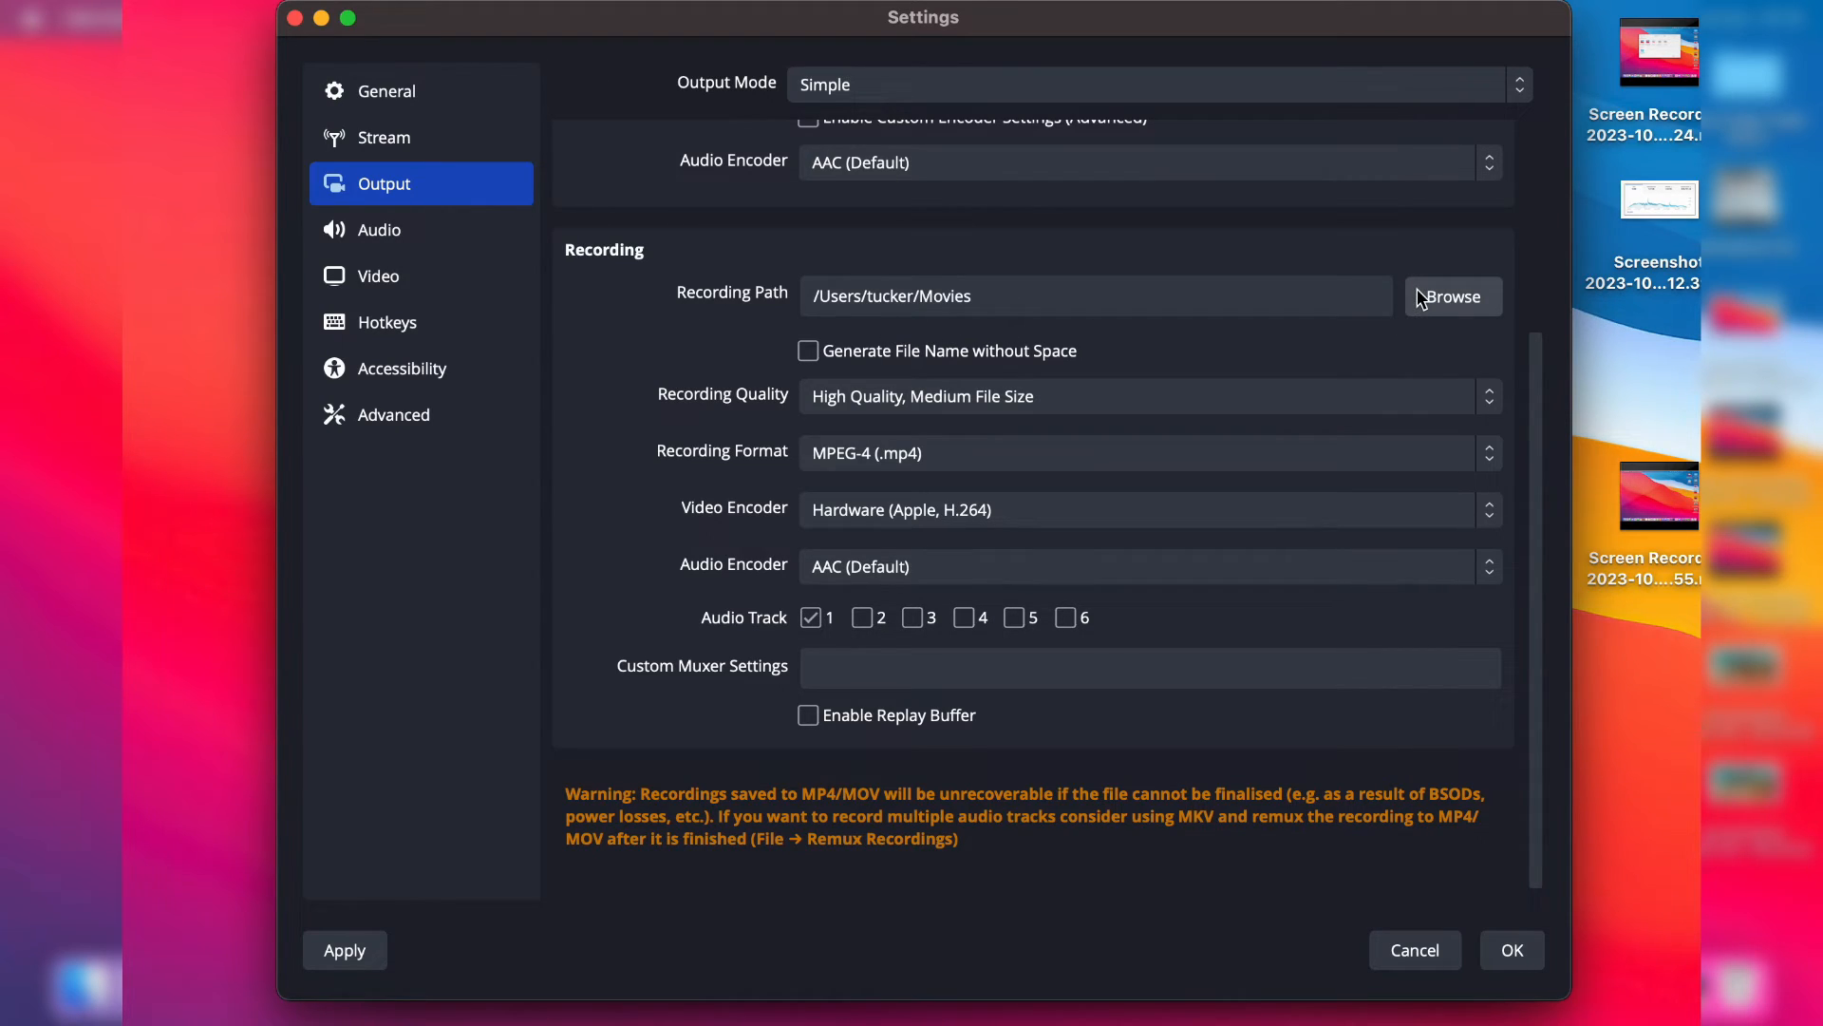
click(1451, 297)
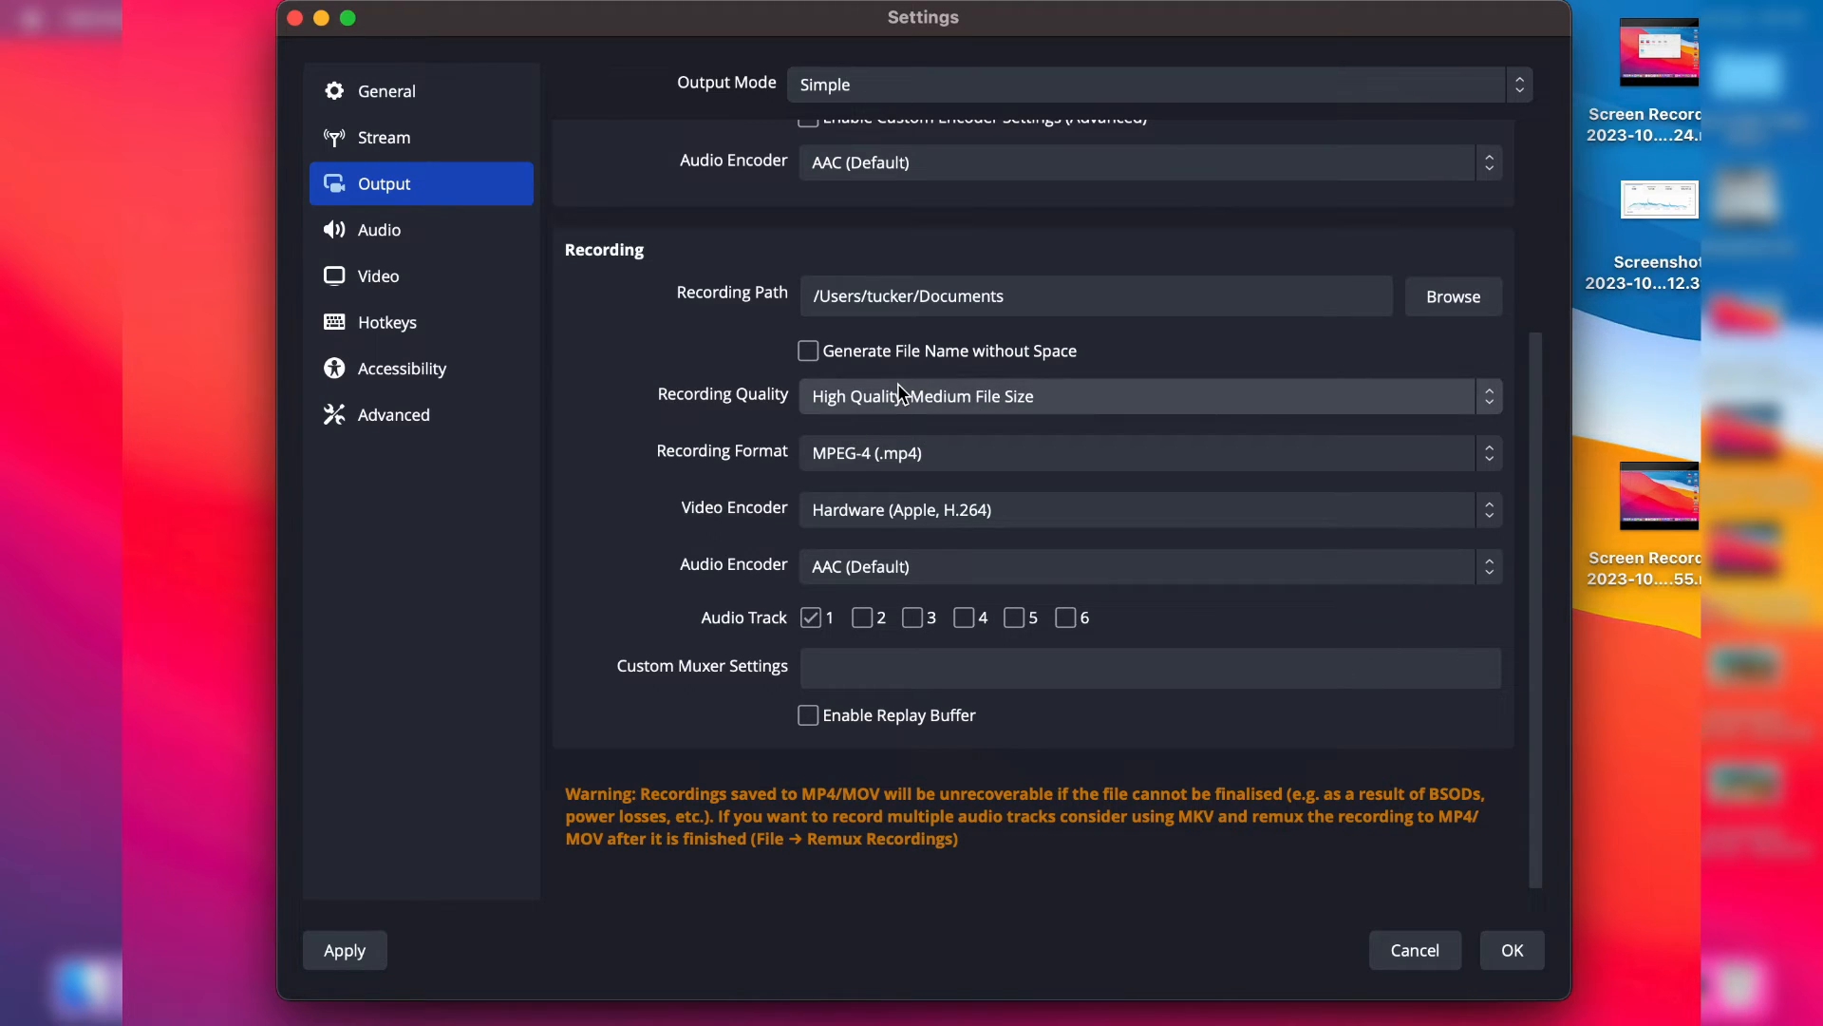
click(1147, 452)
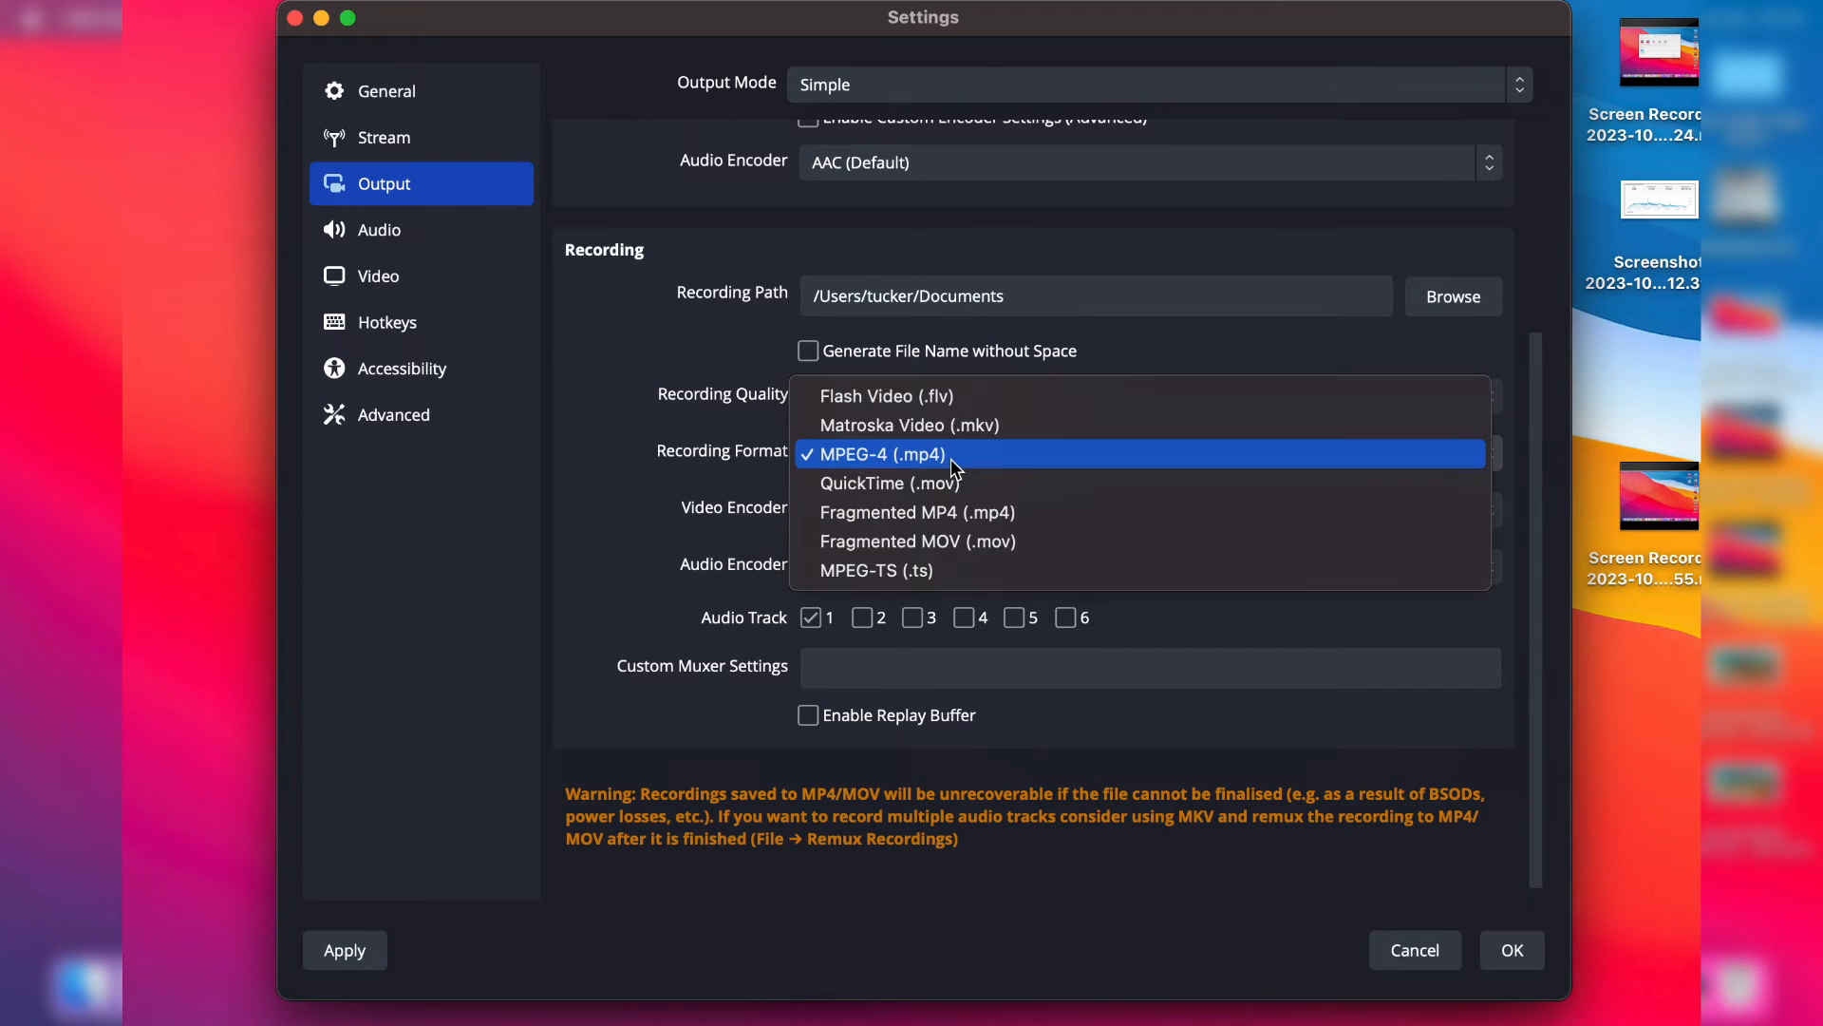
click(879, 454)
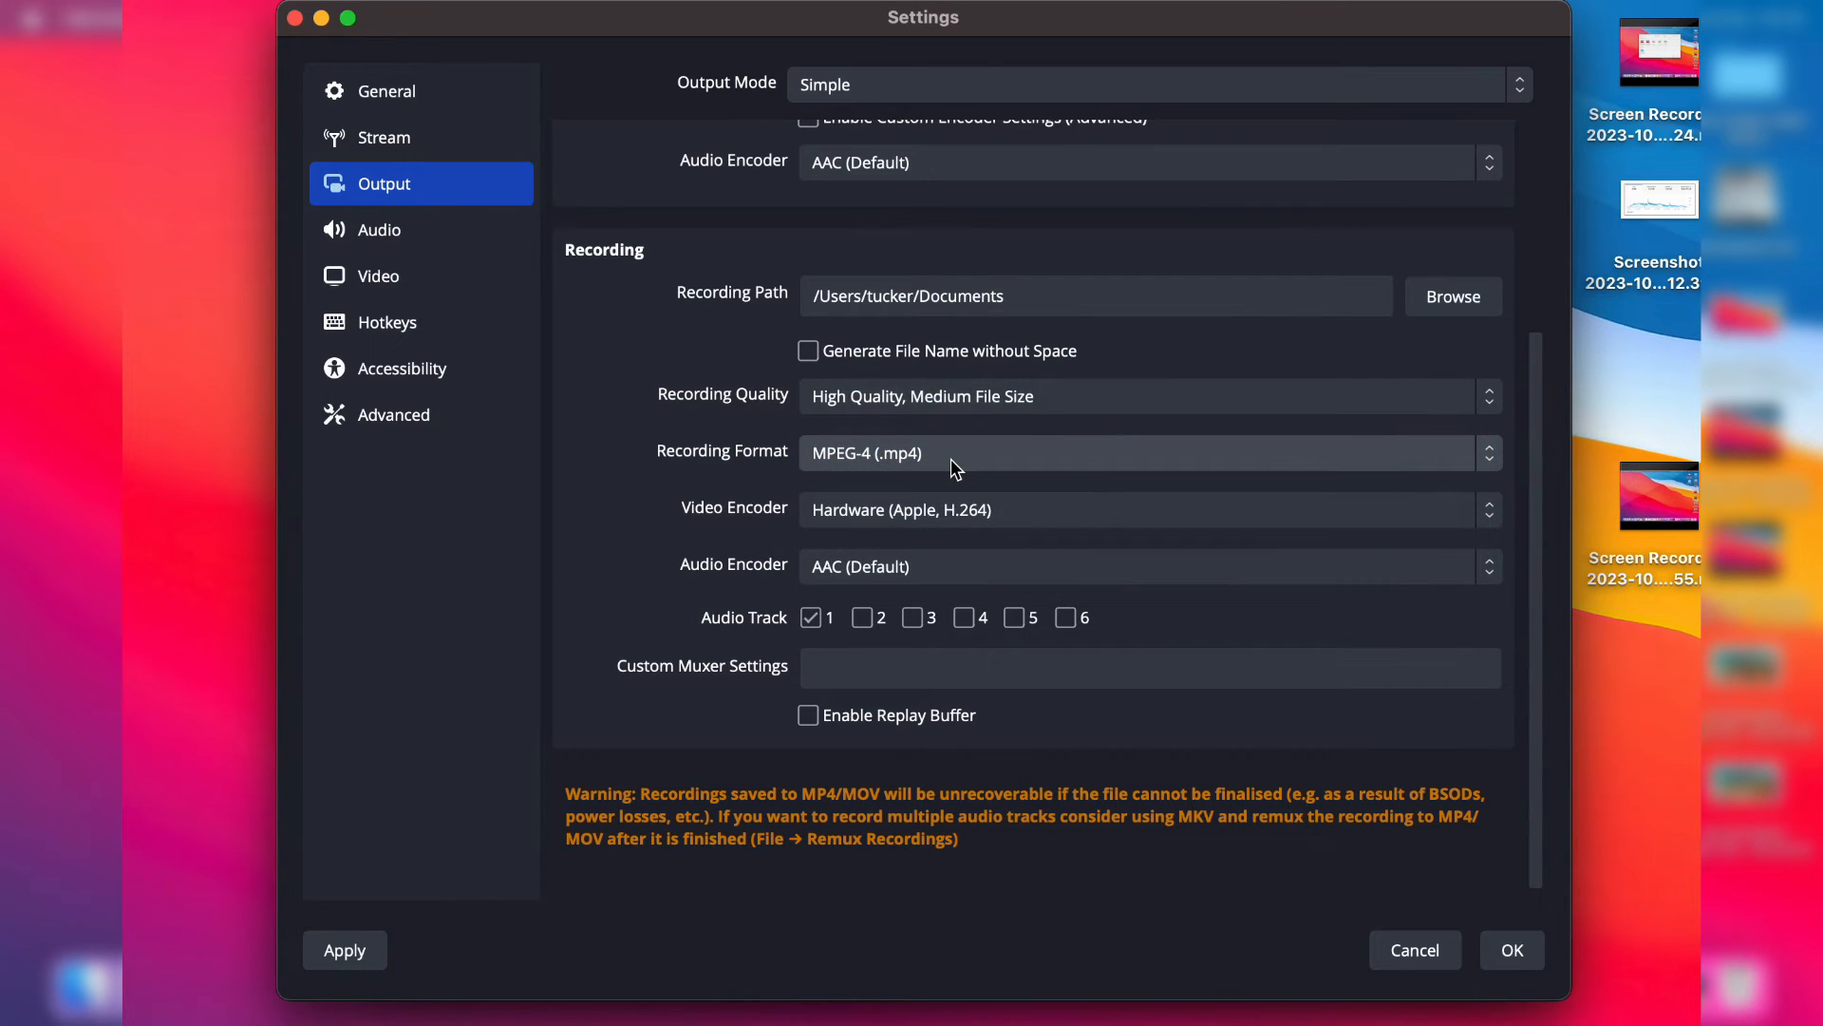
mouse_move(1042, 739)
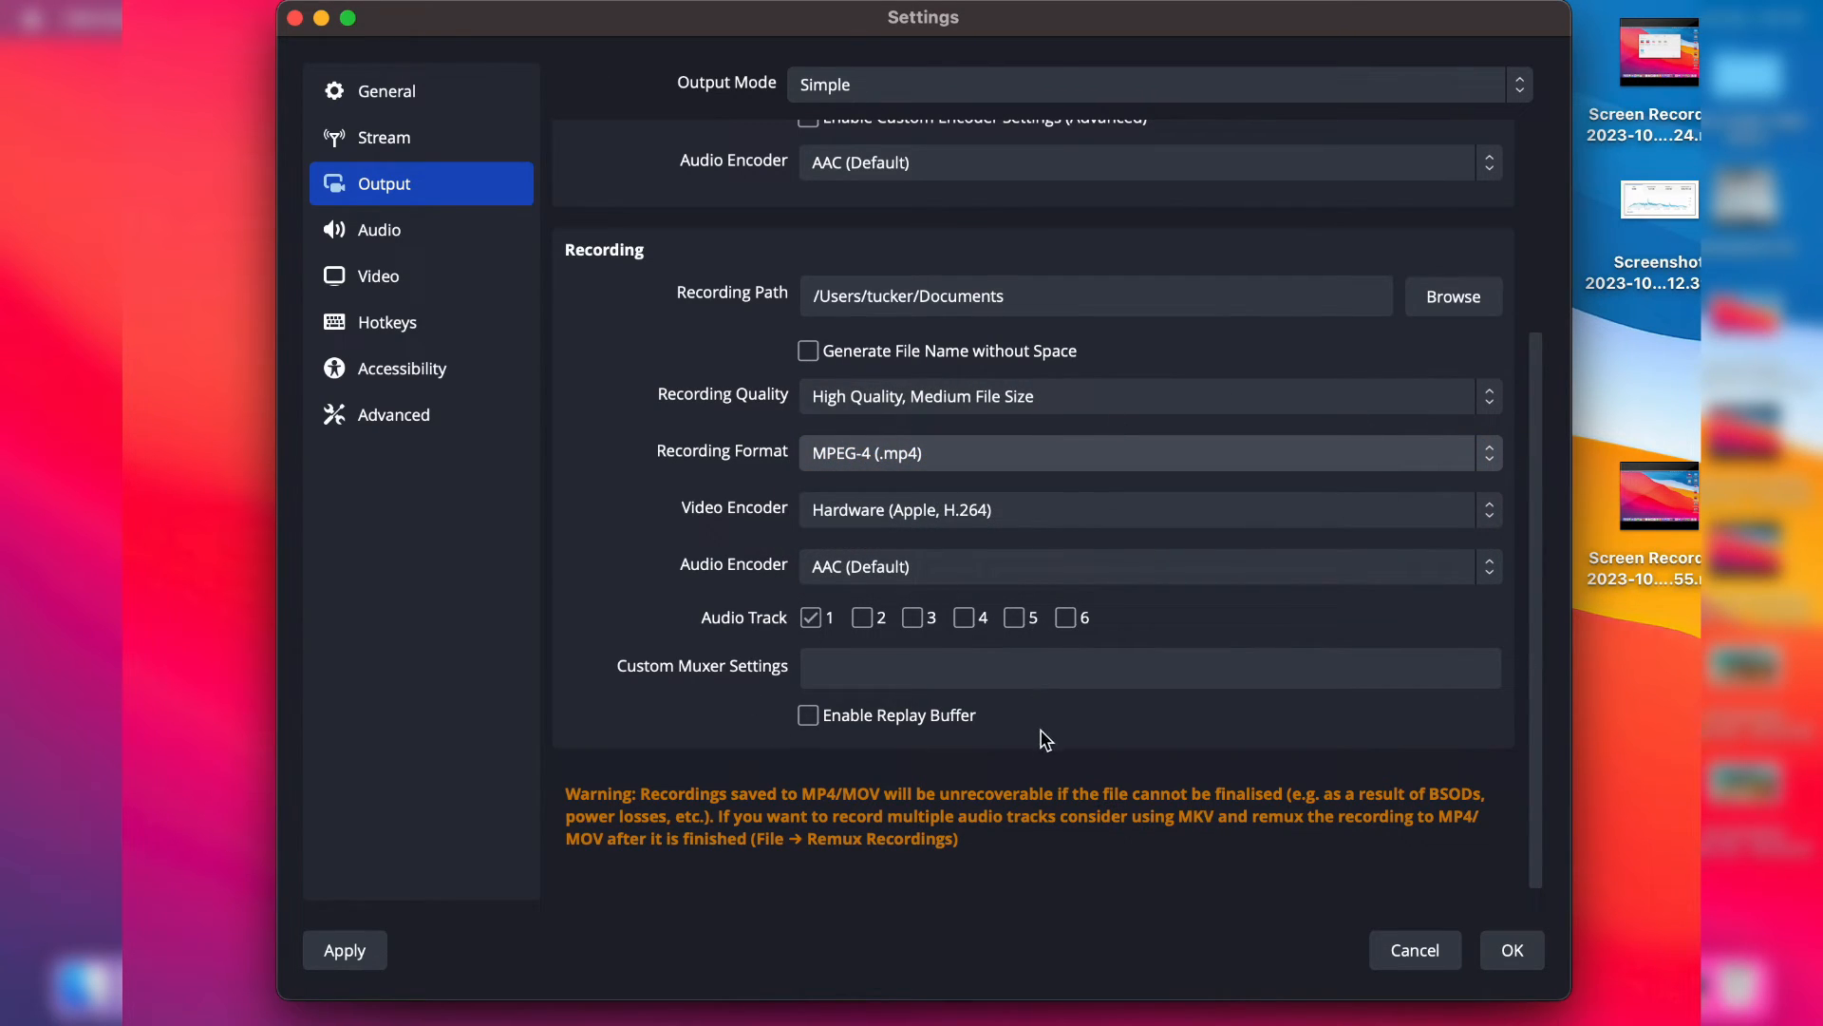
mouse_move(1279, 780)
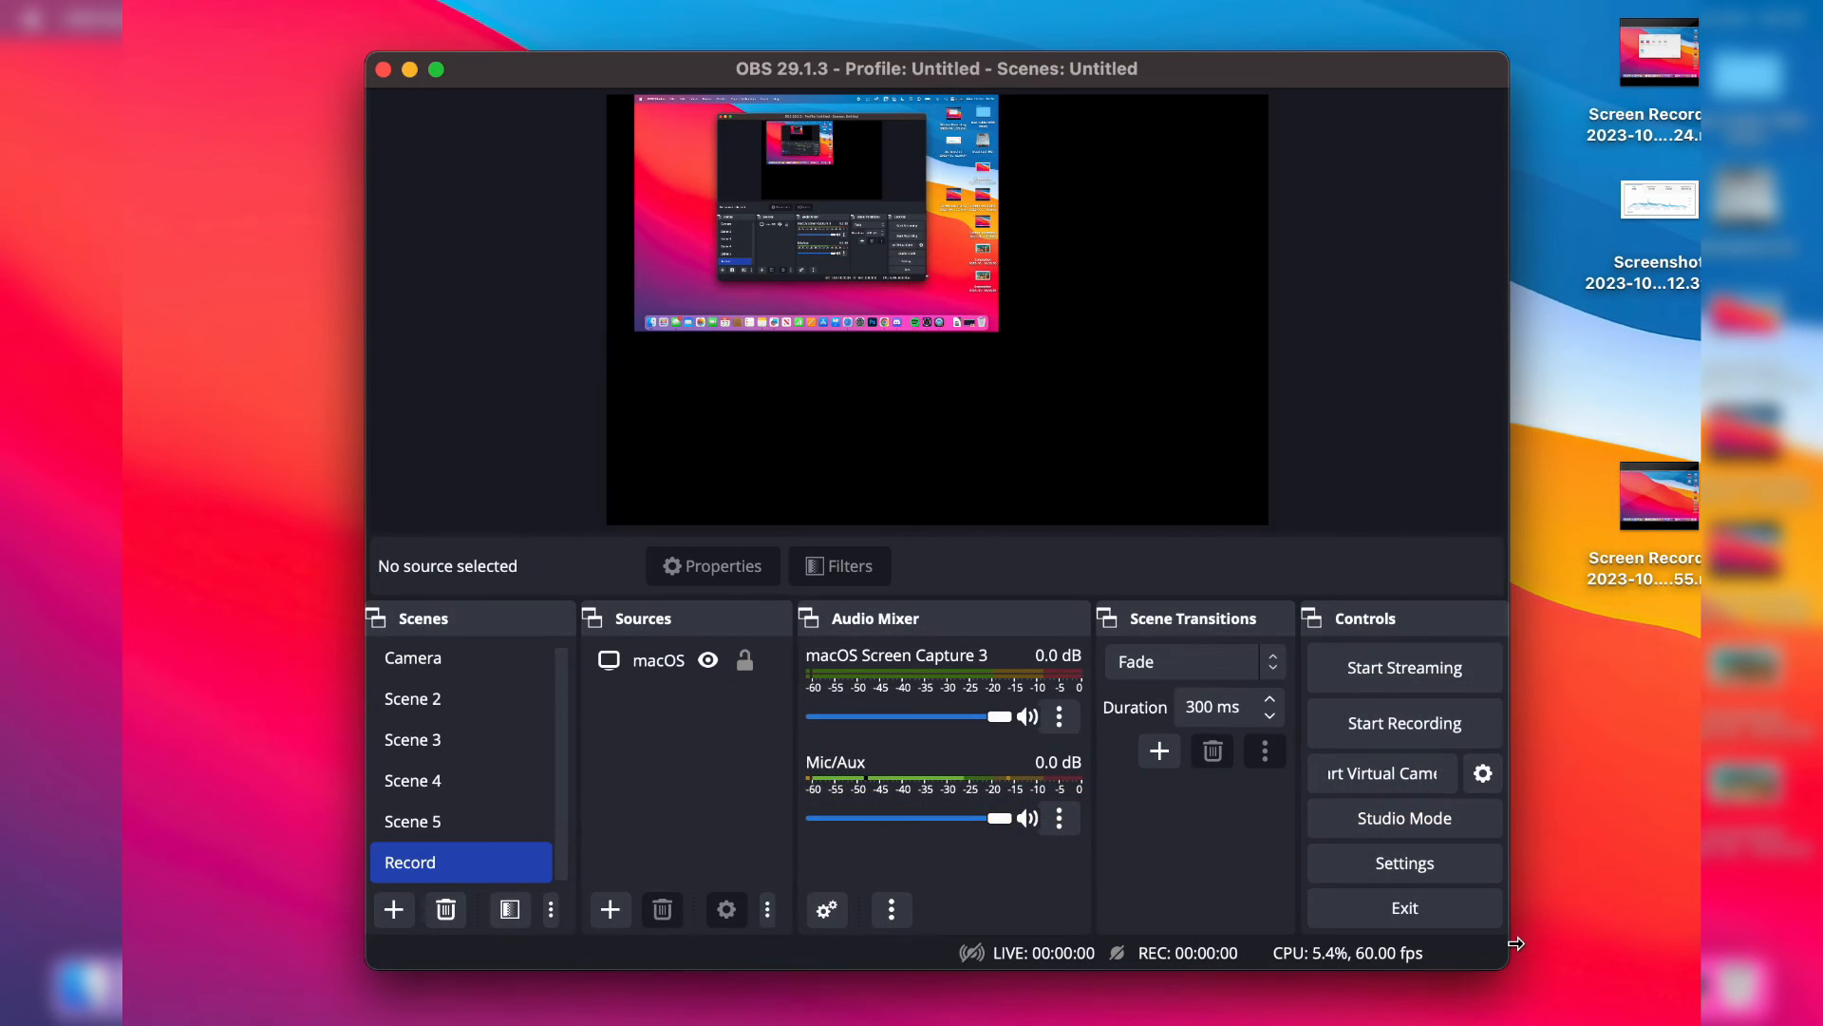
Step: Start recording the Record scene, keeping desktop audio at full level in the mixer
click(659, 659)
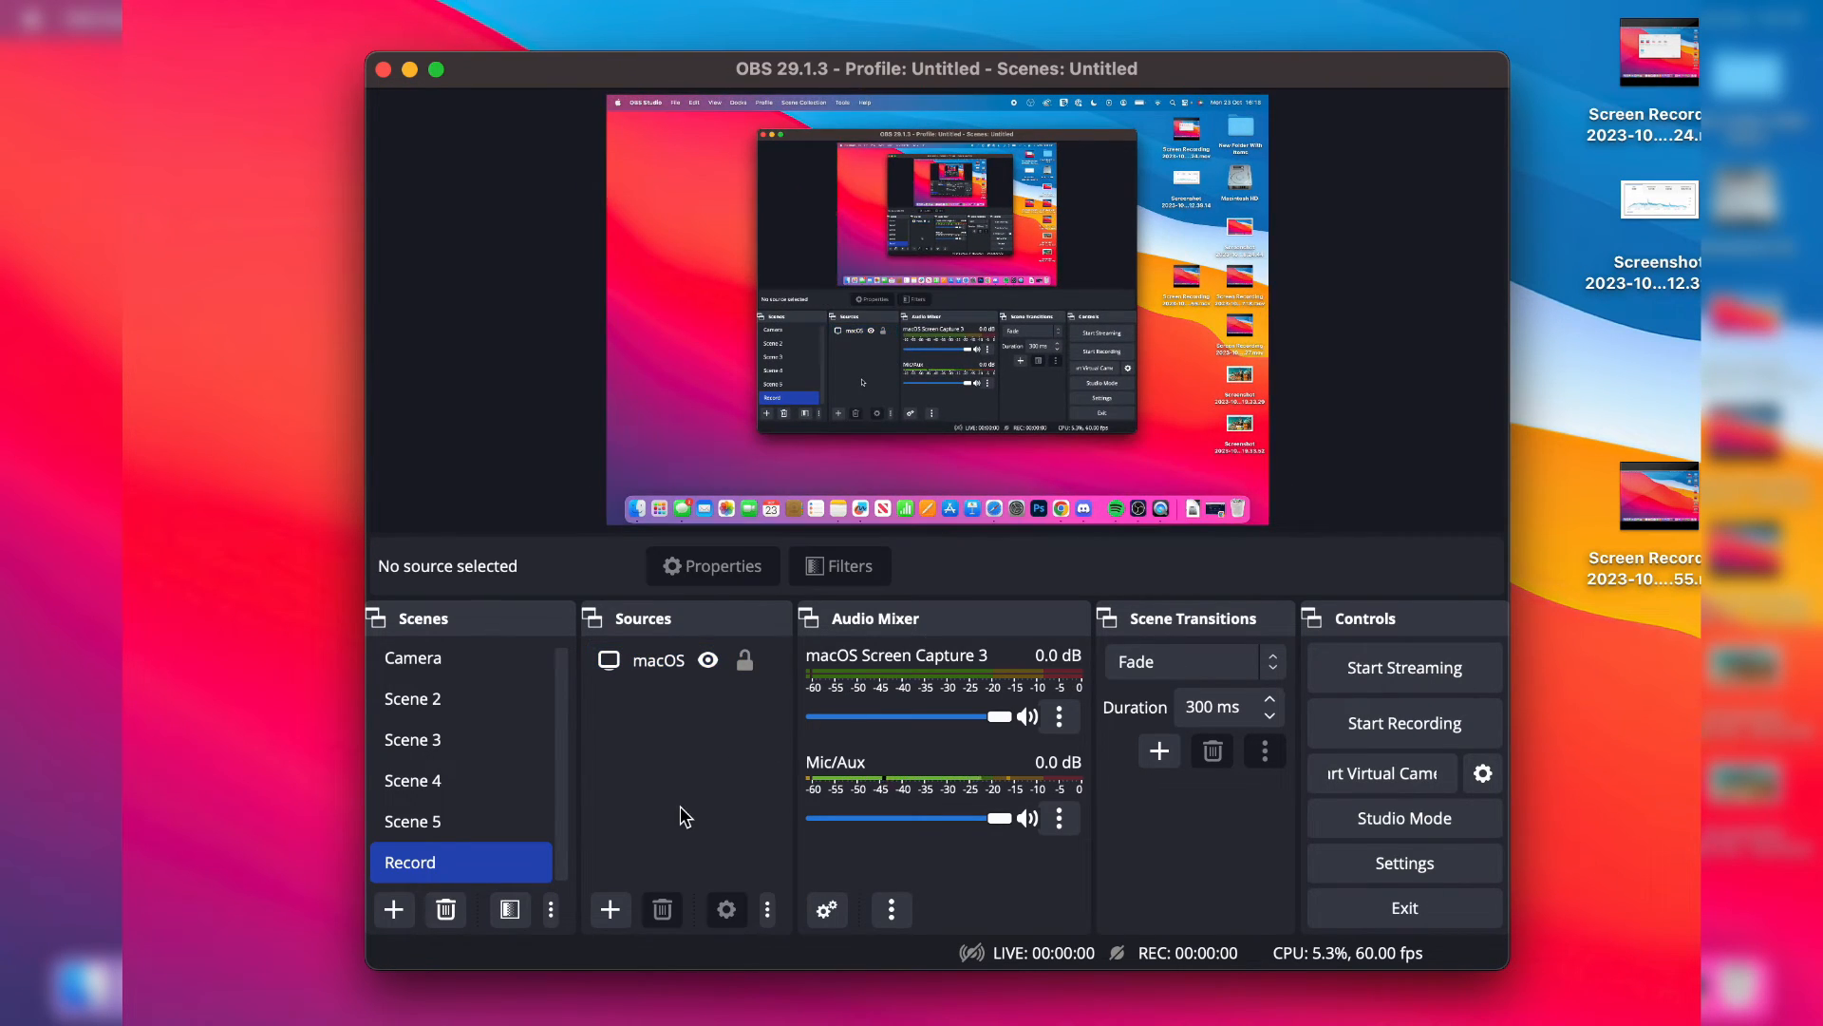
mouse_move(893, 579)
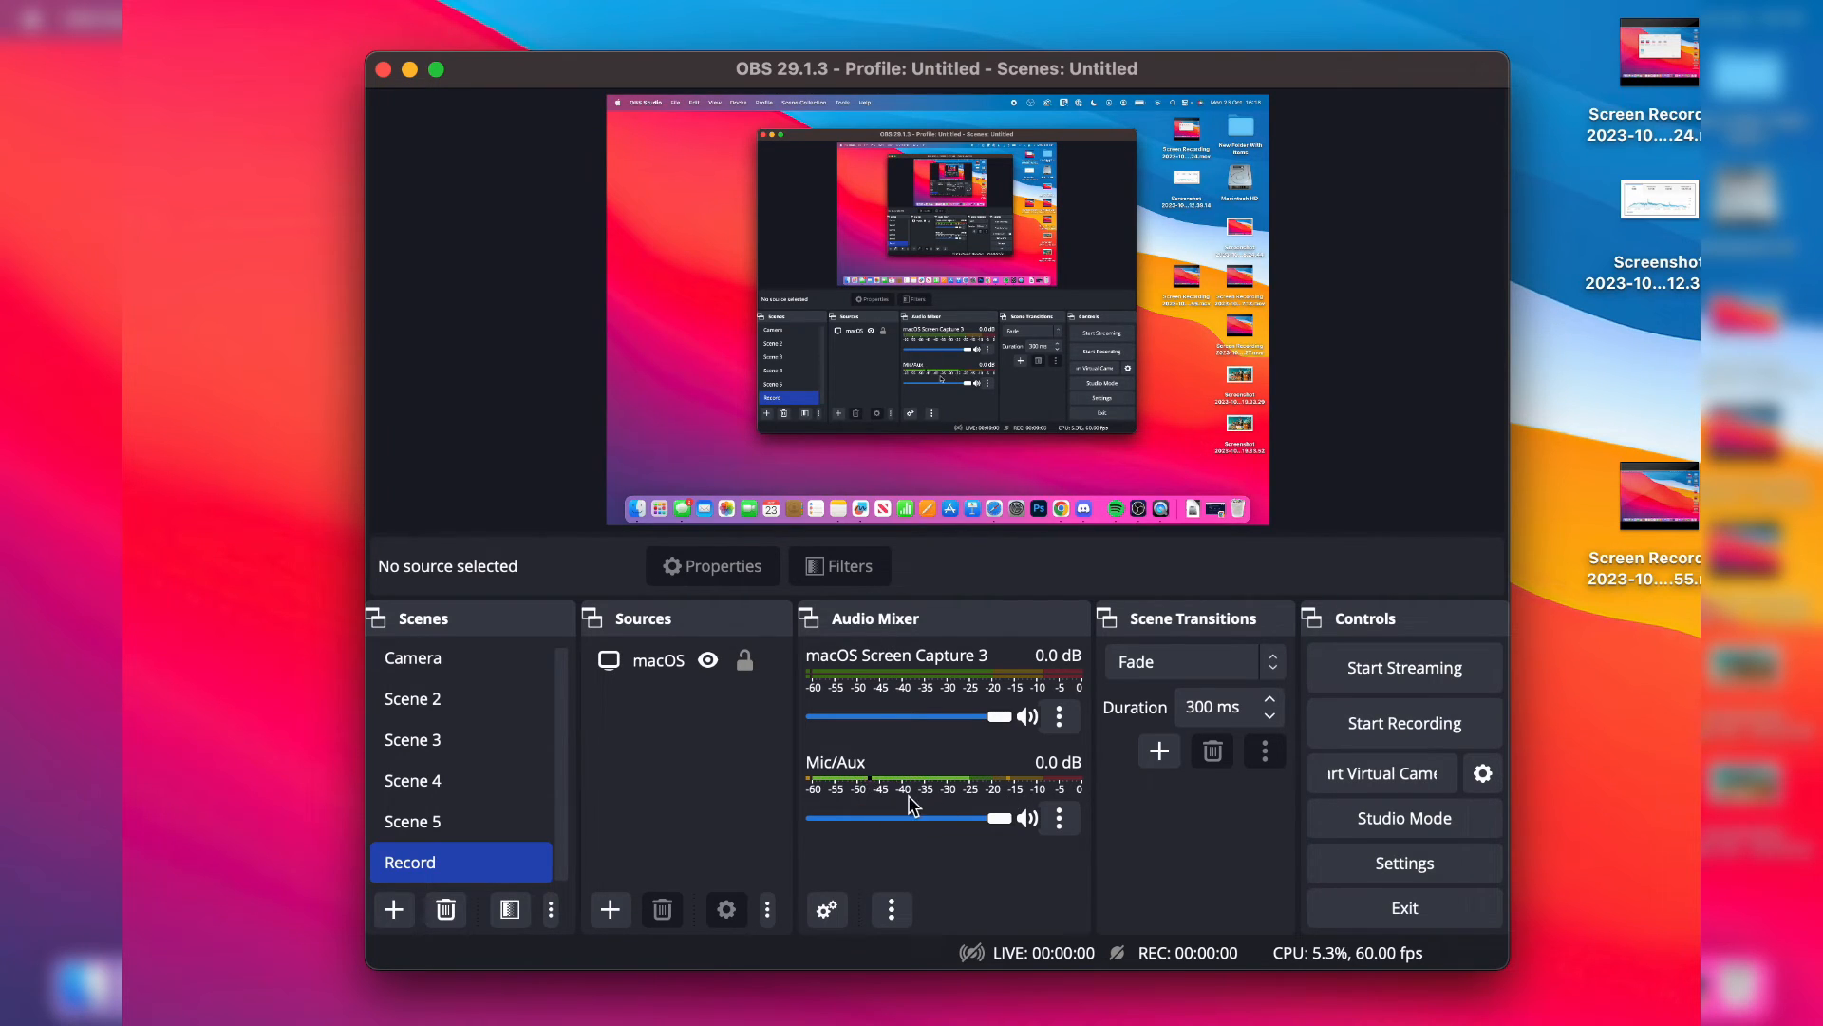
mouse_move(904, 712)
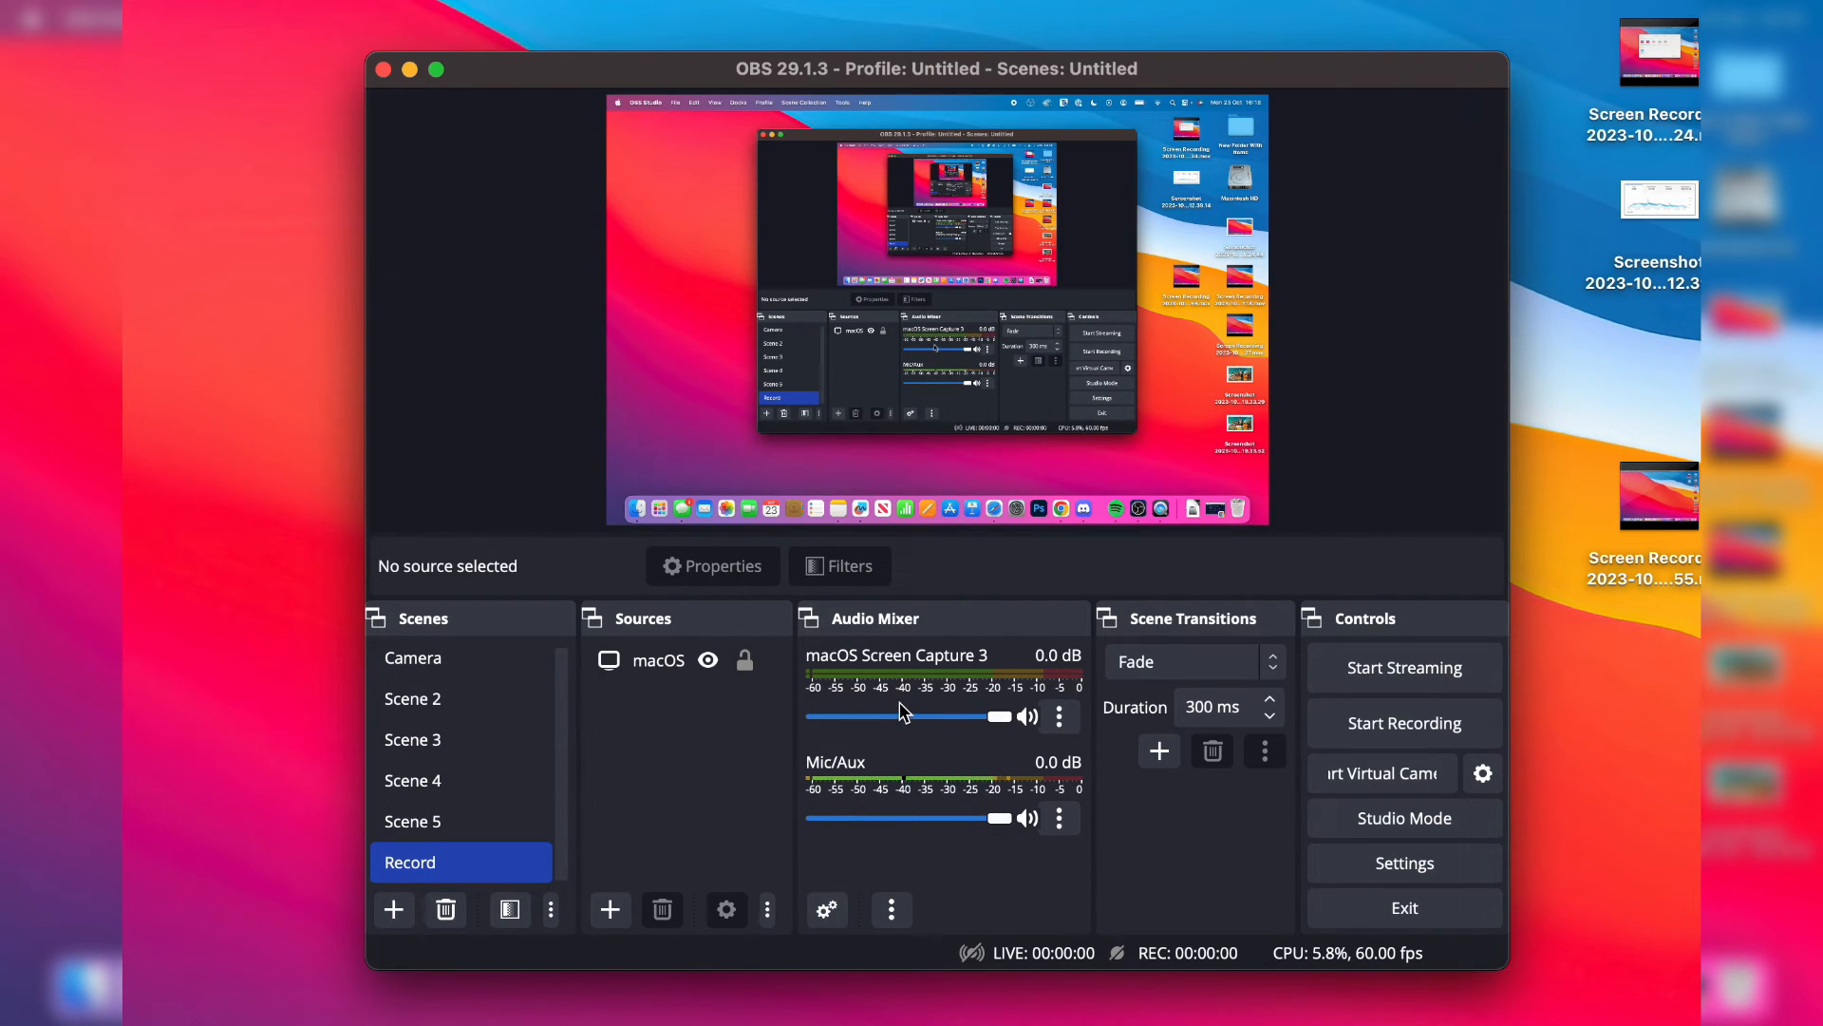
click(1403, 722)
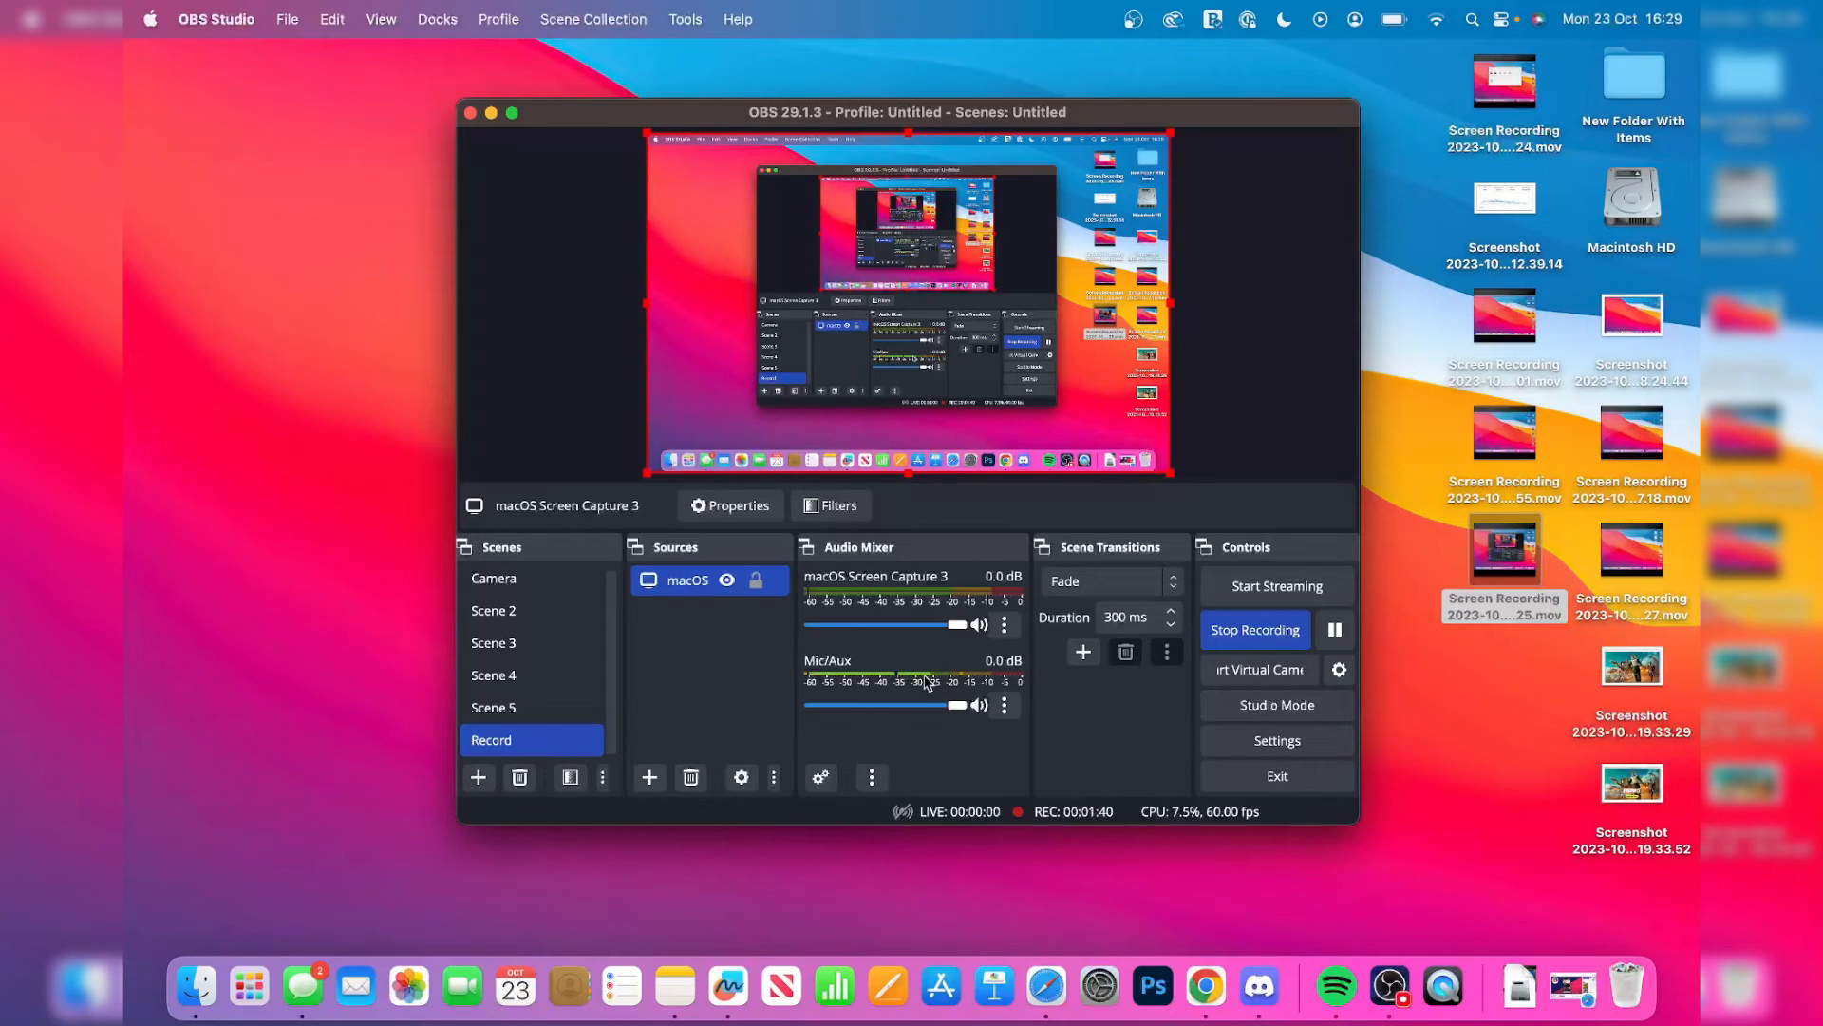
drag(954, 625, 887, 624)
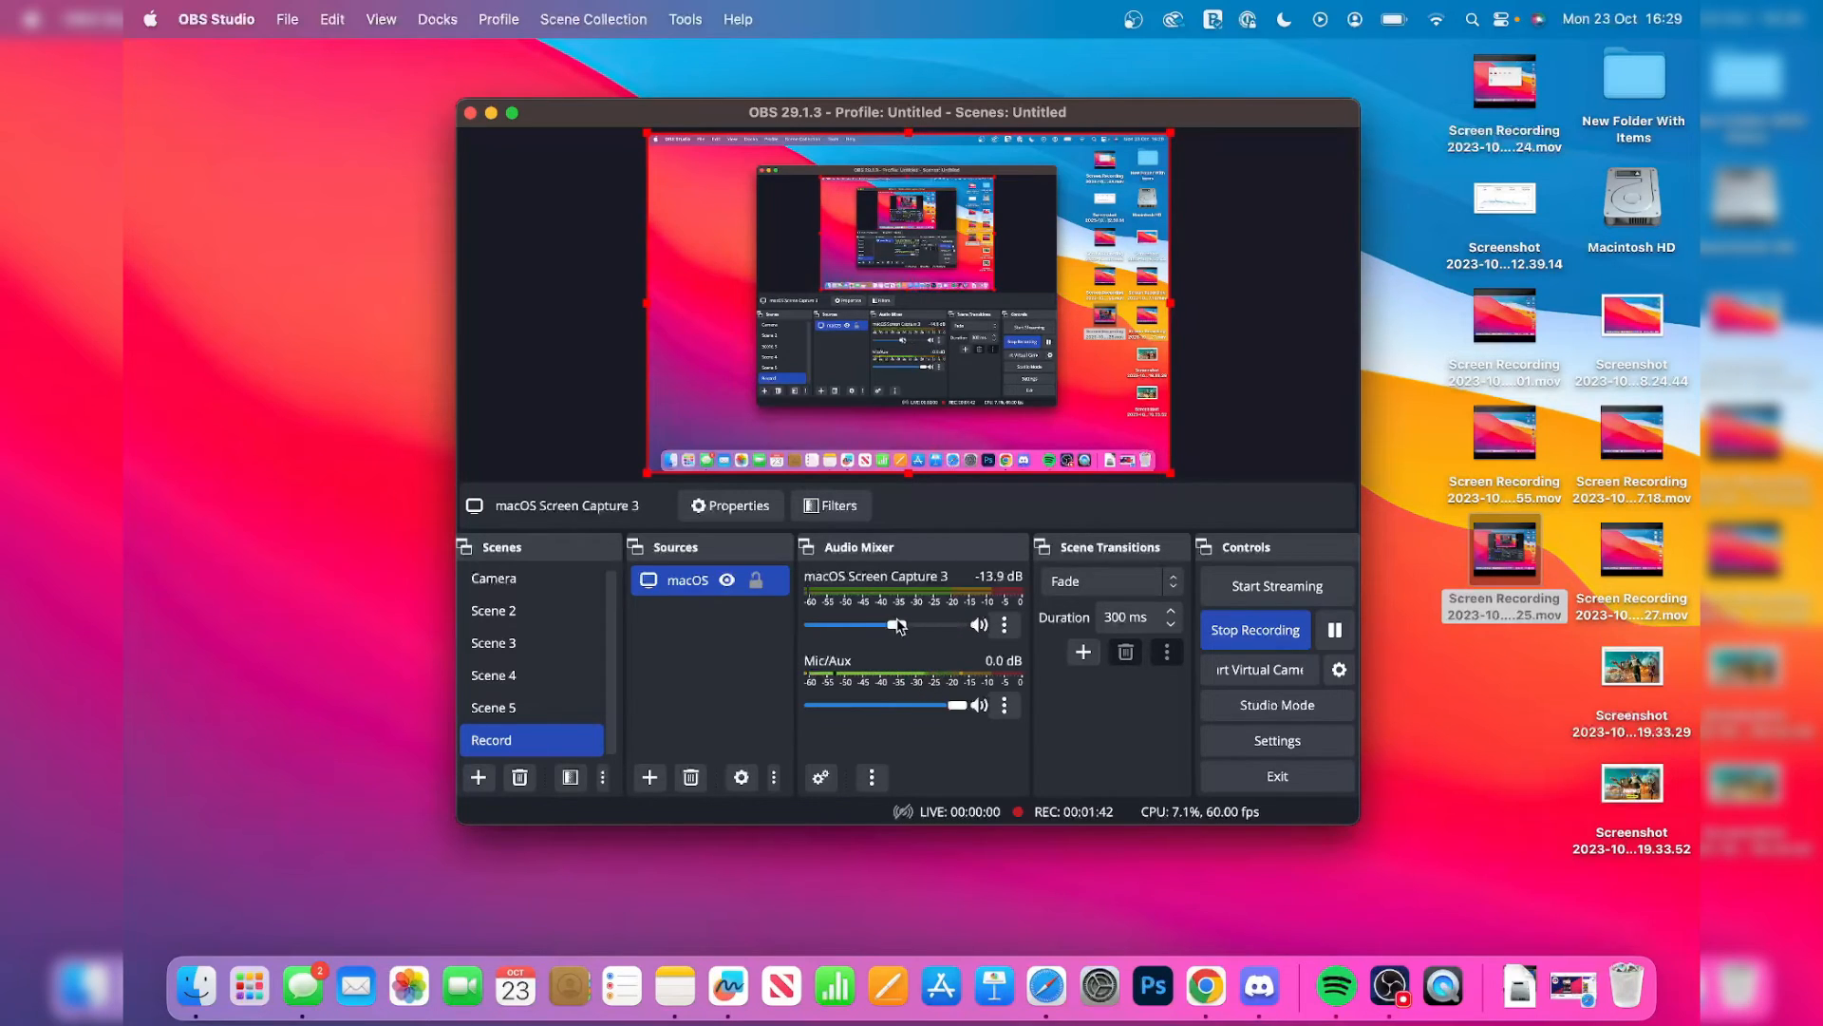
drag(889, 624, 955, 625)
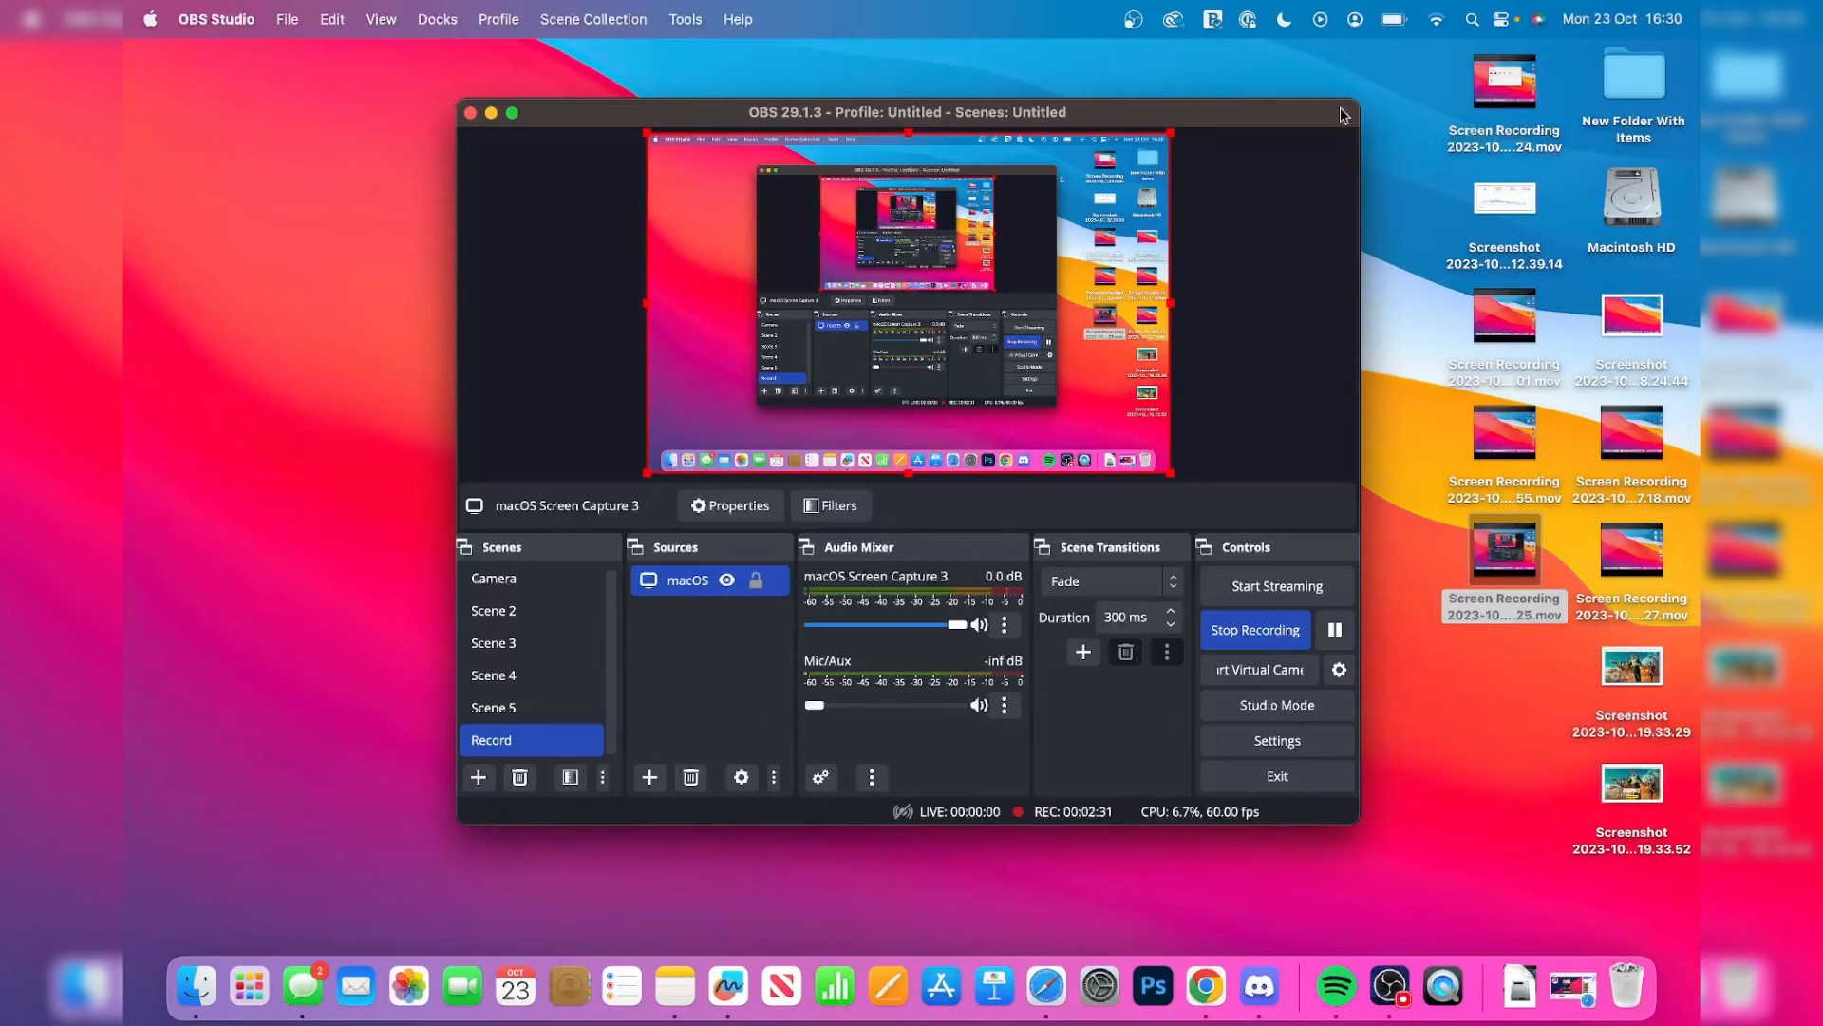
mouse_move(1111, 792)
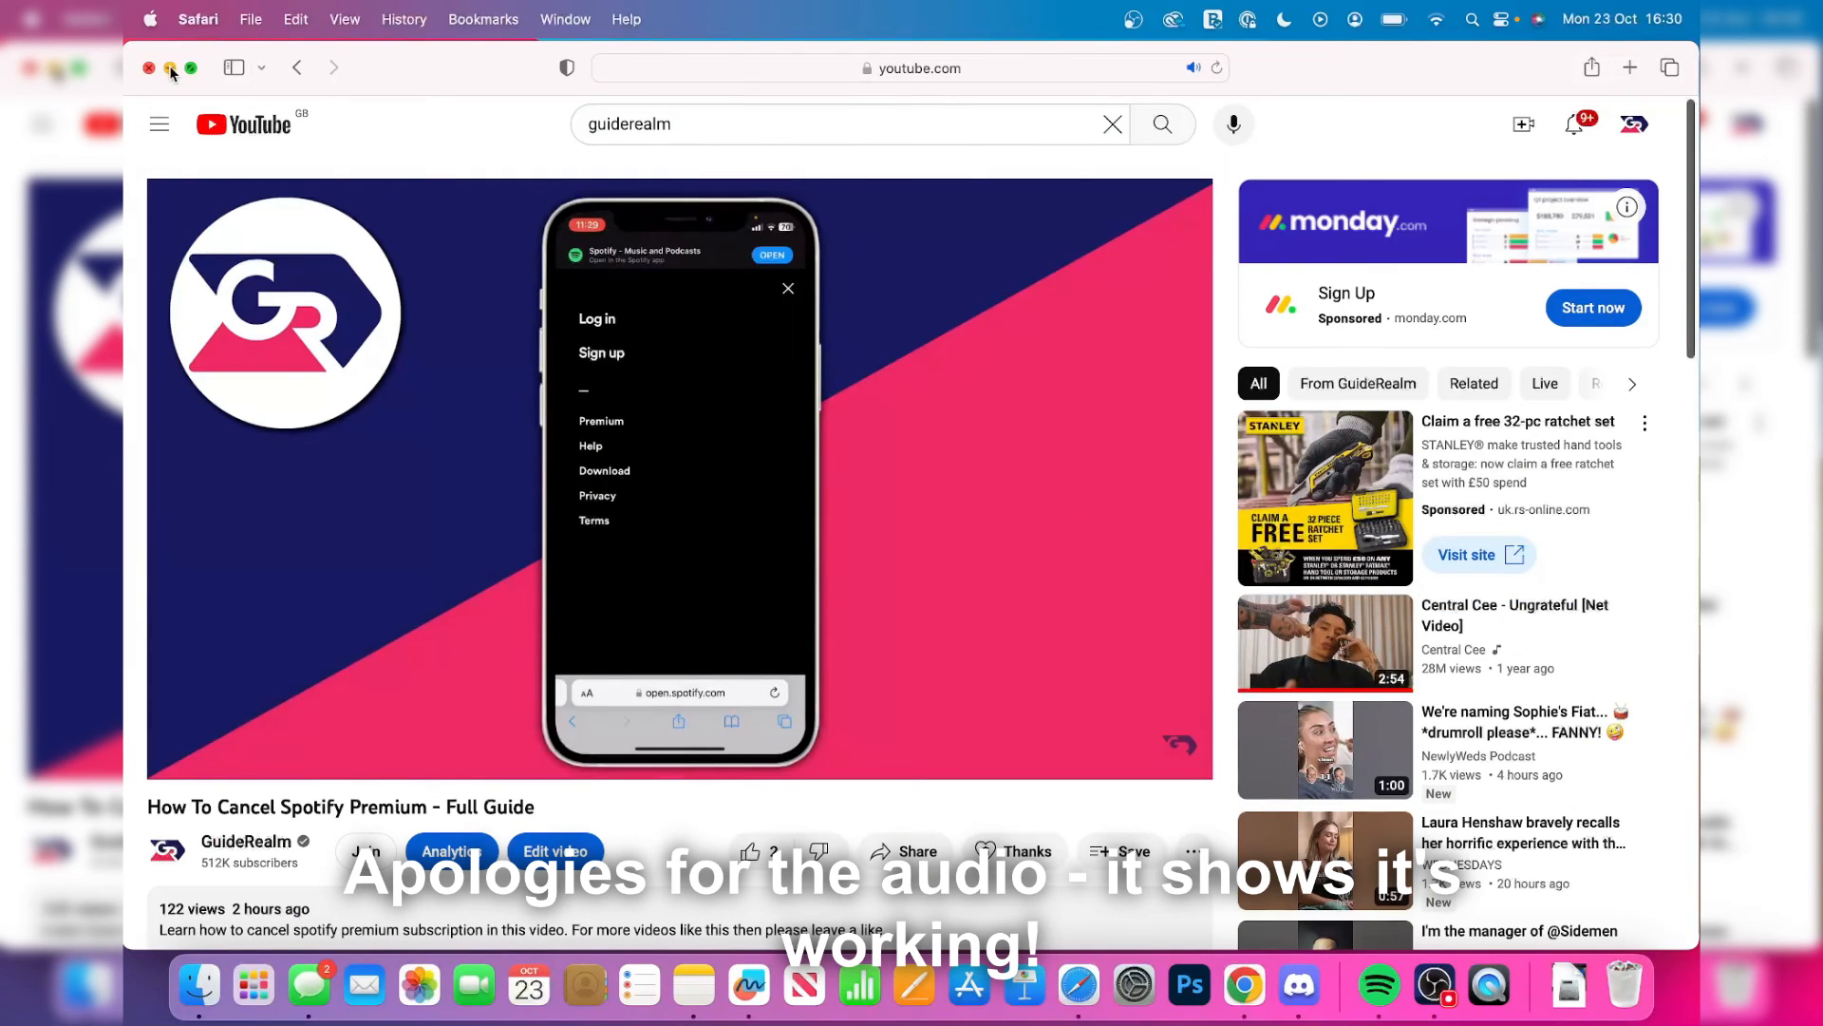
Step: Close the Safari YouTube window to return to the OBS recording view
click(148, 68)
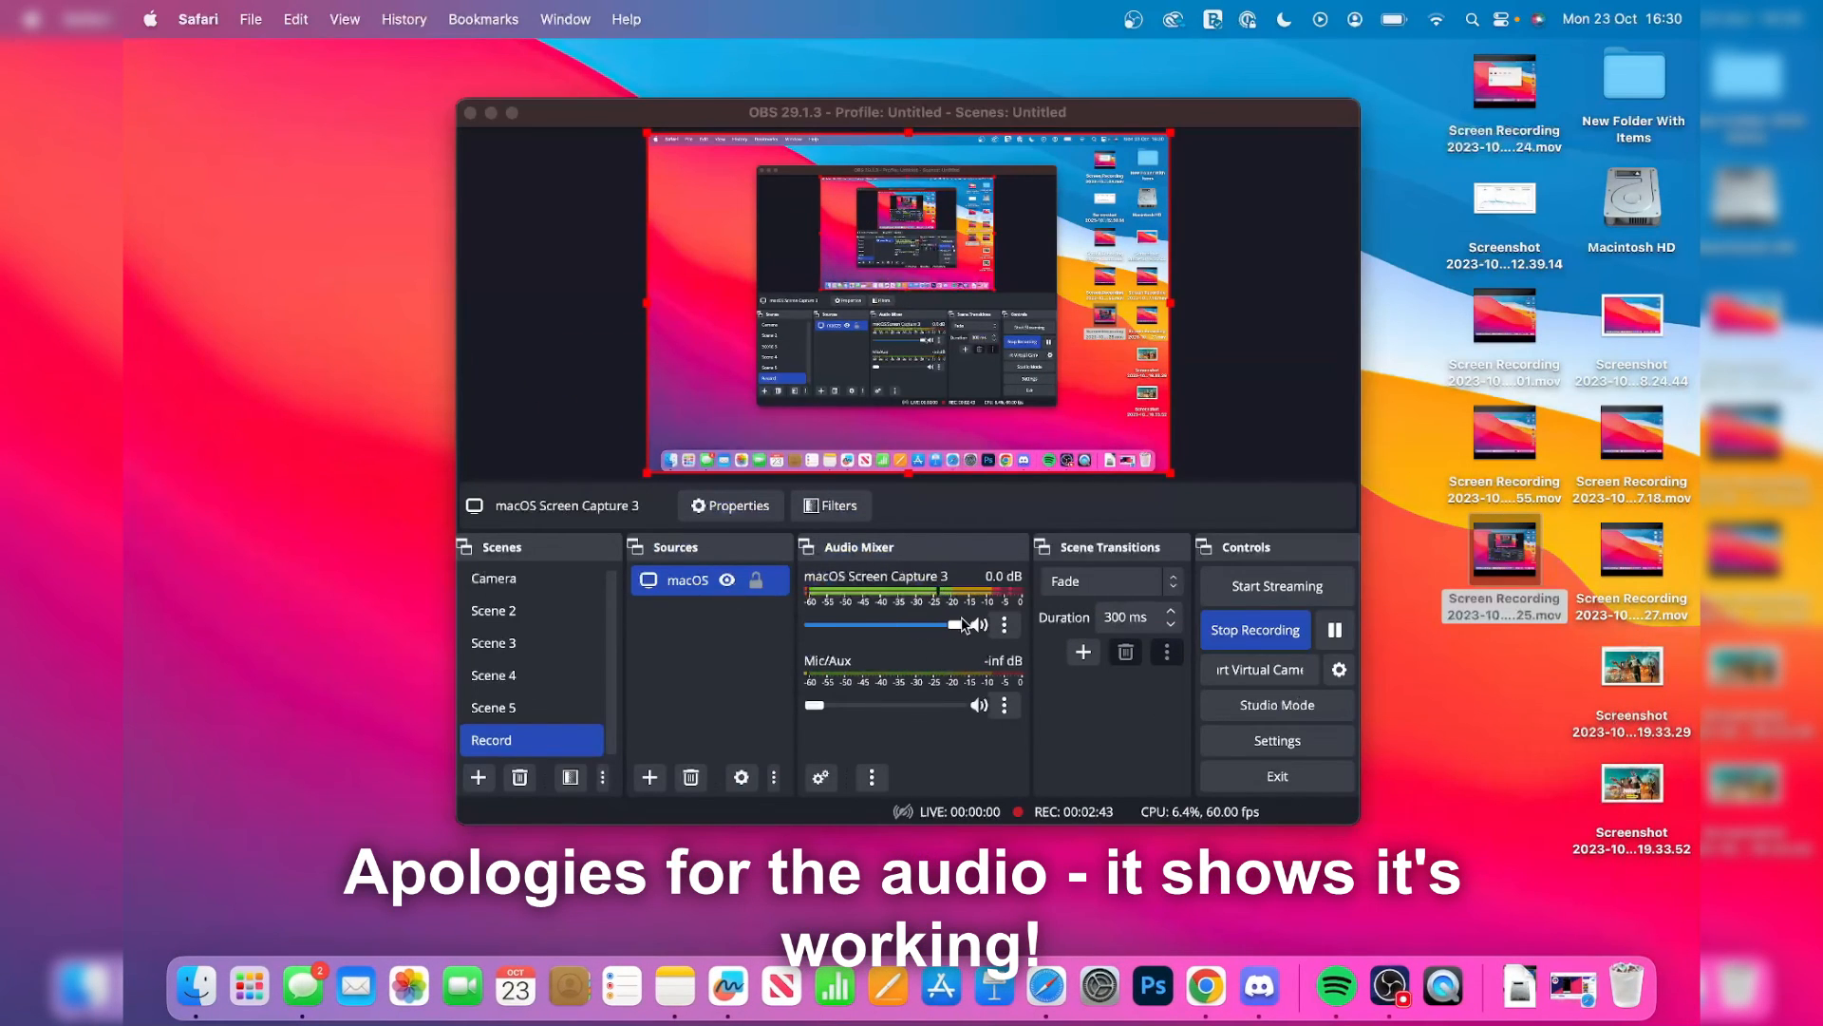